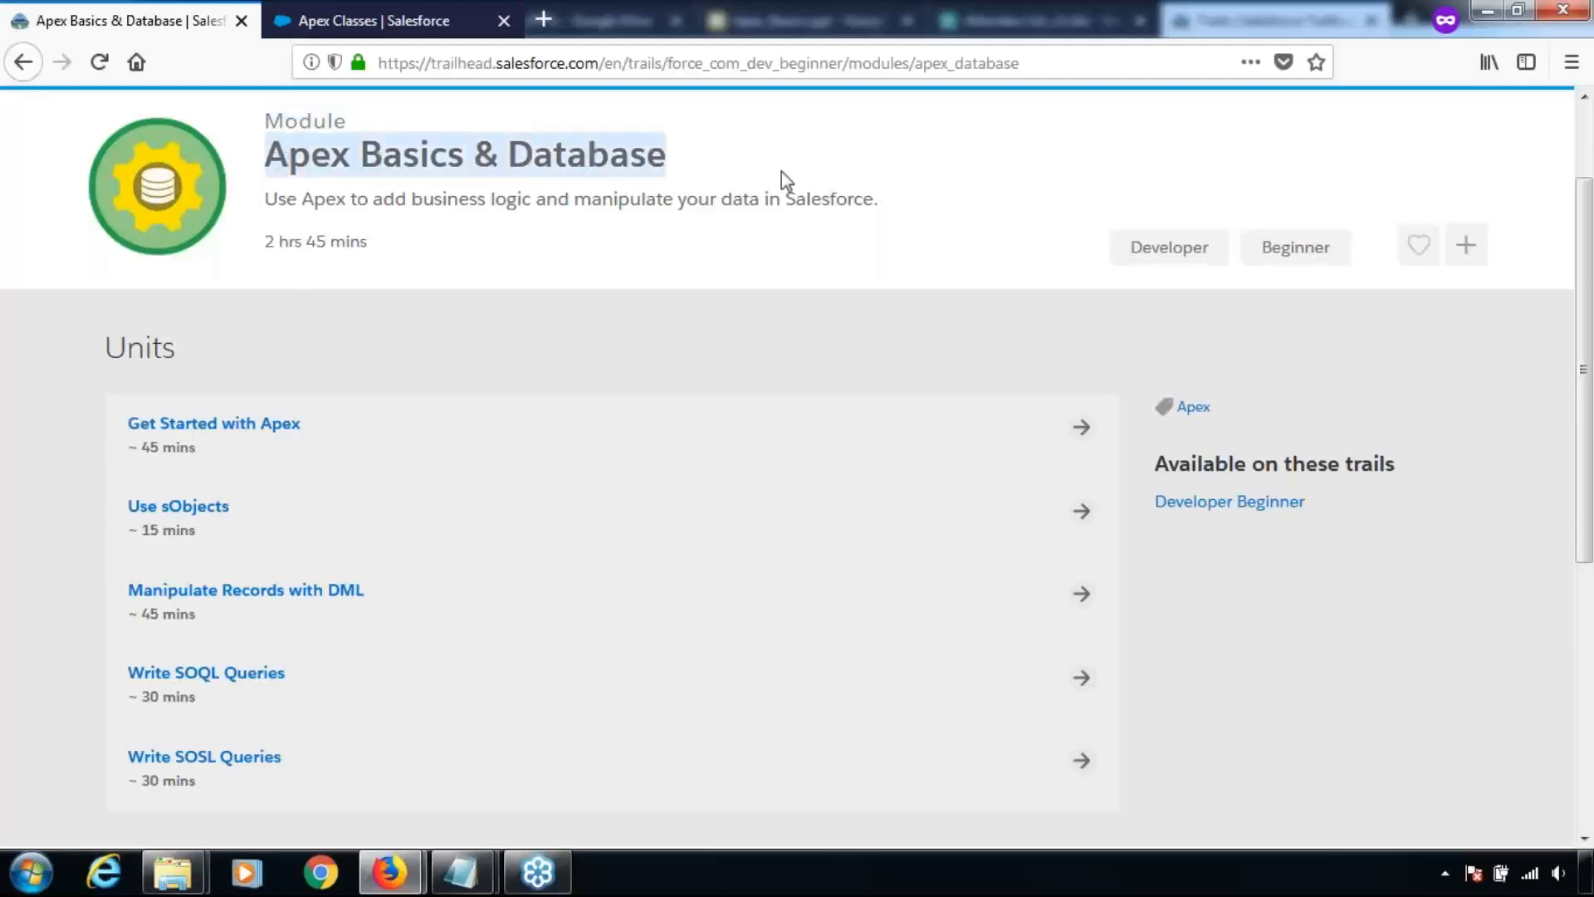
pyautogui.moveTo(762, 199)
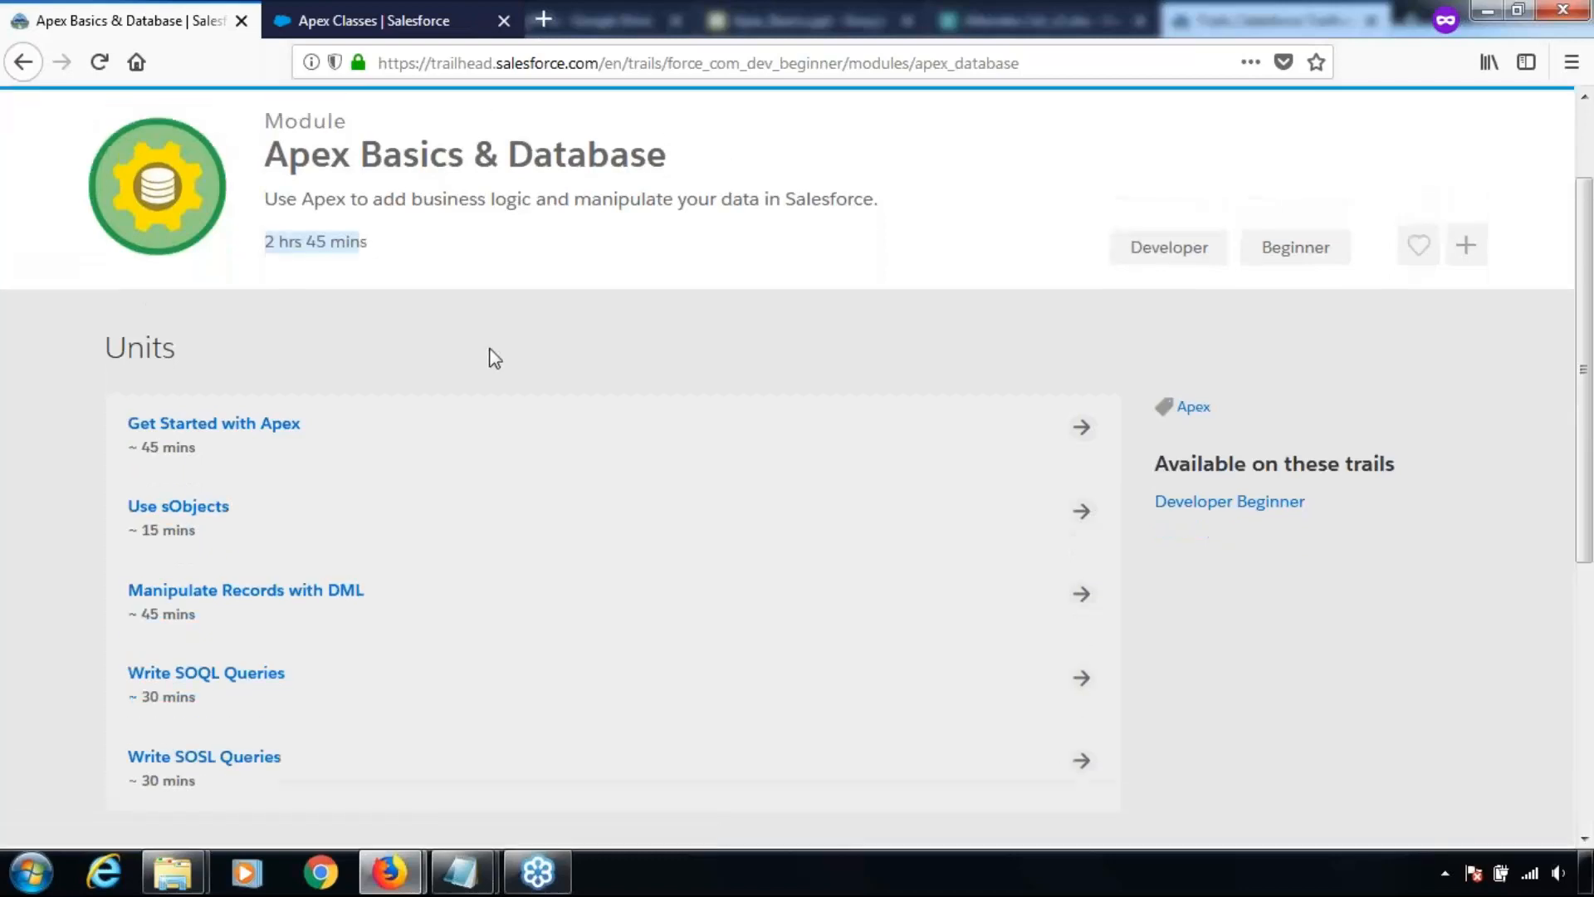
pyautogui.moveTo(500, 356)
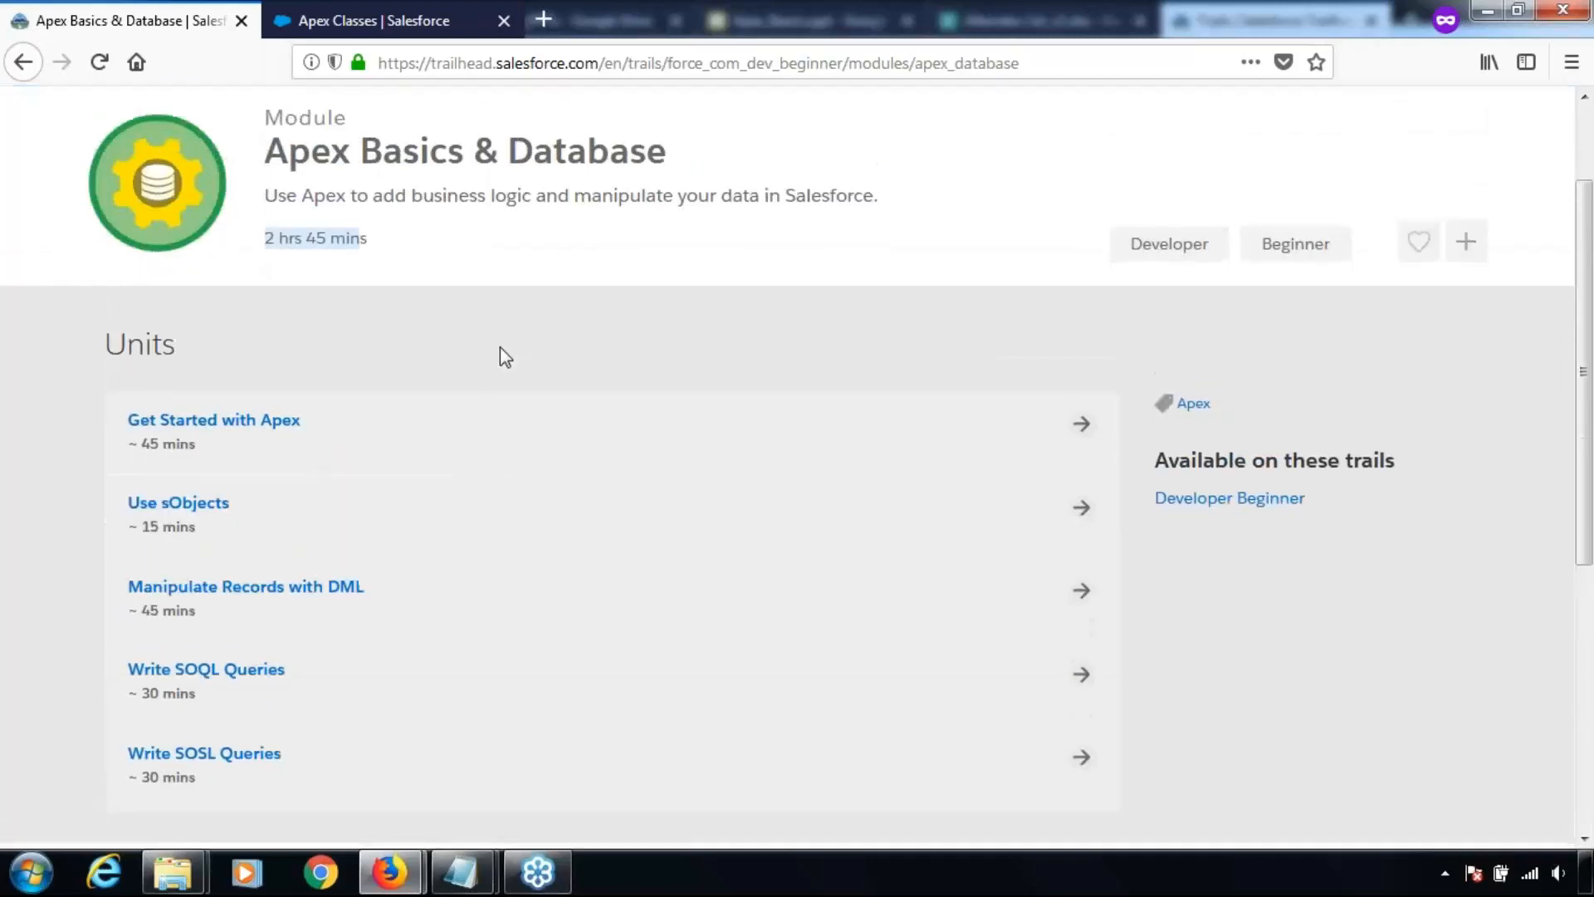
# Open the Get Started with Apex unit, showing its objectives, 45-minute estimate and 500-point challenge.
pyautogui.scroll(-3)
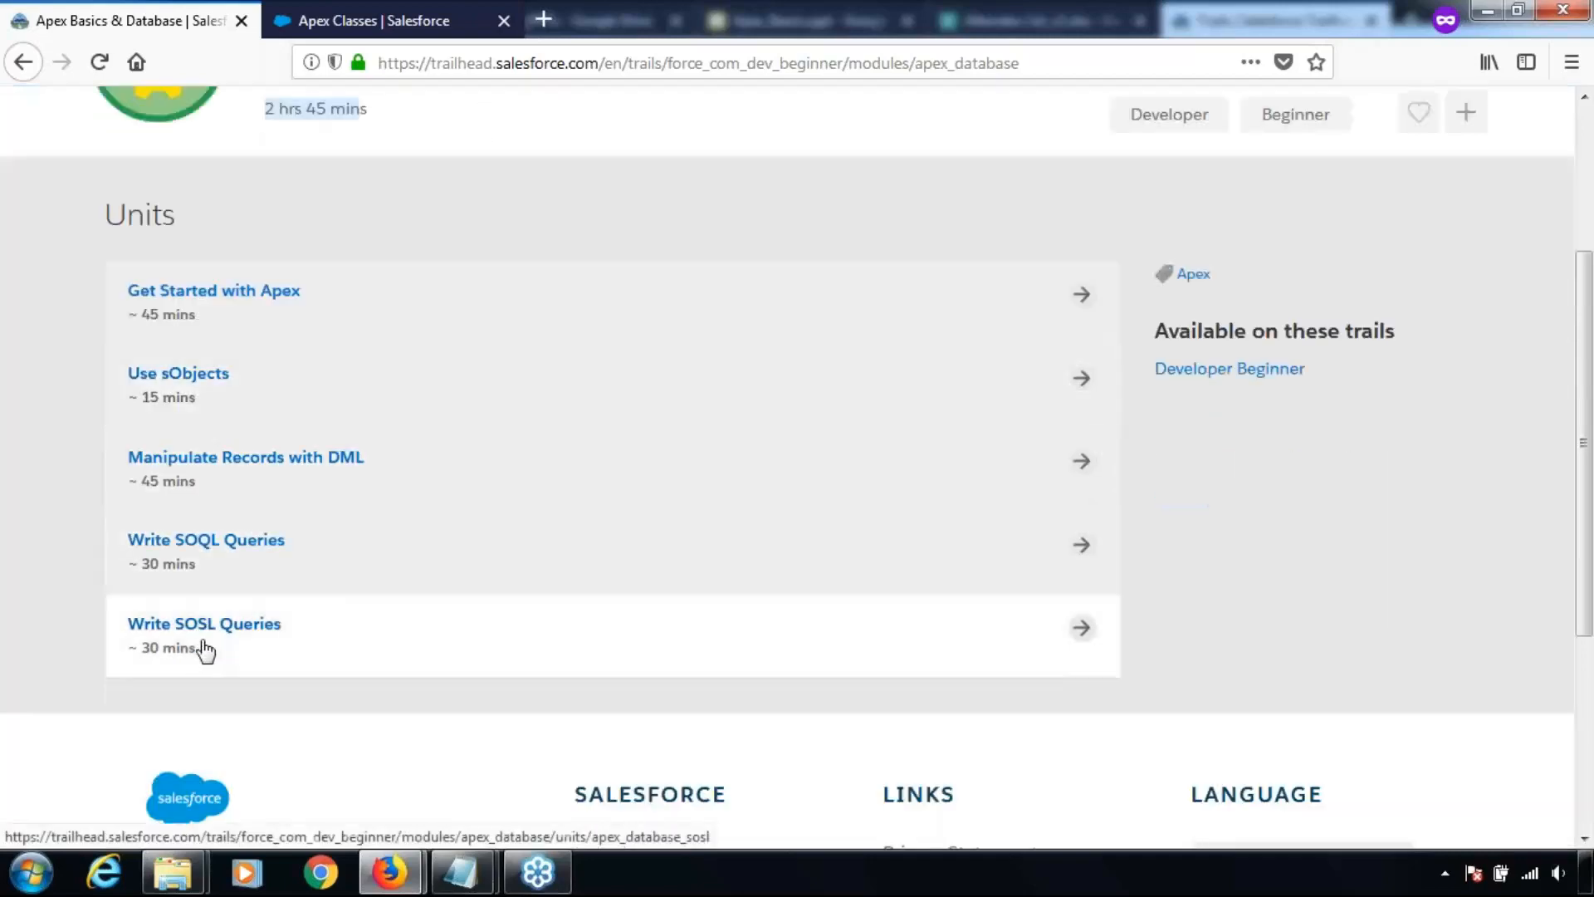
pyautogui.scroll(3)
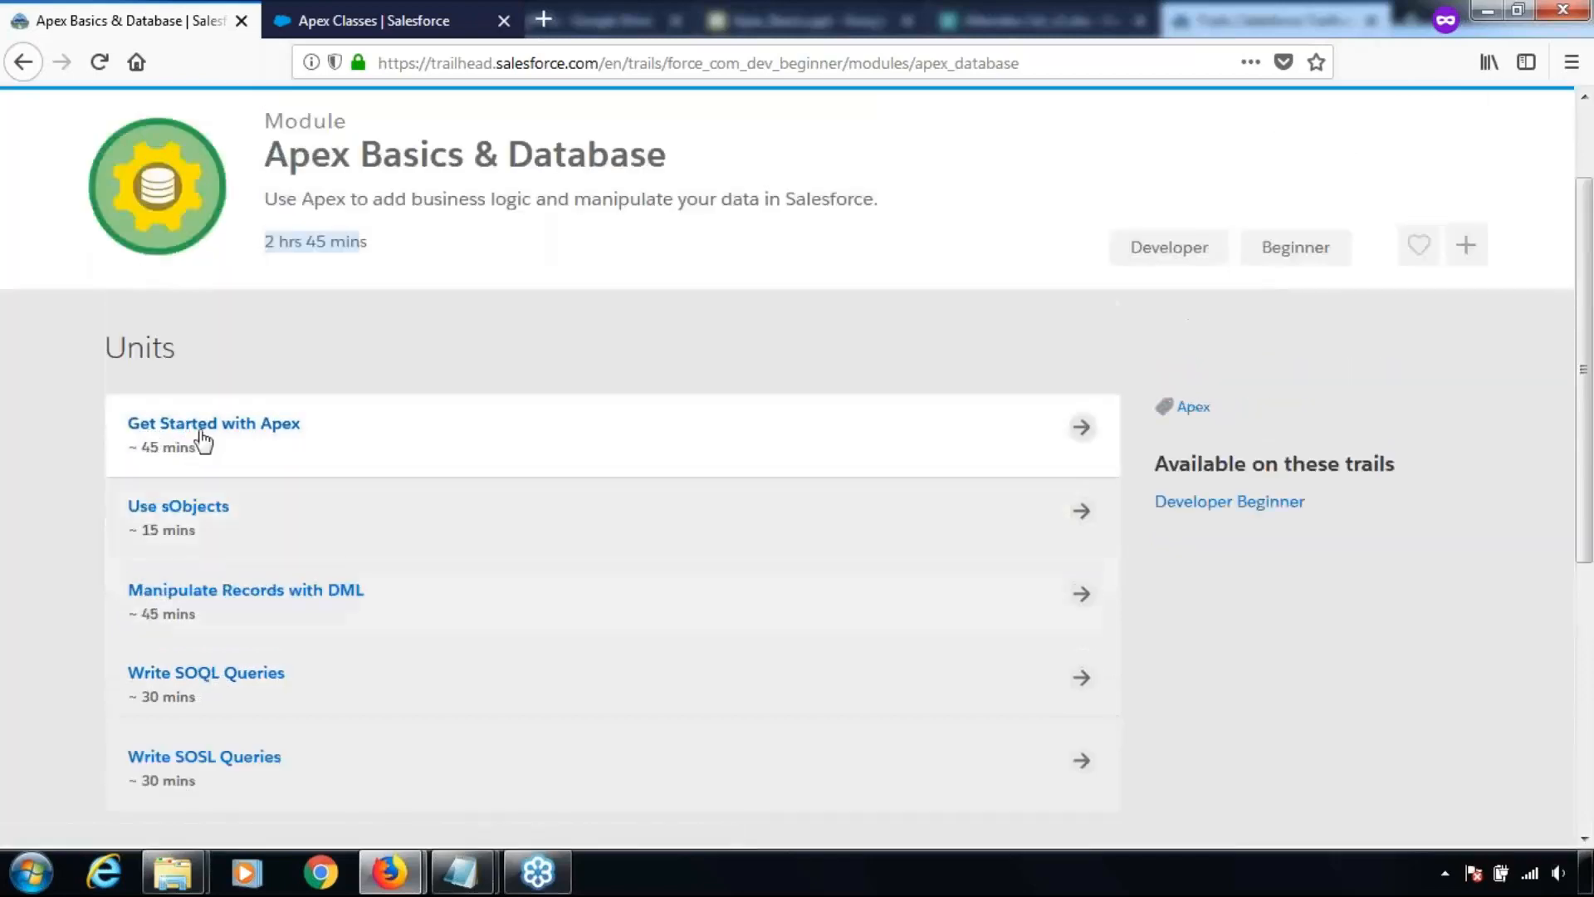
pyautogui.click(214, 422)
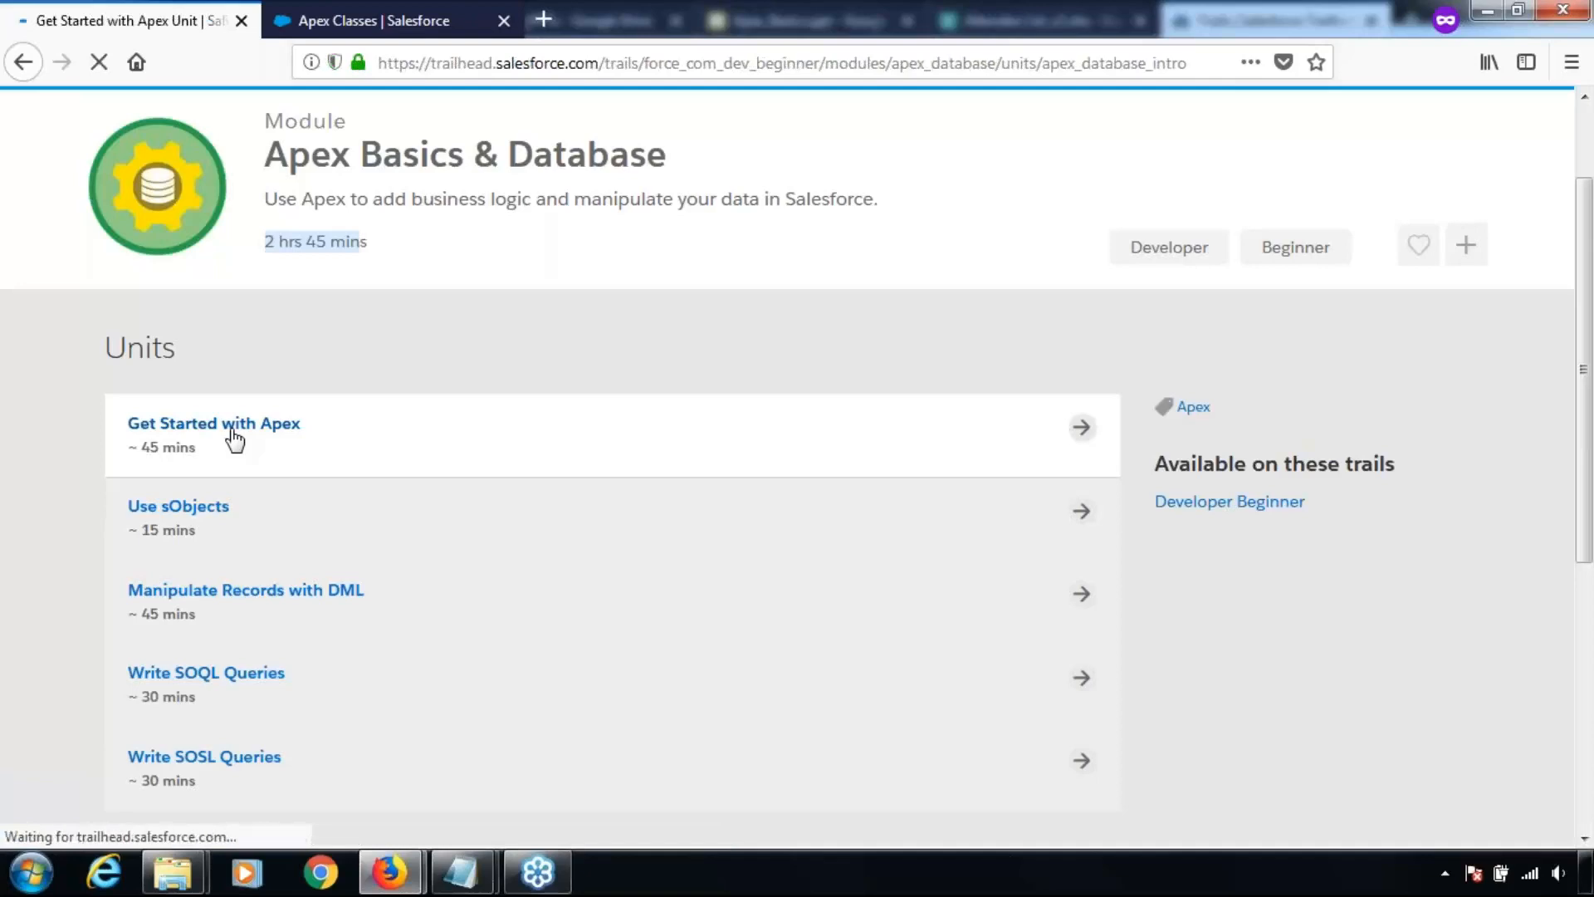
pyautogui.click(214, 423)
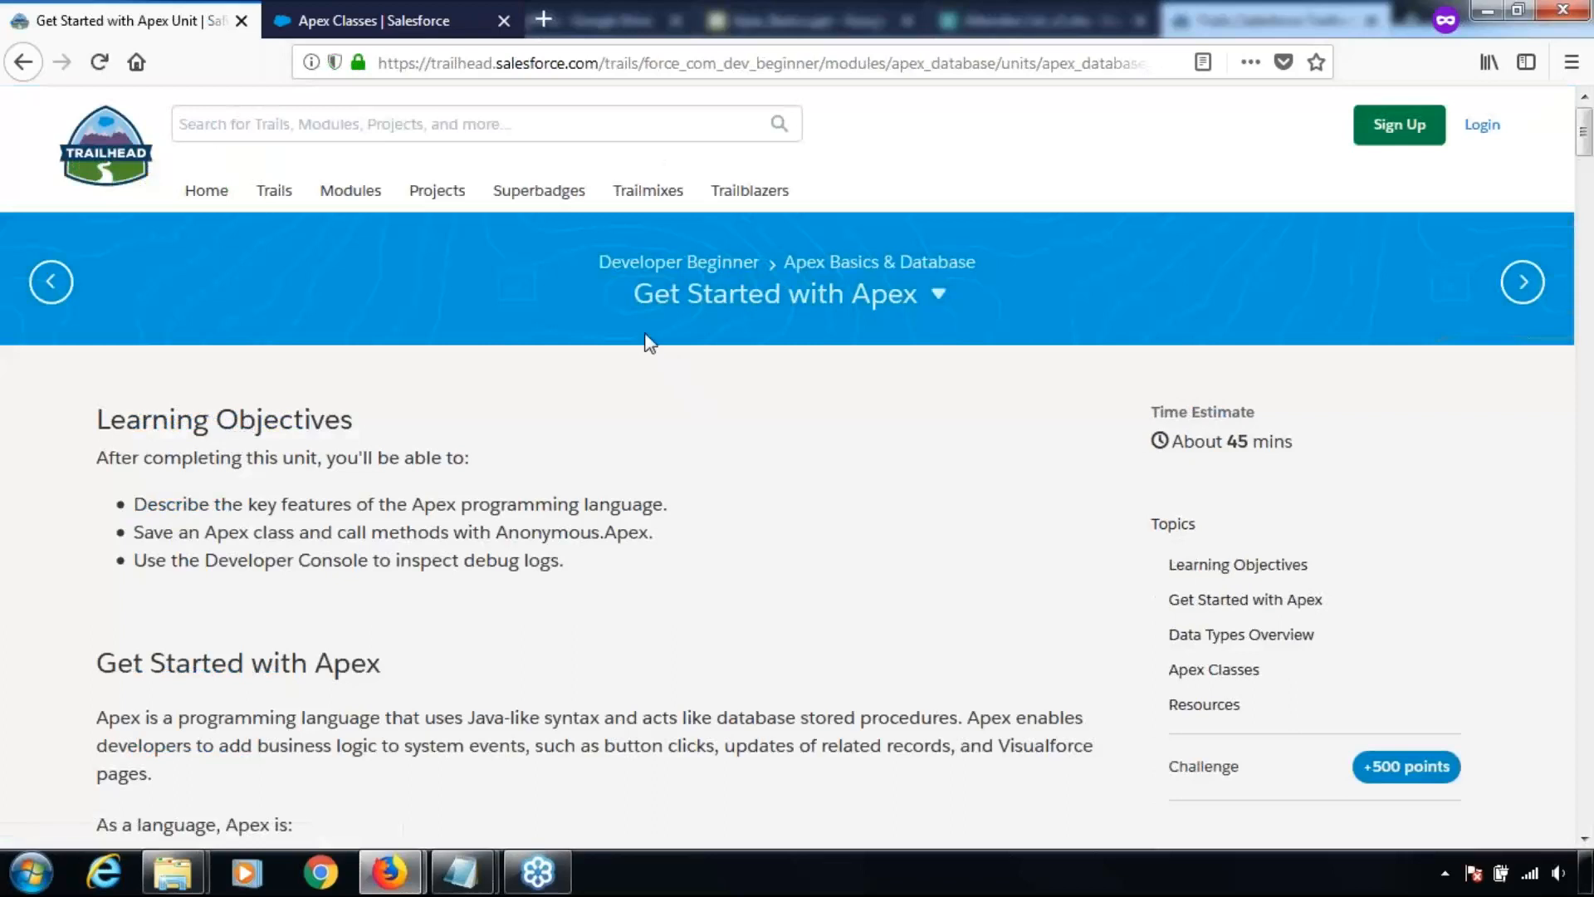
pyautogui.moveTo(620, 312)
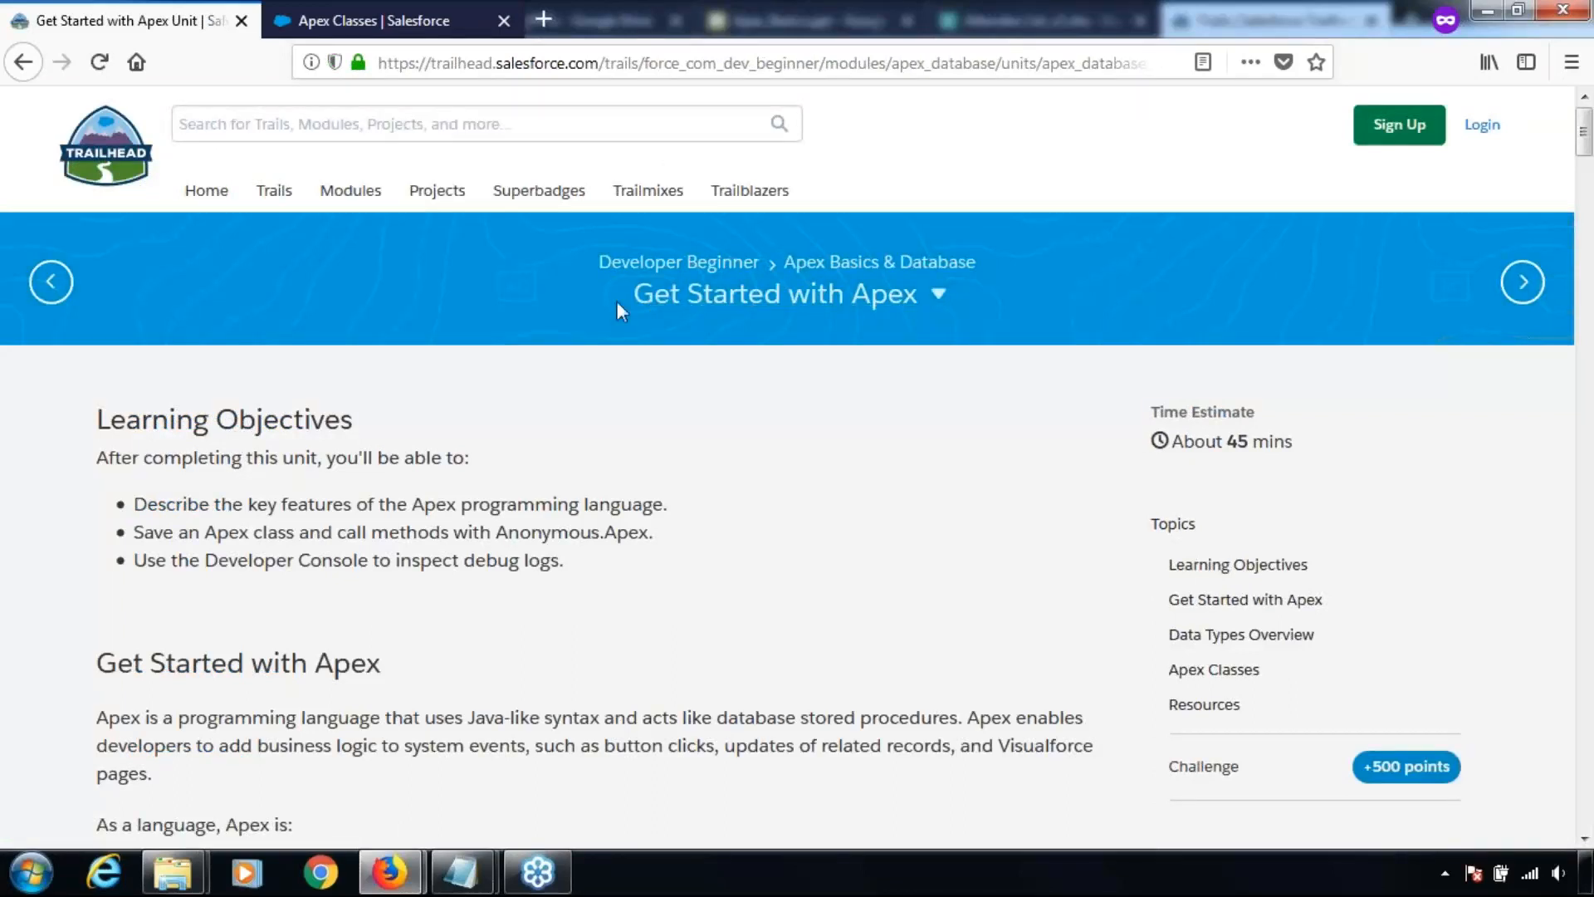
pyautogui.moveTo(1150, 416)
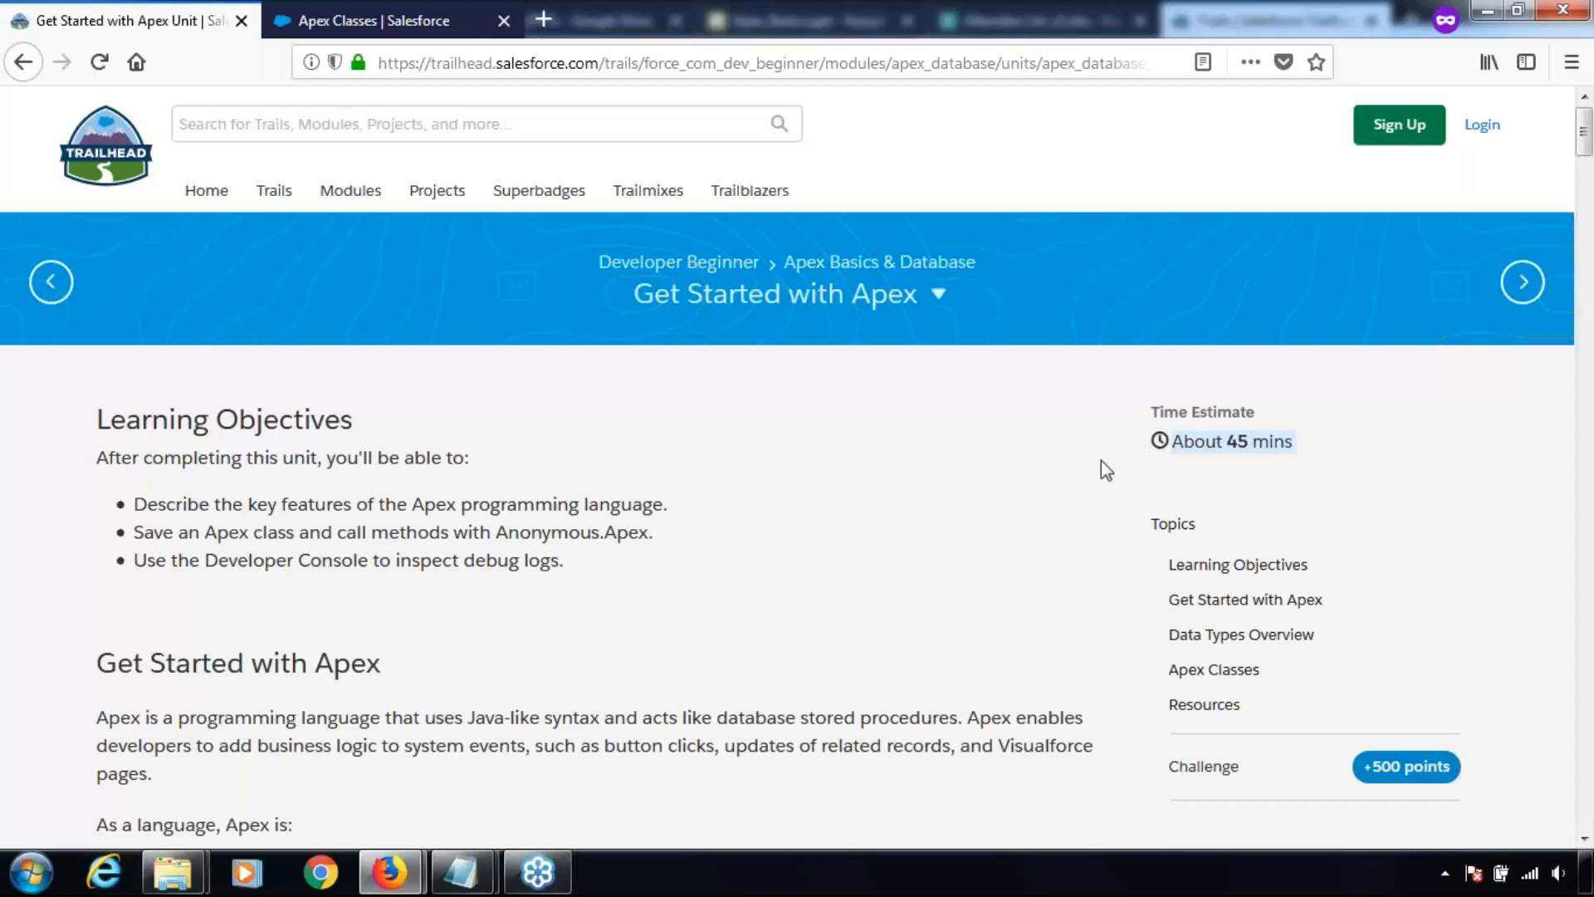
pyautogui.moveTo(907, 447)
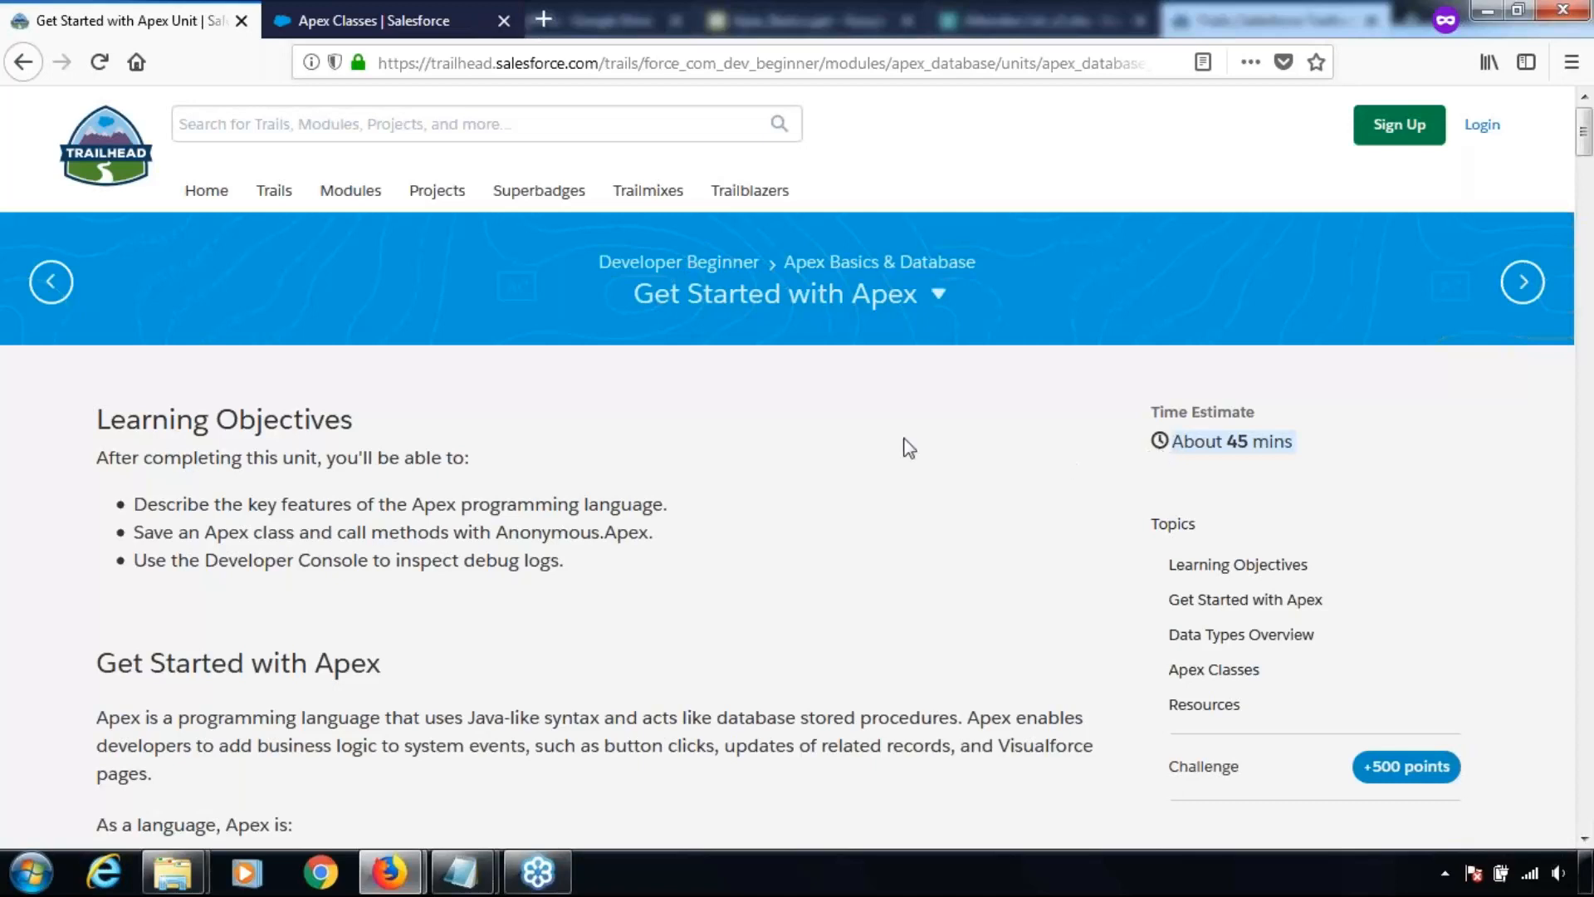
pyautogui.moveTo(323, 438)
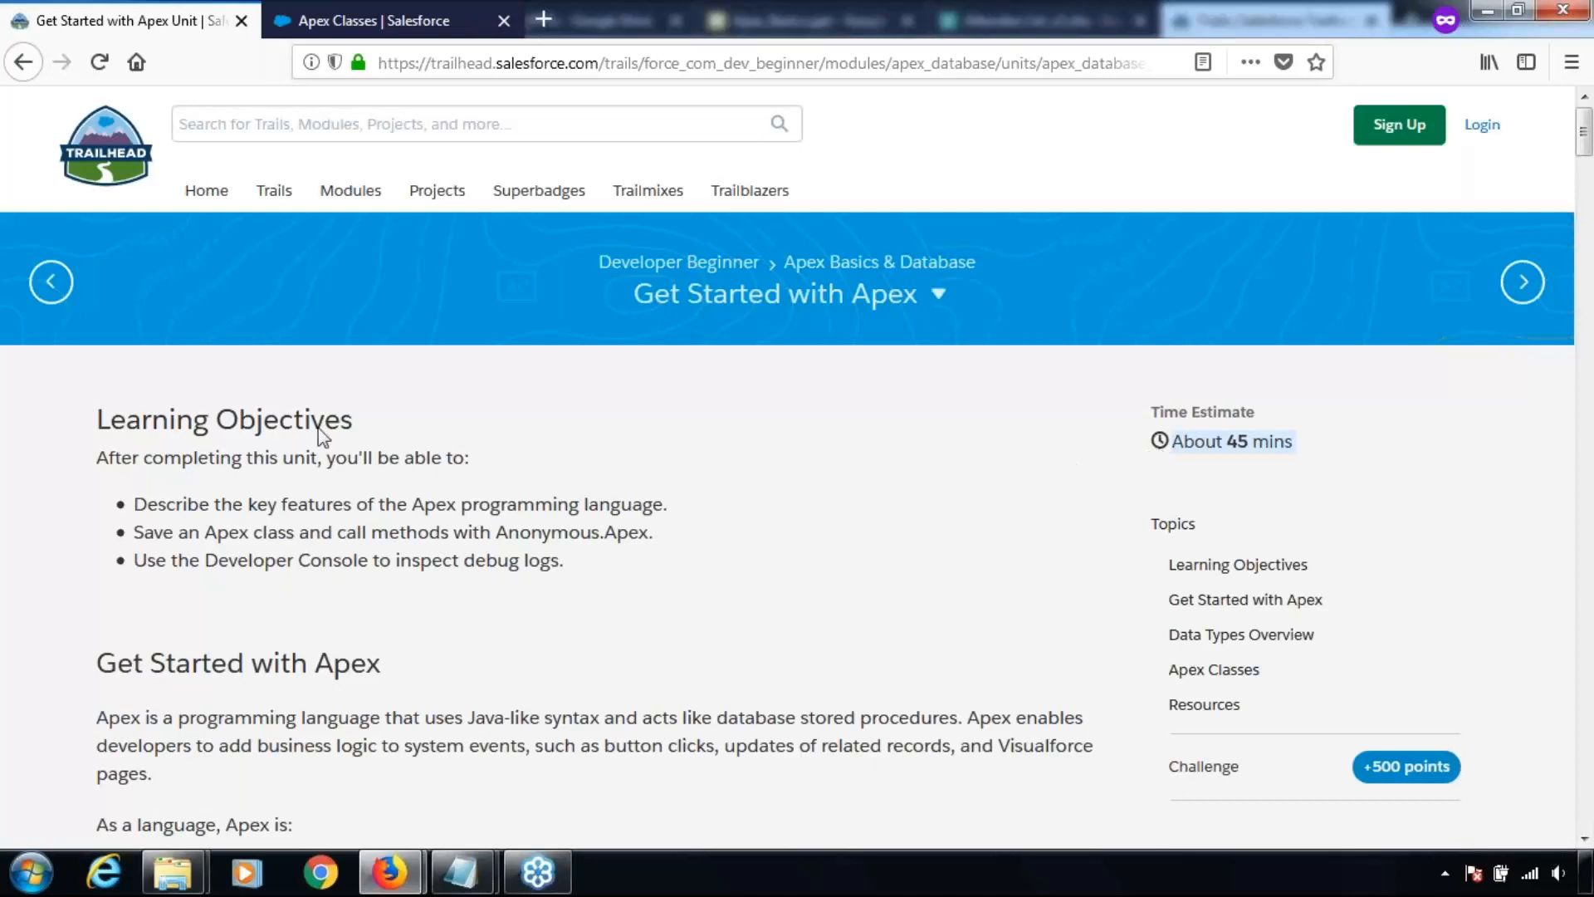
pyautogui.moveTo(1151, 489)
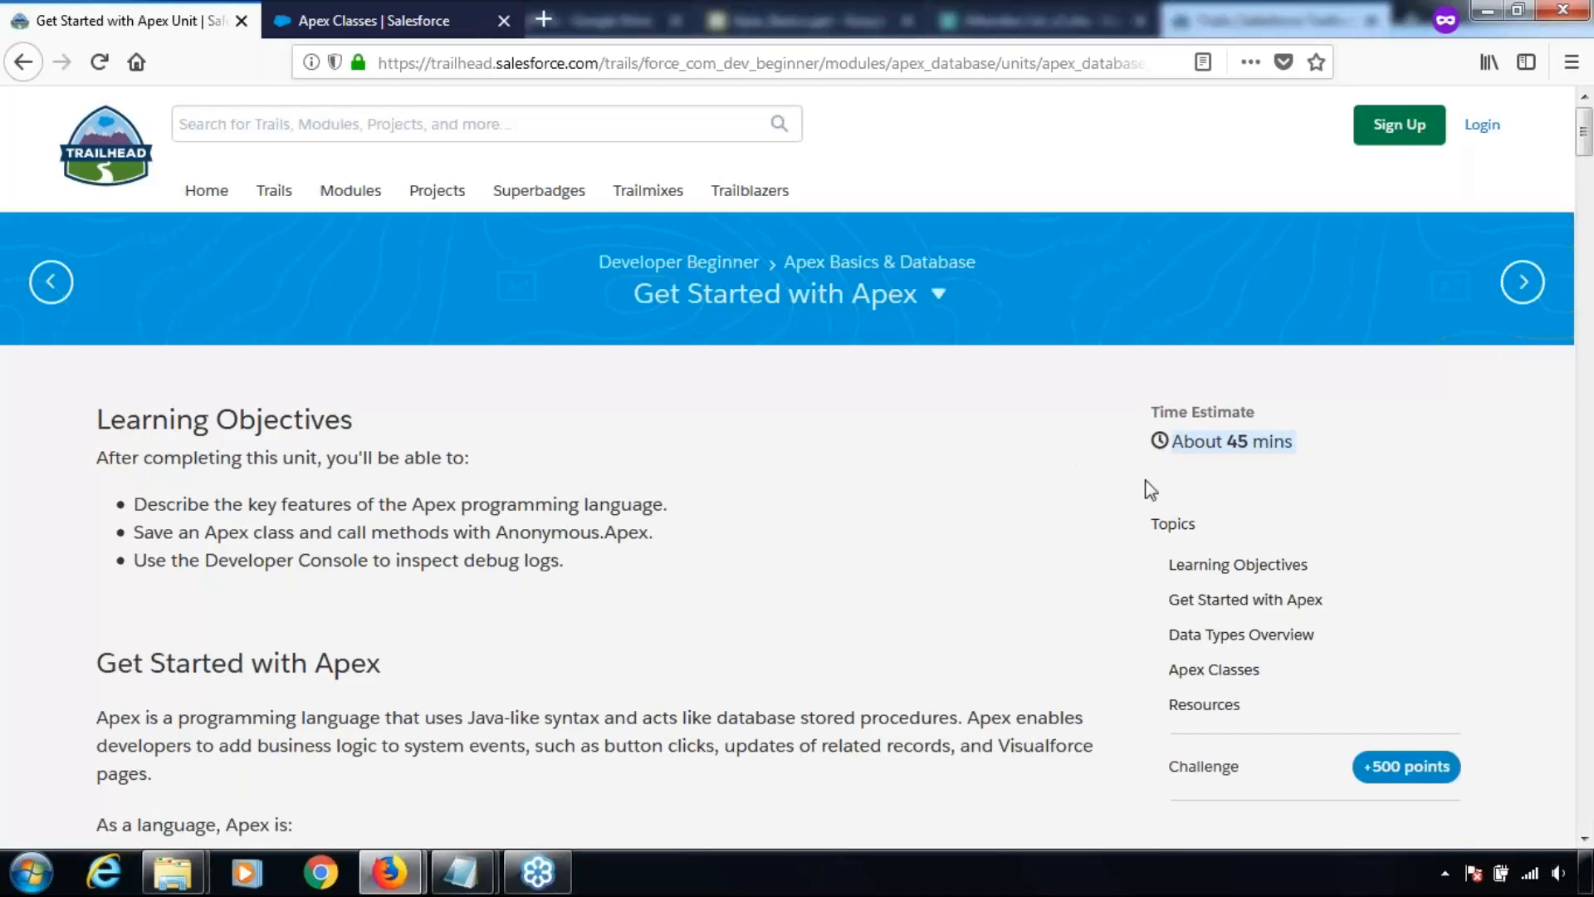
pyautogui.click(1238, 565)
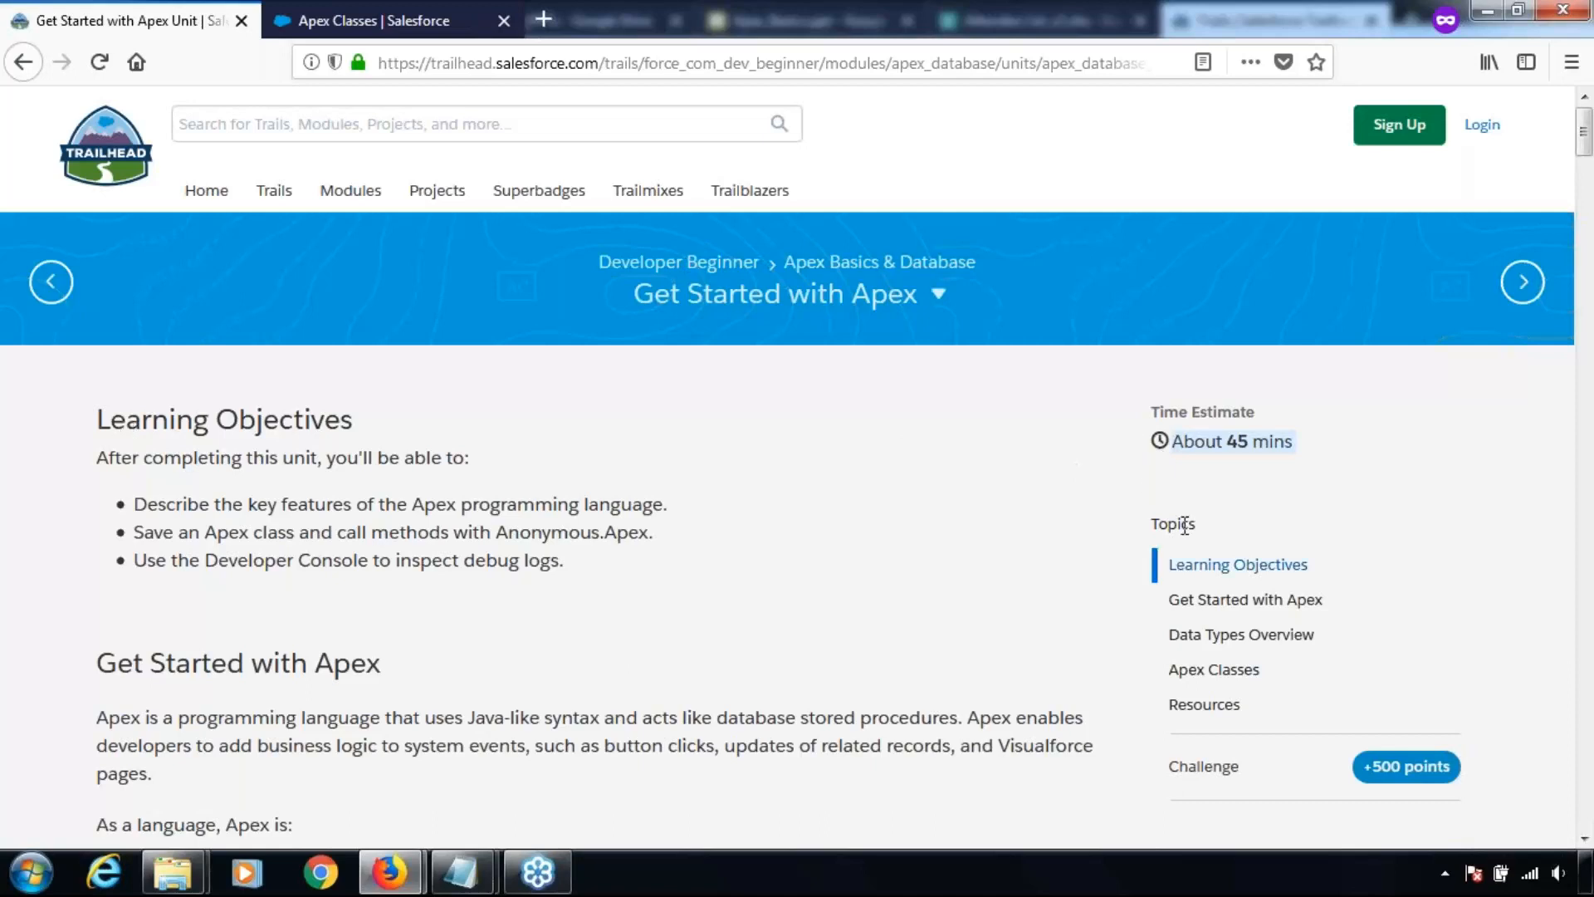
pyautogui.moveTo(1237, 564)
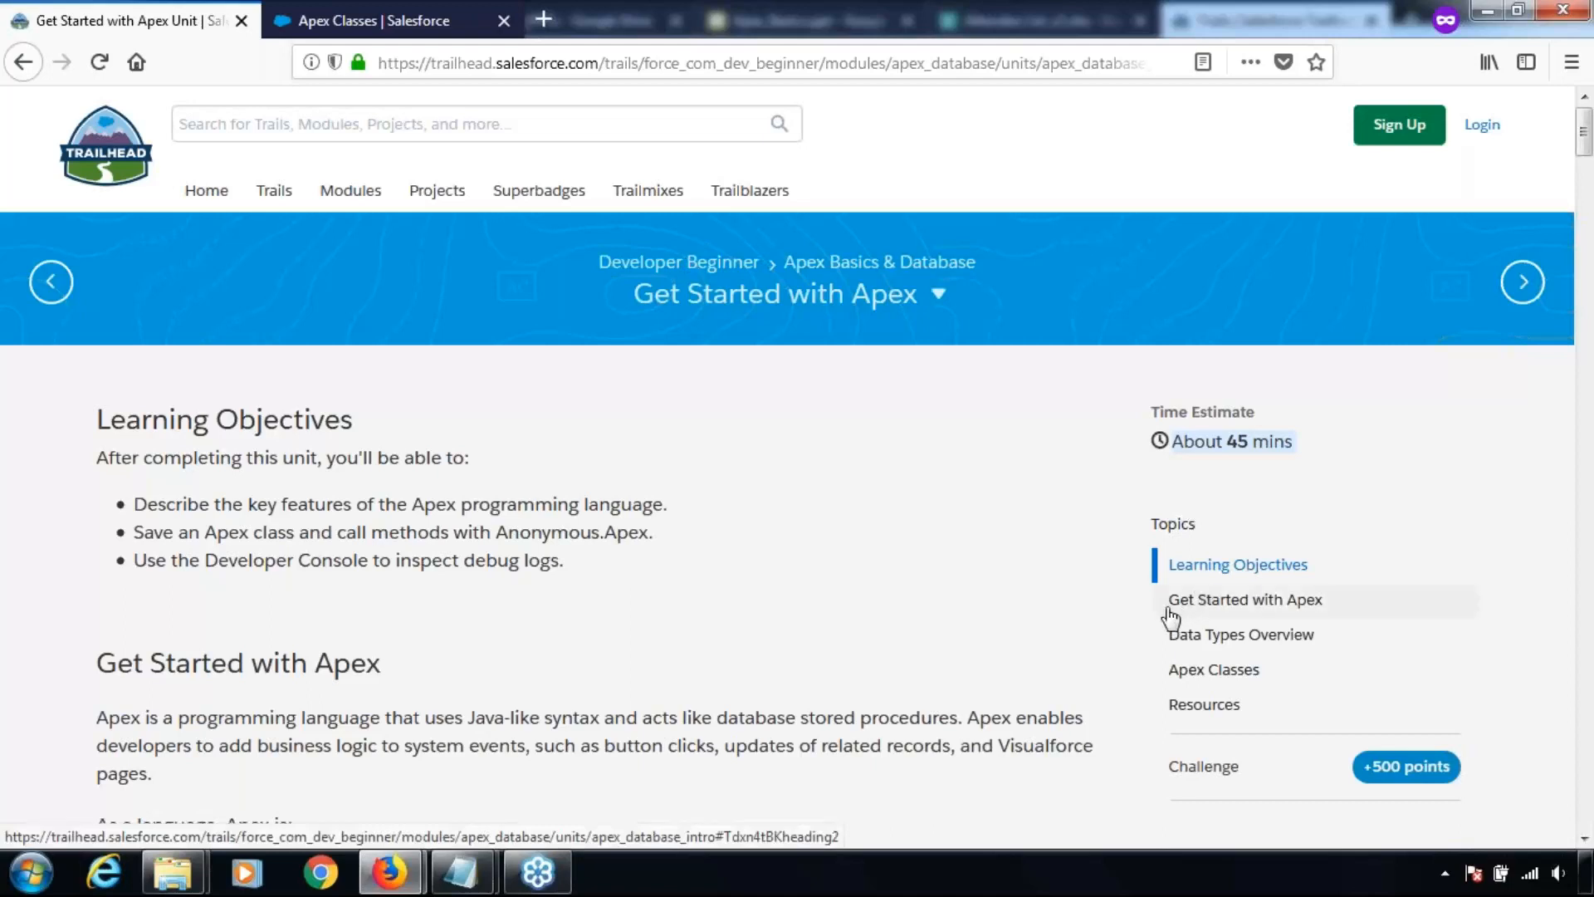
pyautogui.moveTo(1318, 651)
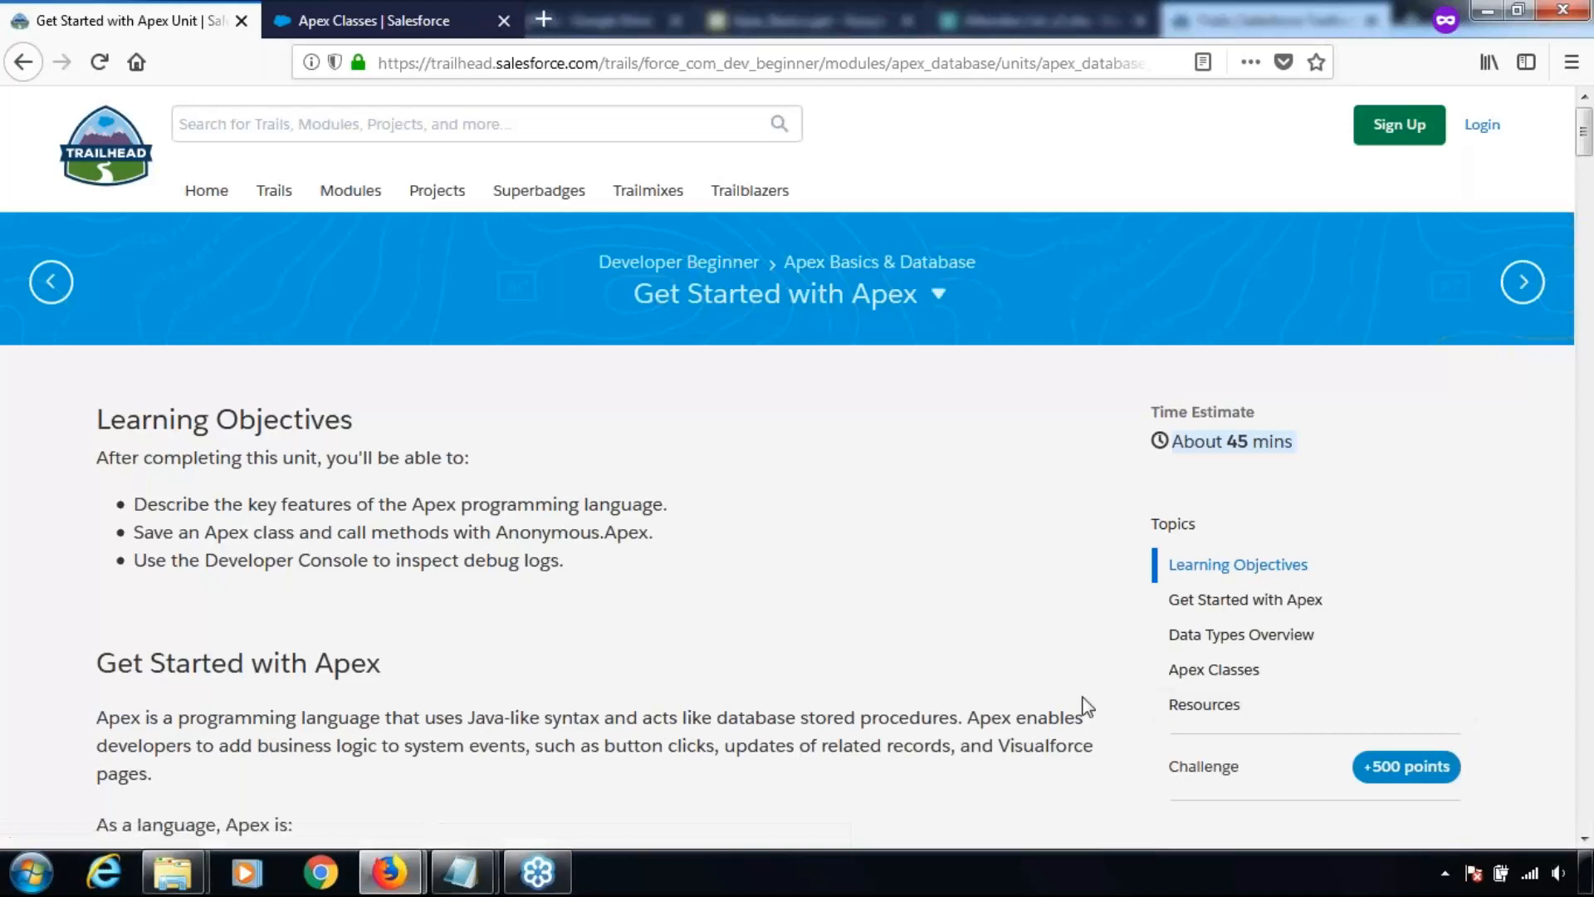
pyautogui.moveTo(188, 613)
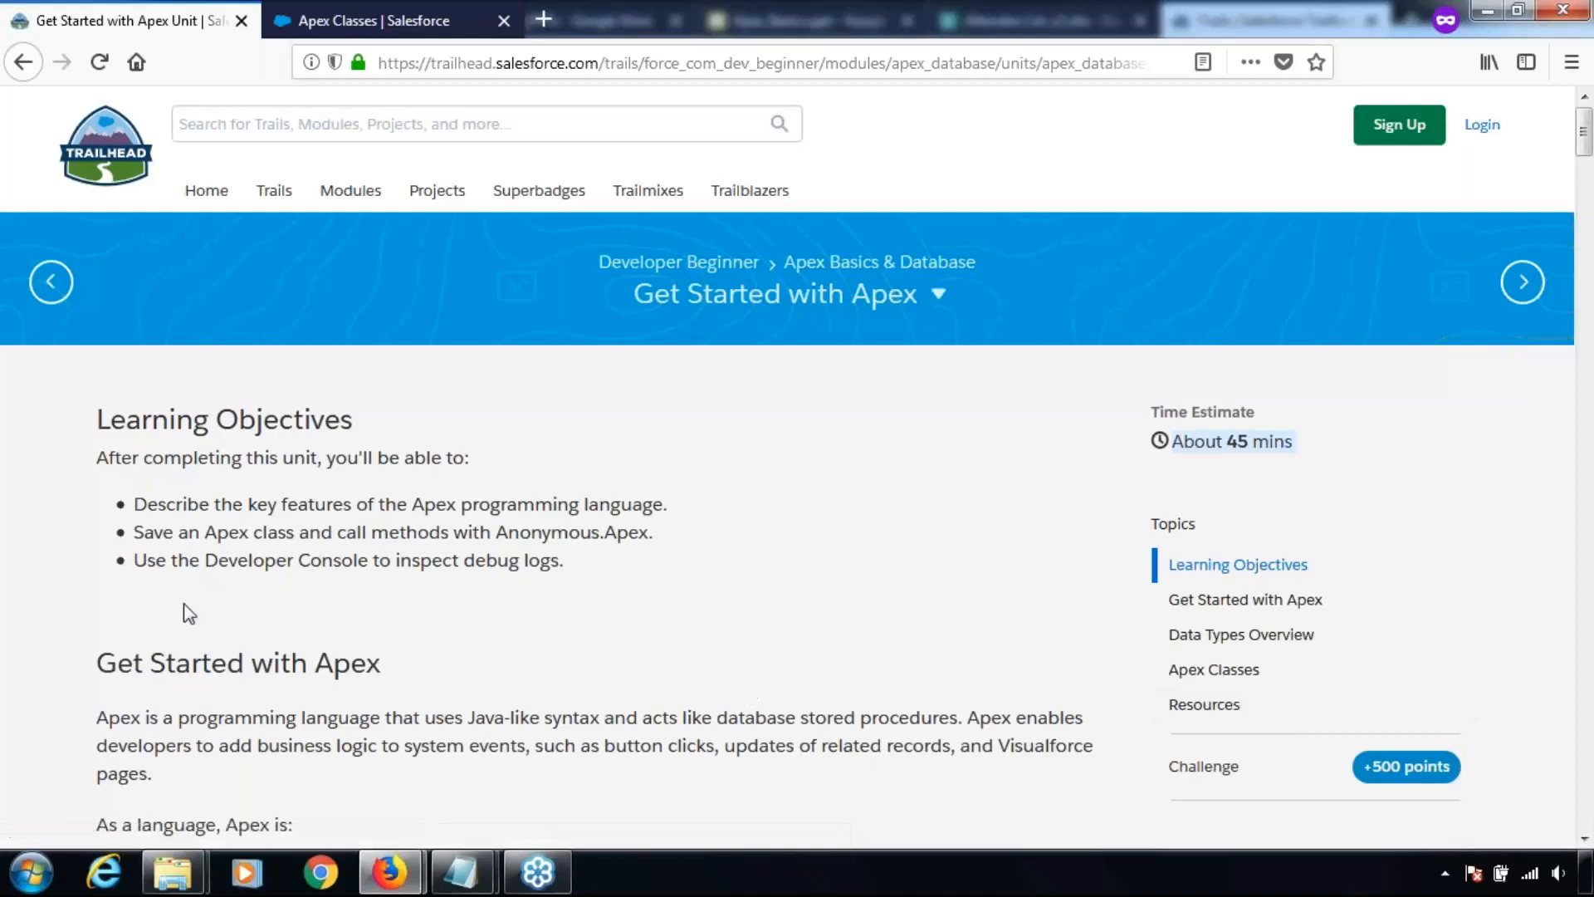
pyautogui.moveTo(122, 556)
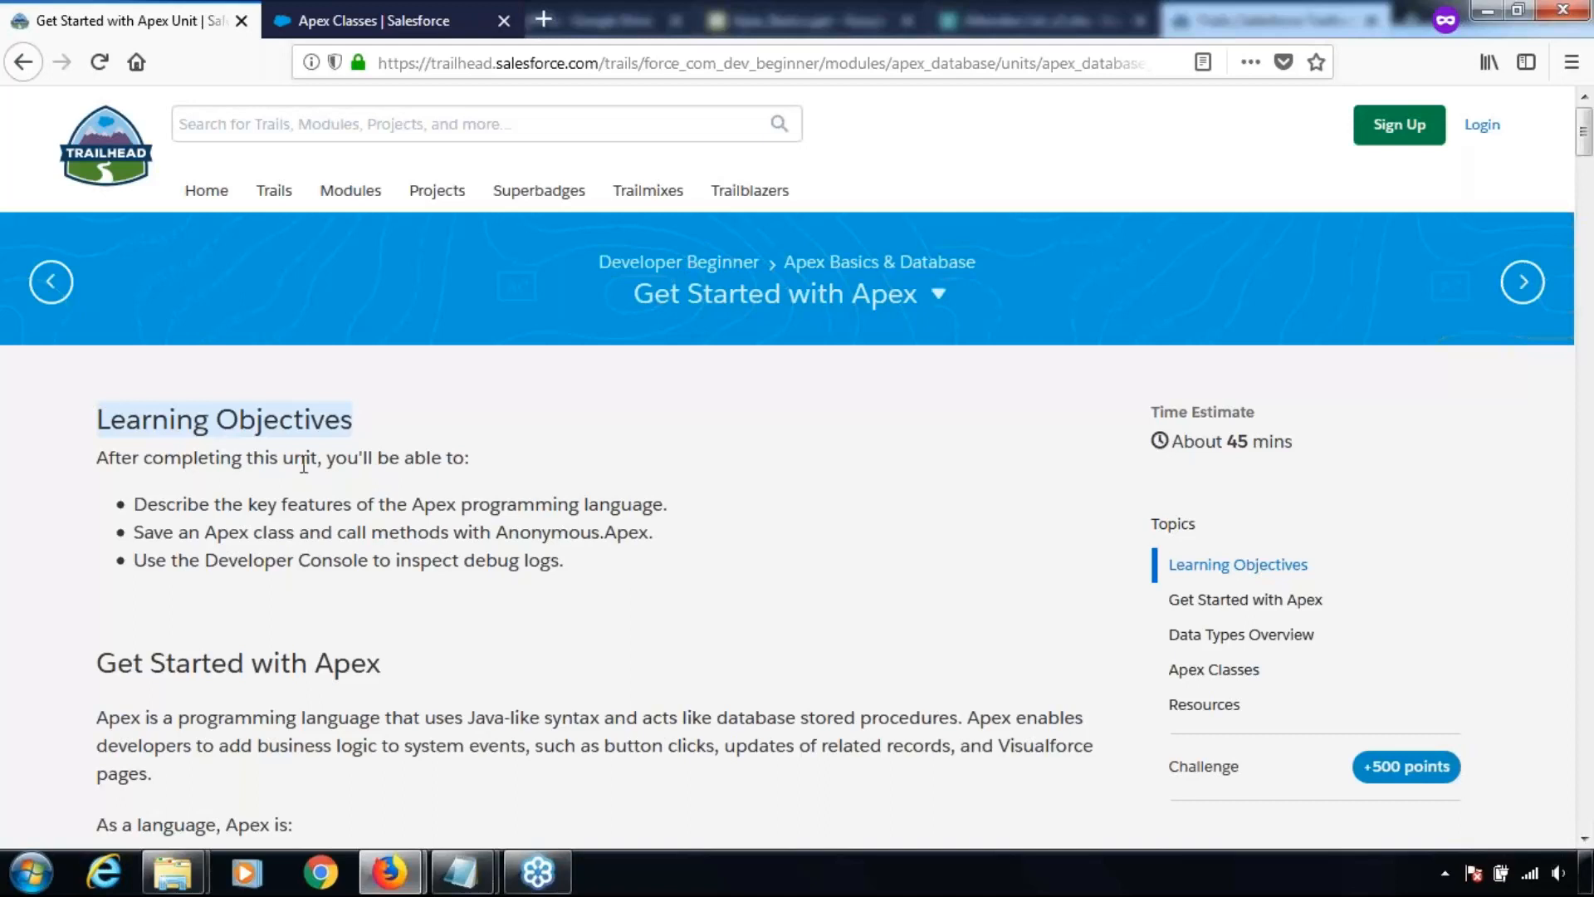
pyautogui.moveTo(137, 513)
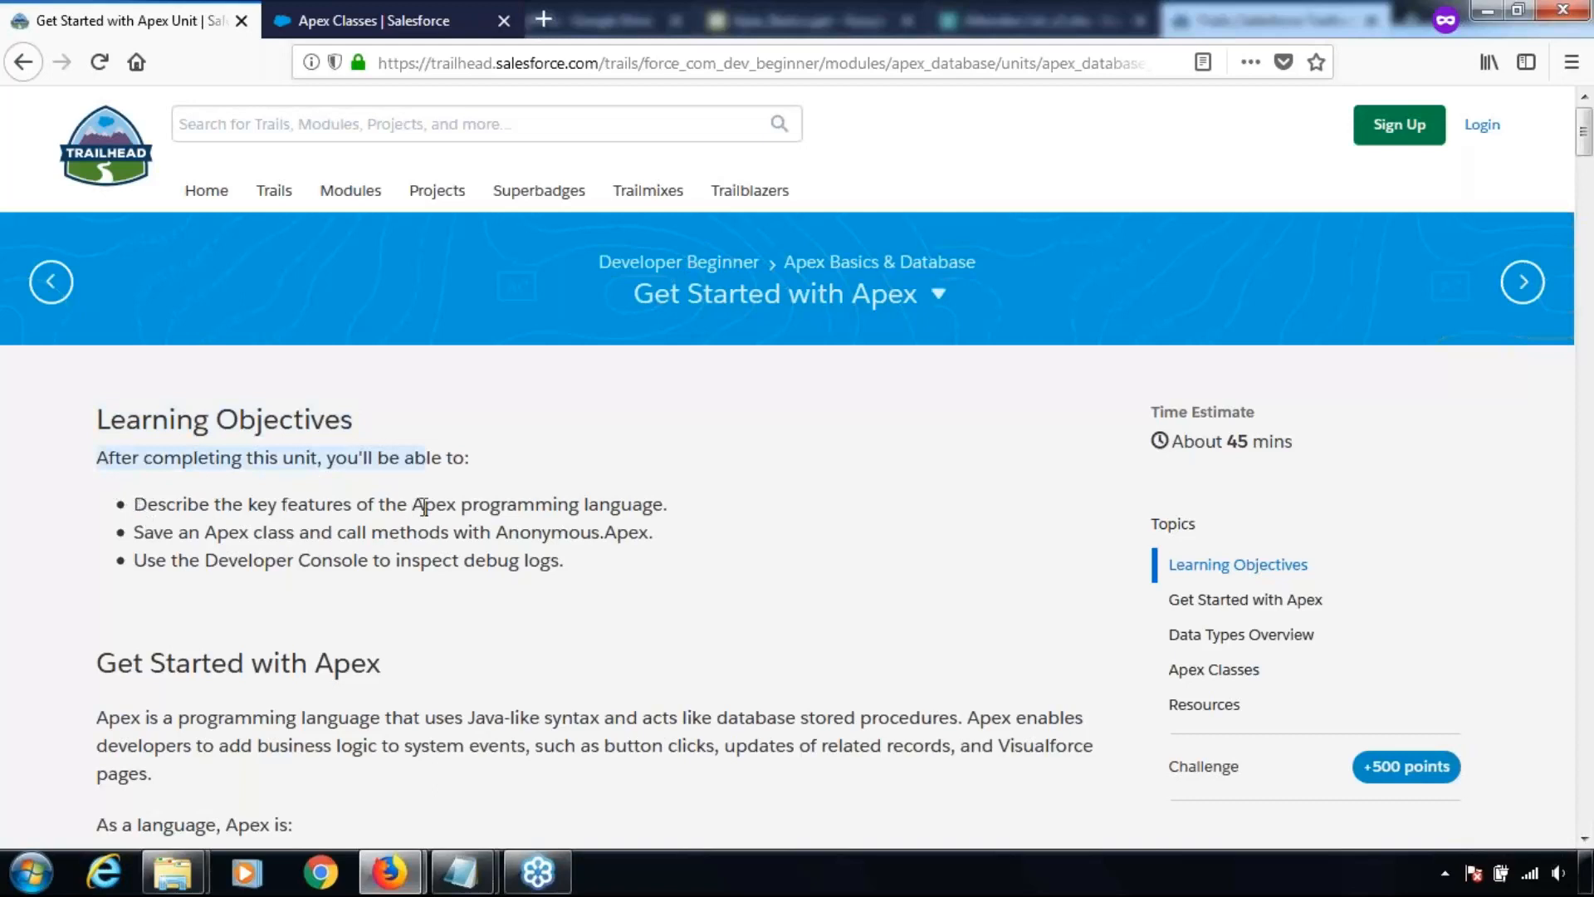
pyautogui.moveTo(223, 529)
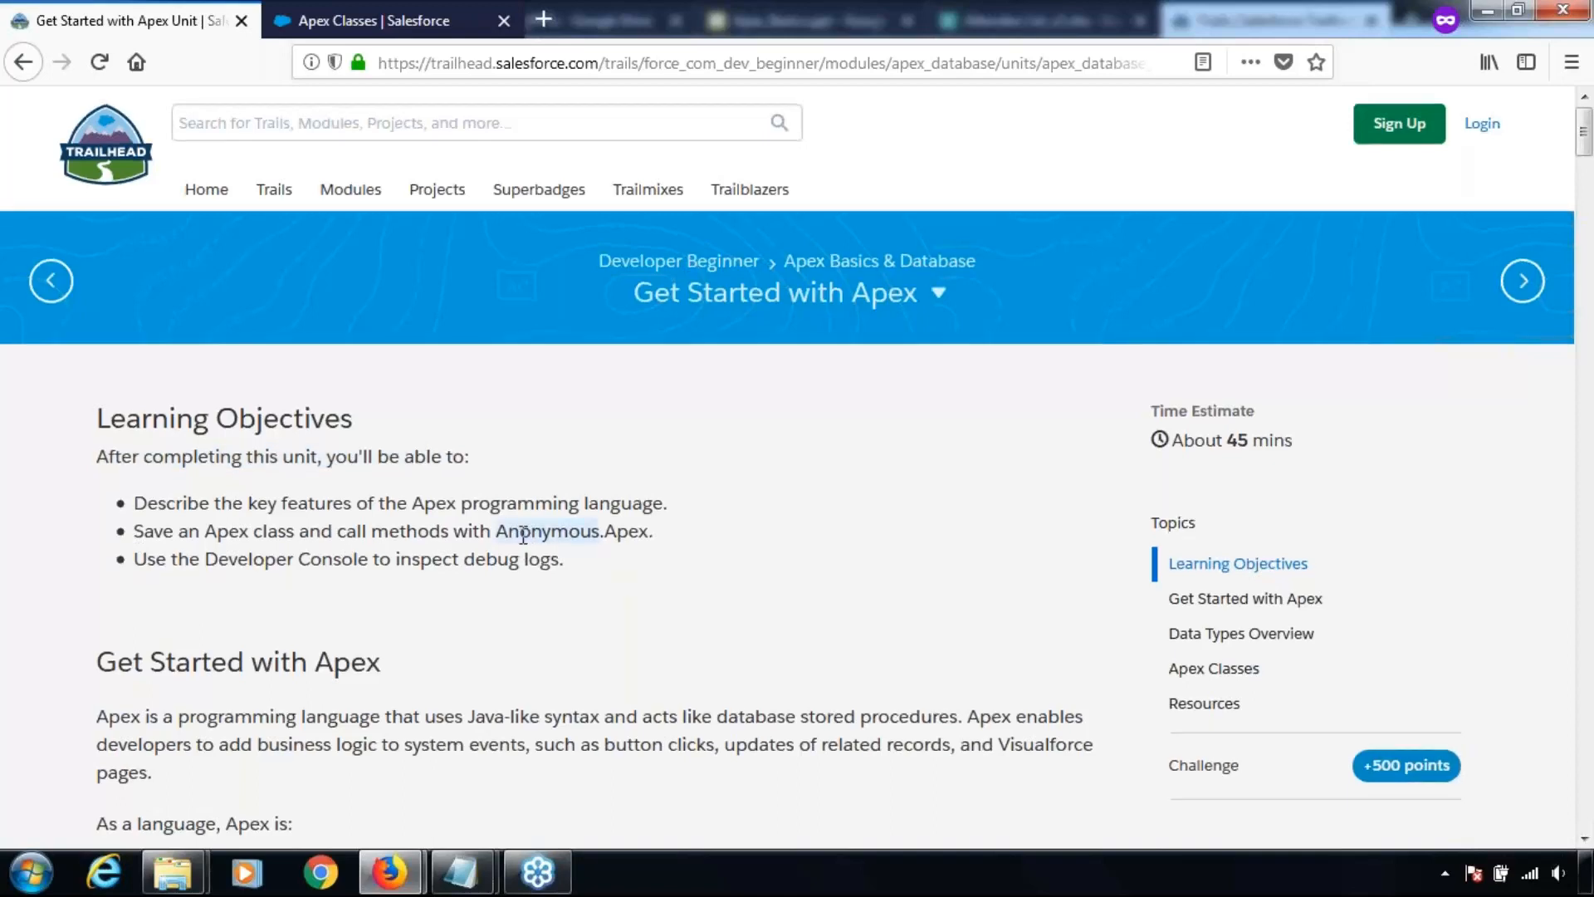
# Scroll to the list of Apex language characteristics such as hosted and object oriented.
pyautogui.scroll(-3)
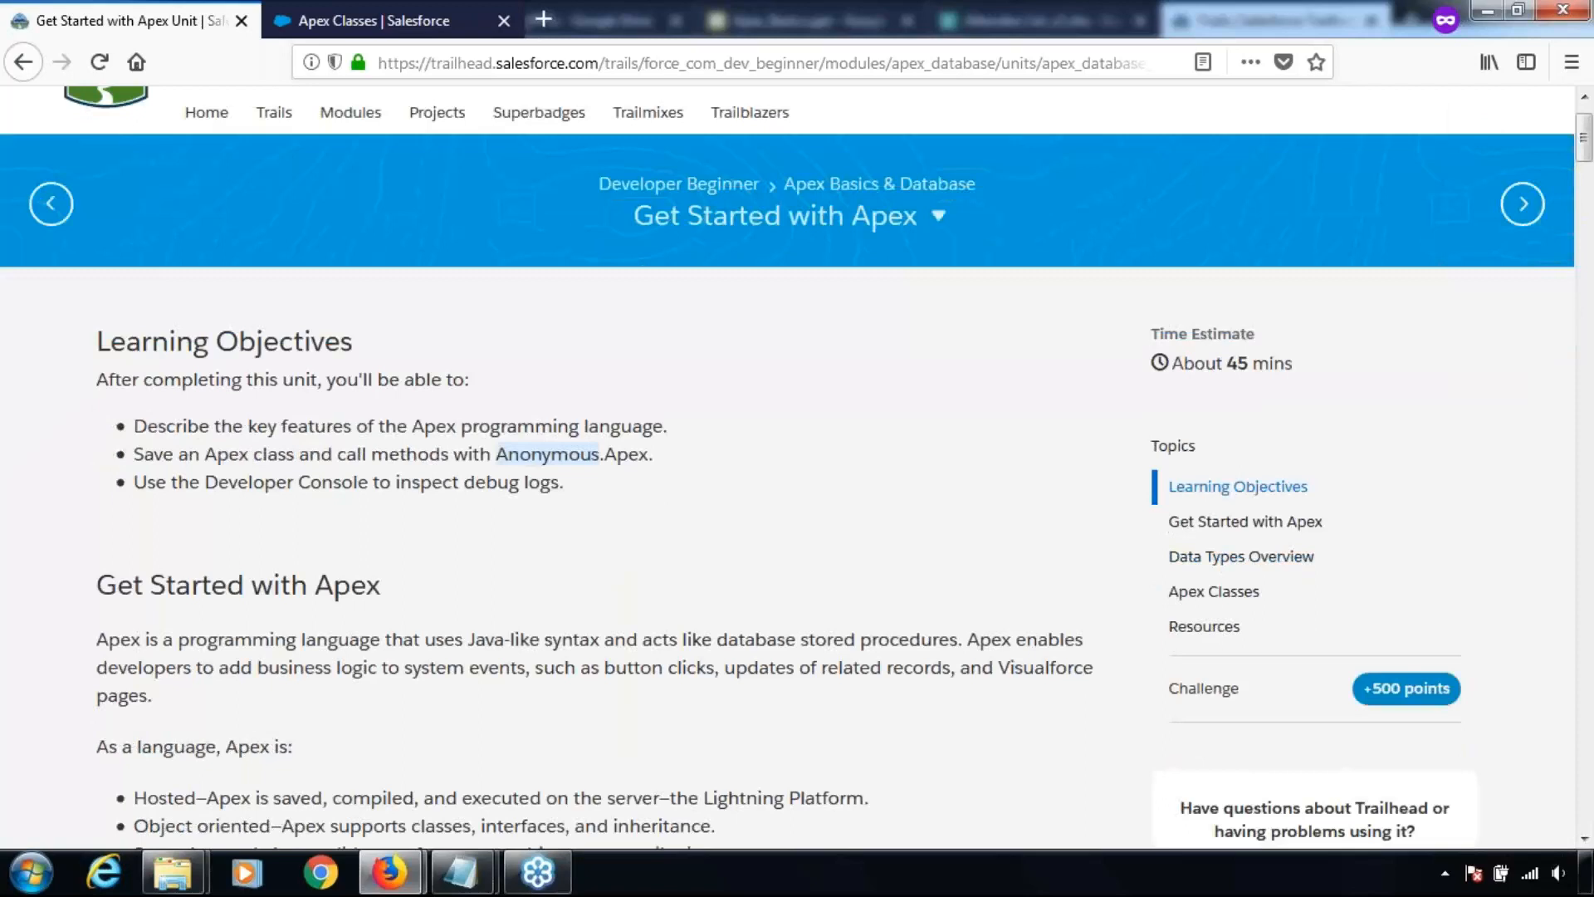
pyautogui.scroll(-3)
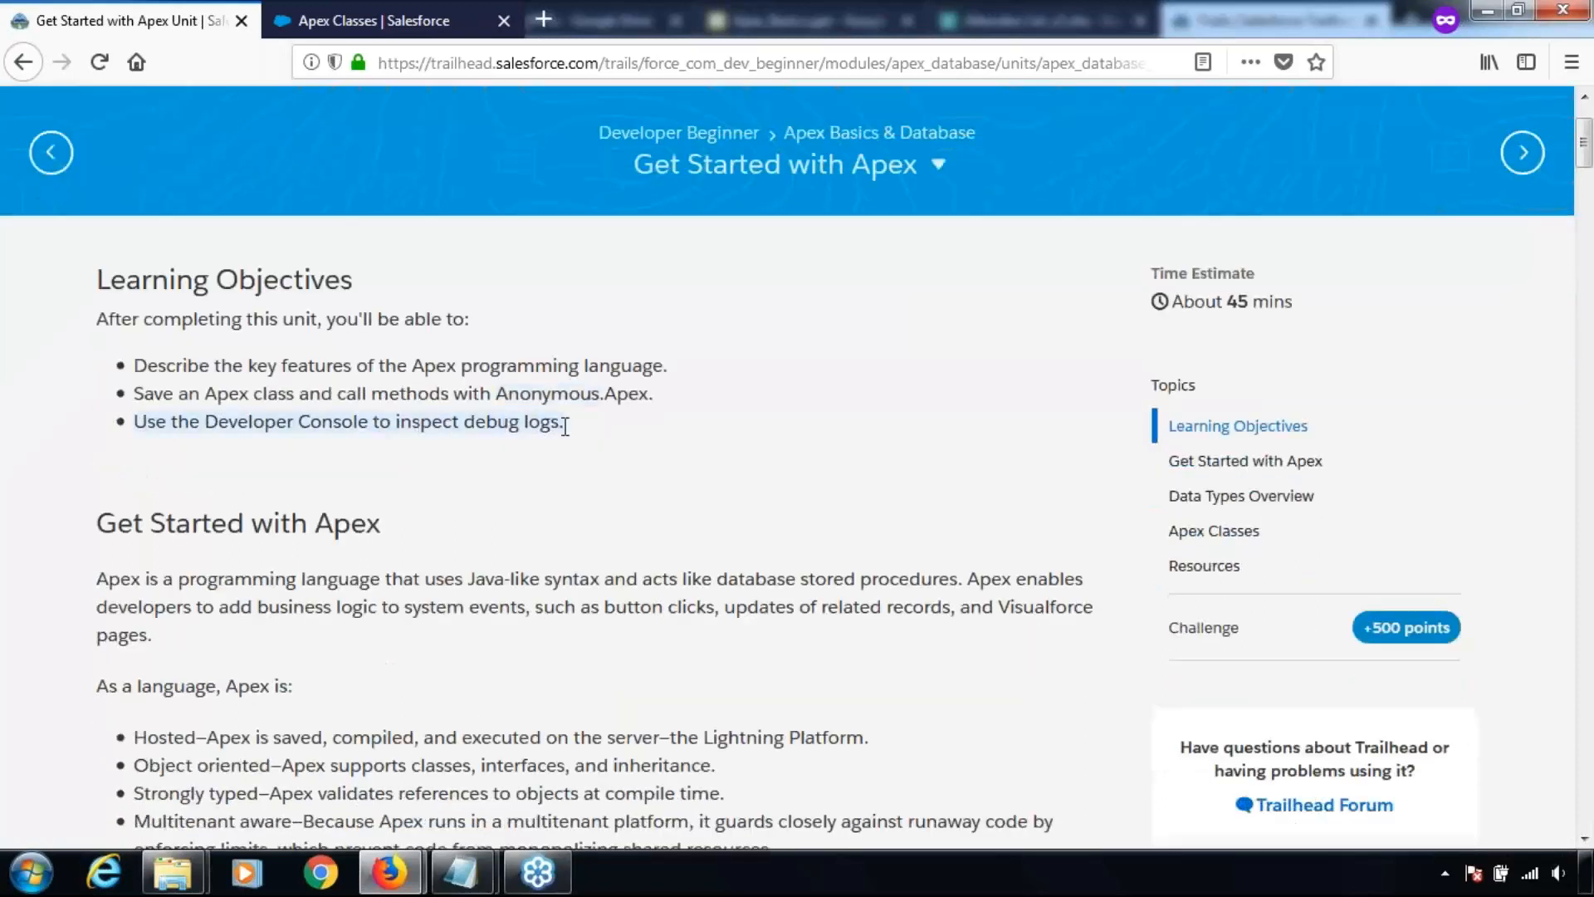
pyautogui.scroll(-3)
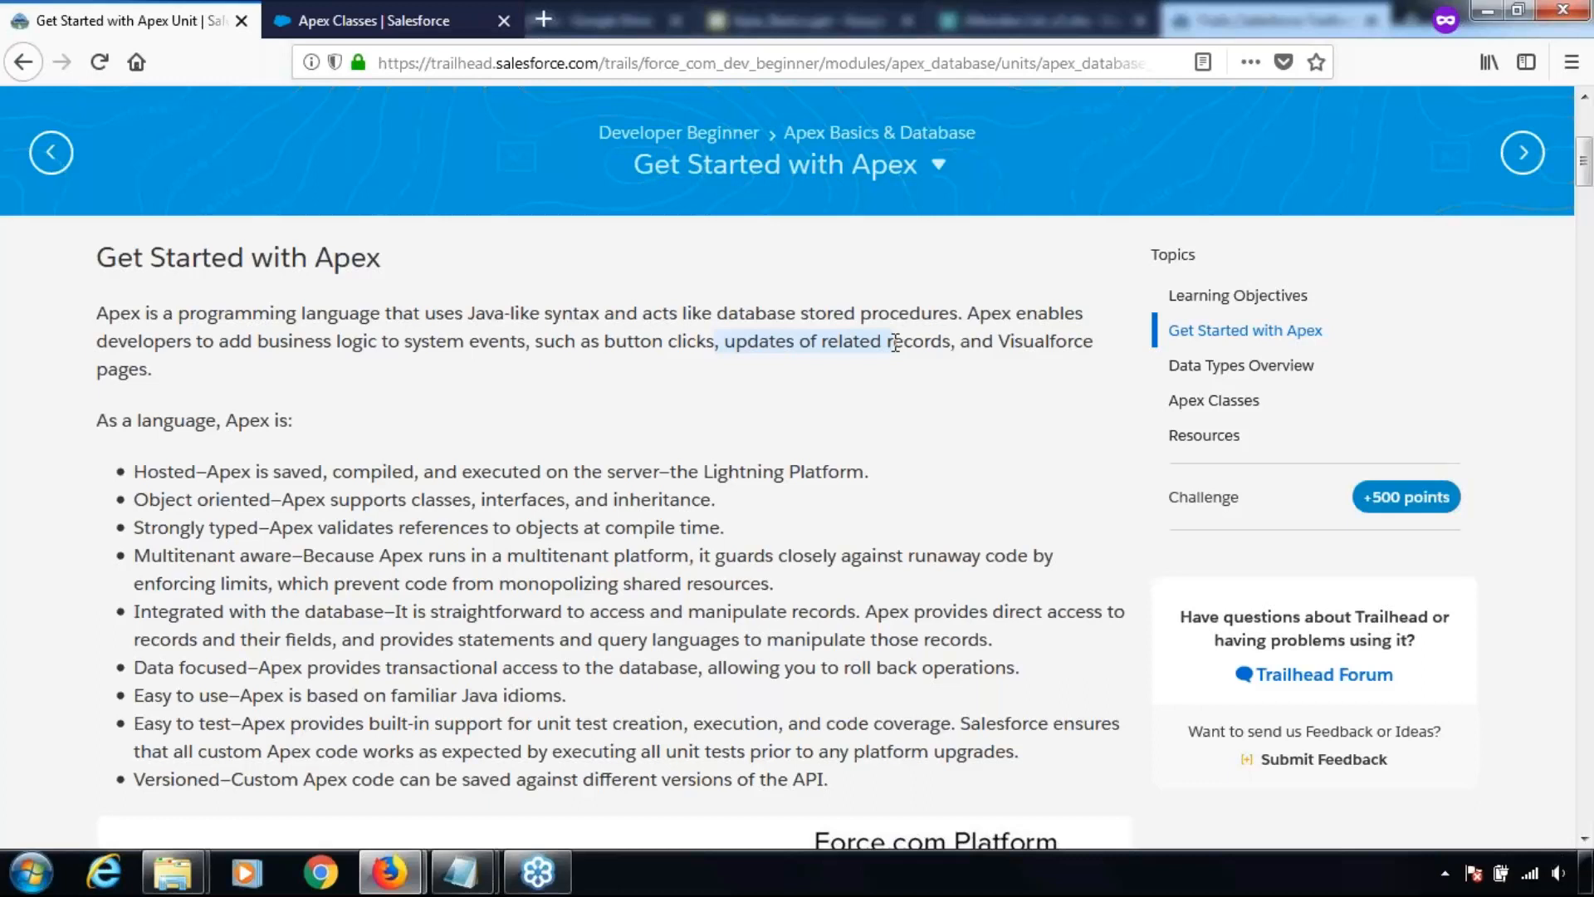
pyautogui.moveTo(660, 129)
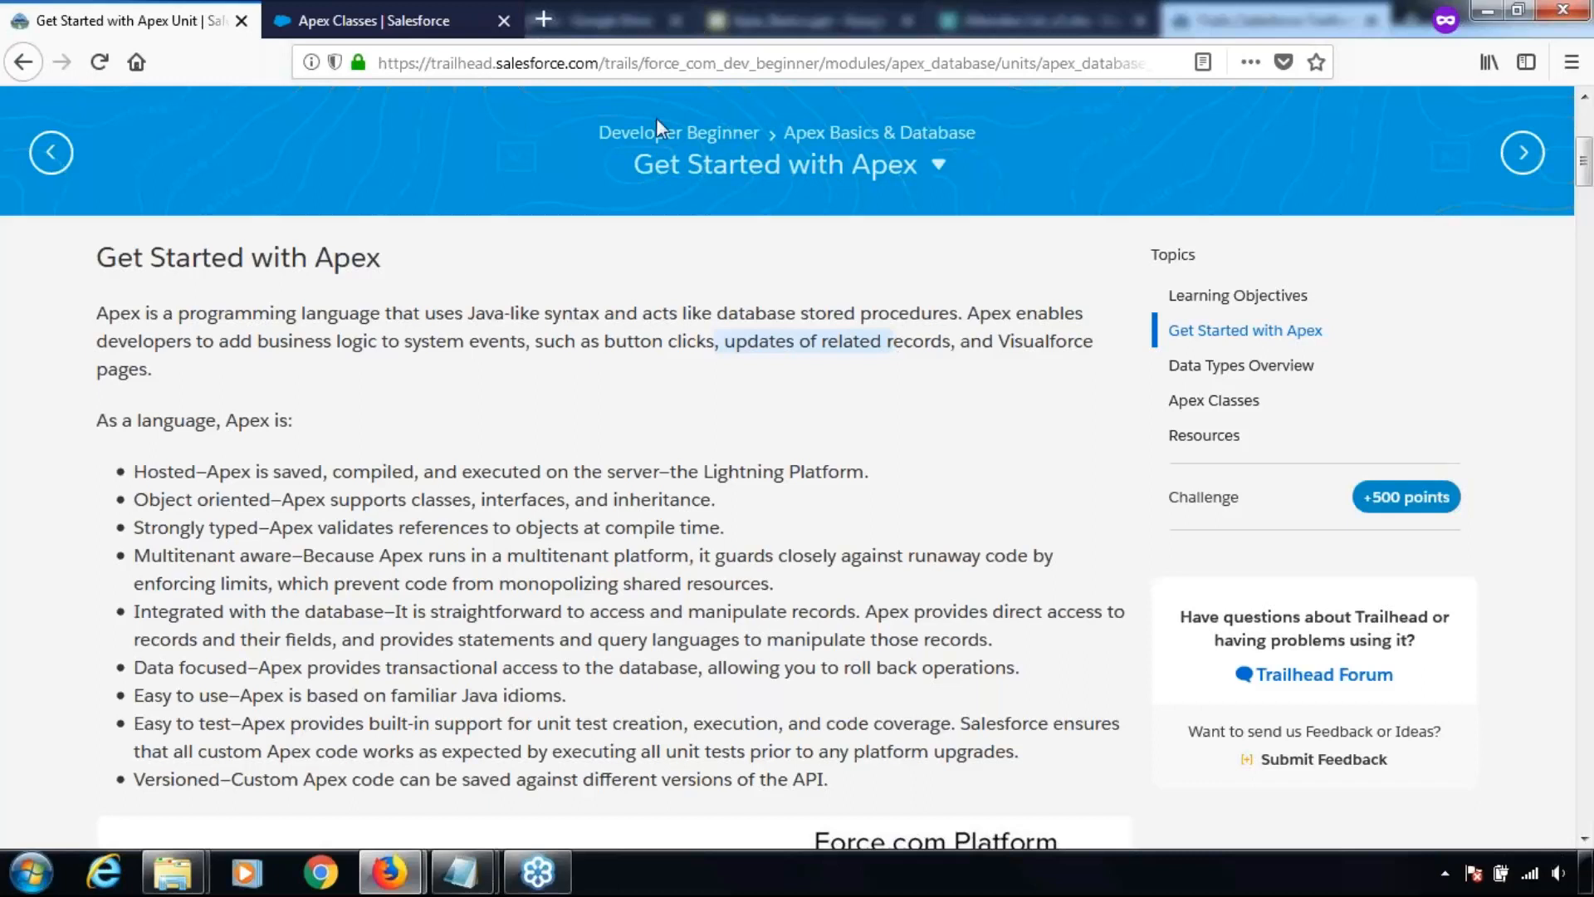
pyautogui.moveTo(659, 127)
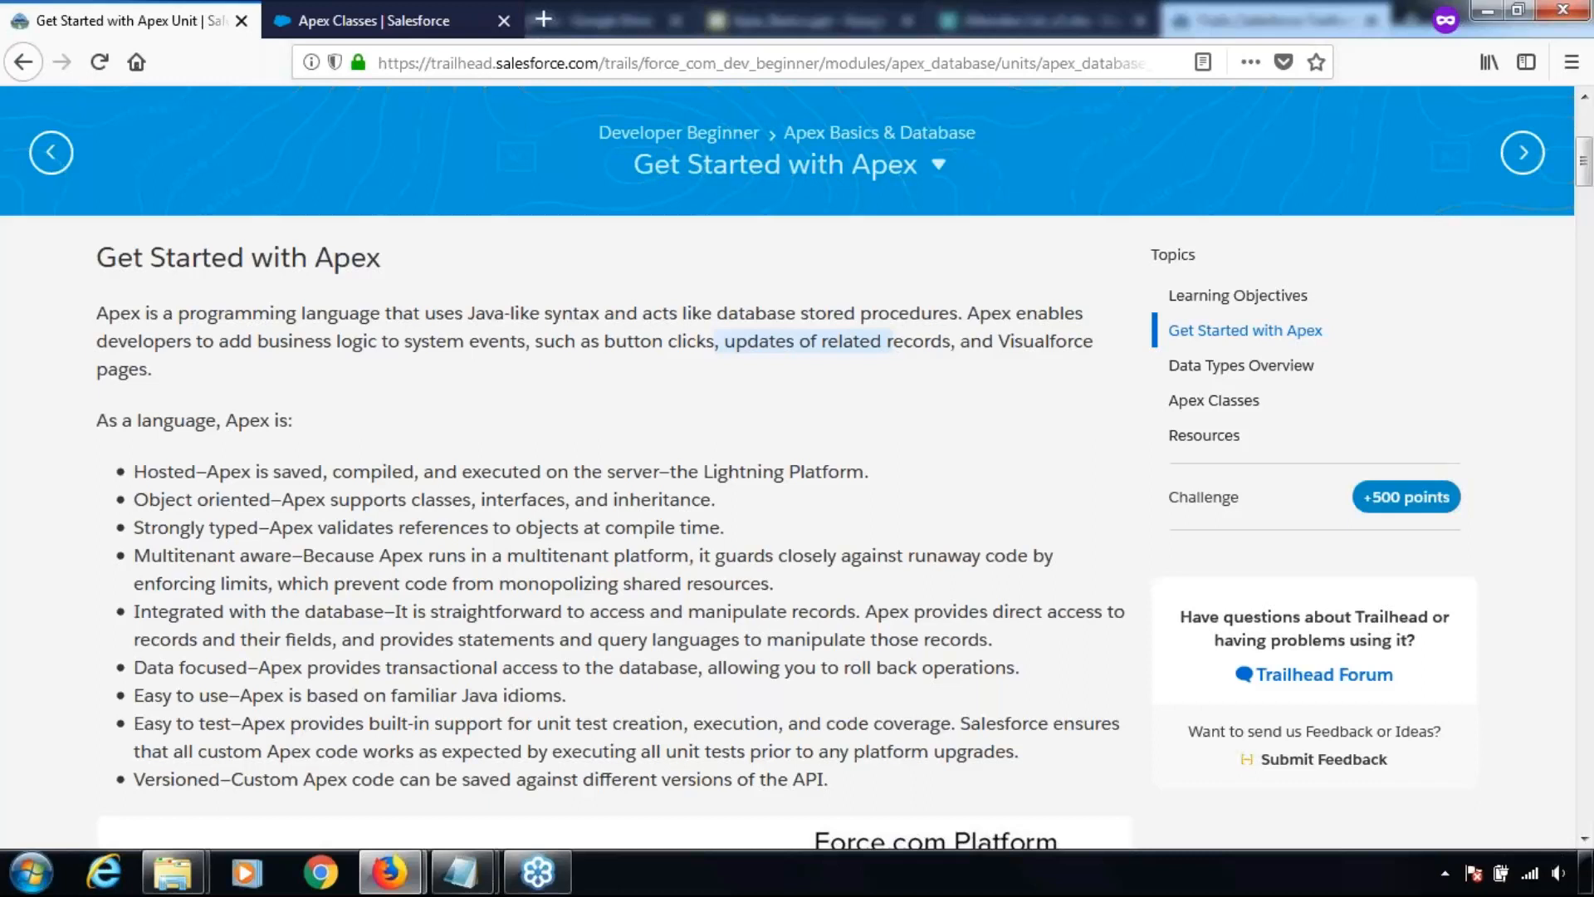
pyautogui.moveTo(678, 133)
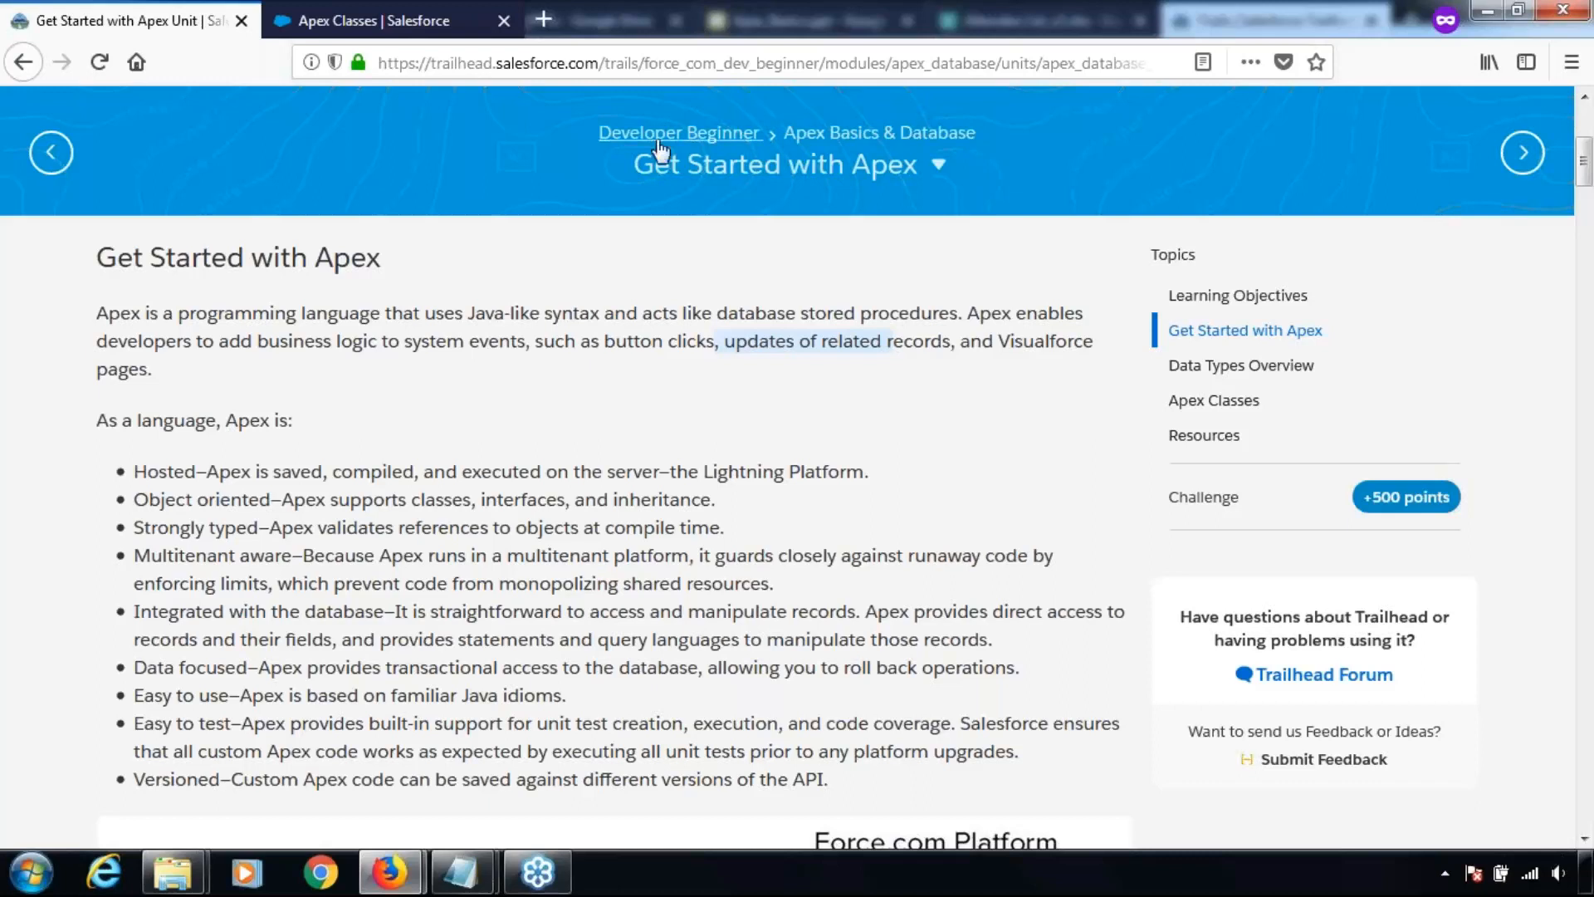
pyautogui.moveTo(598, 275)
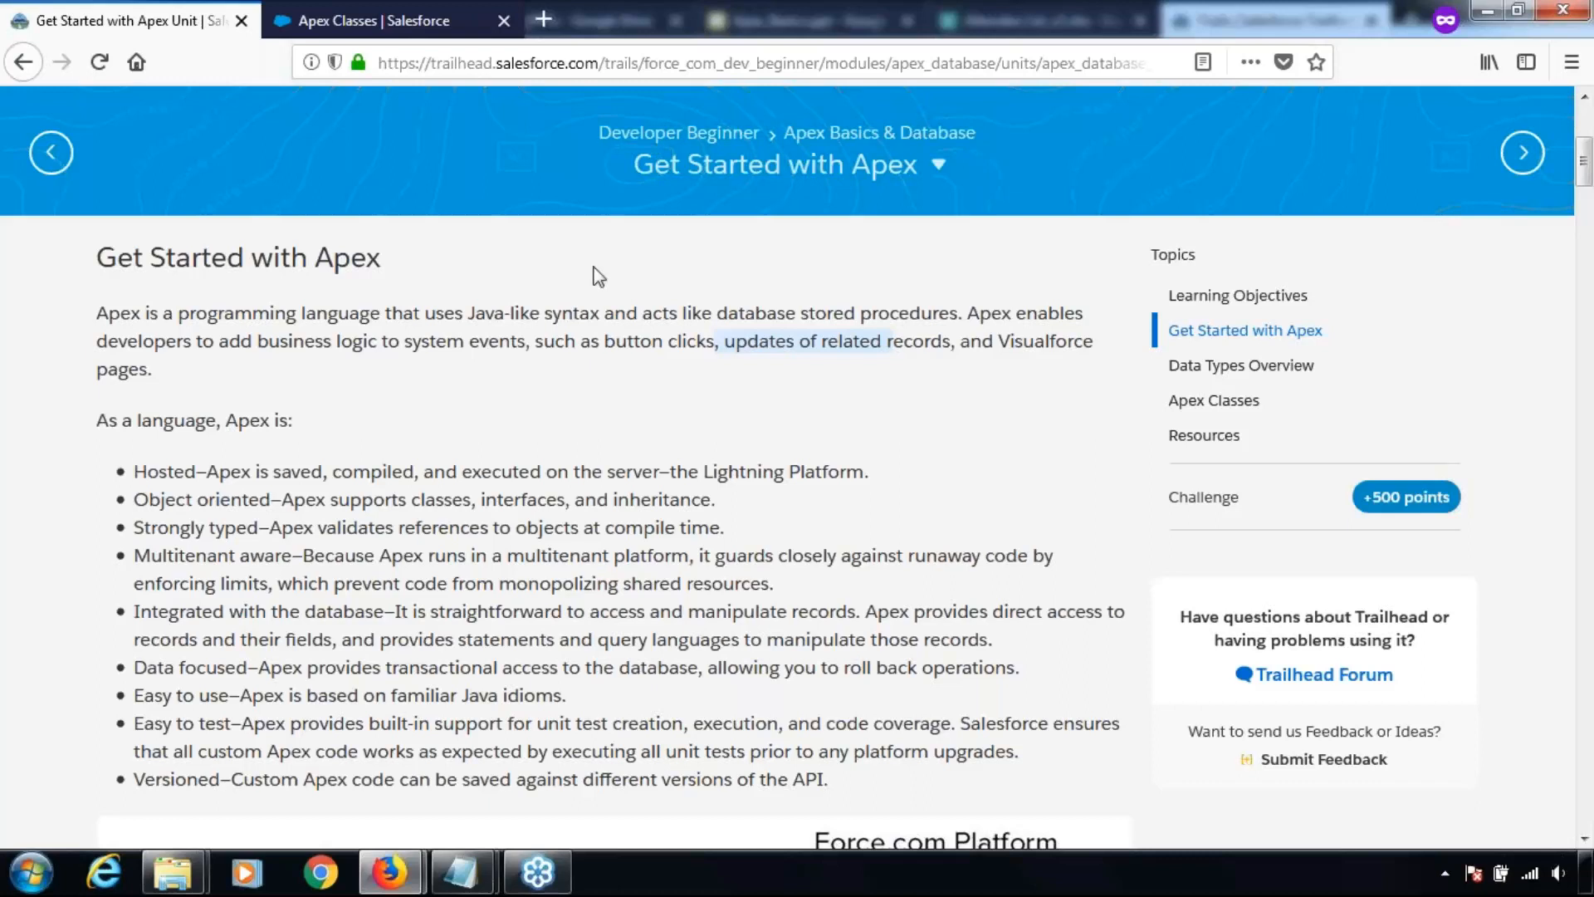
# Scroll down to the Apex Language Highlights section listing supported constructs and cloud features.
pyautogui.scroll(-3)
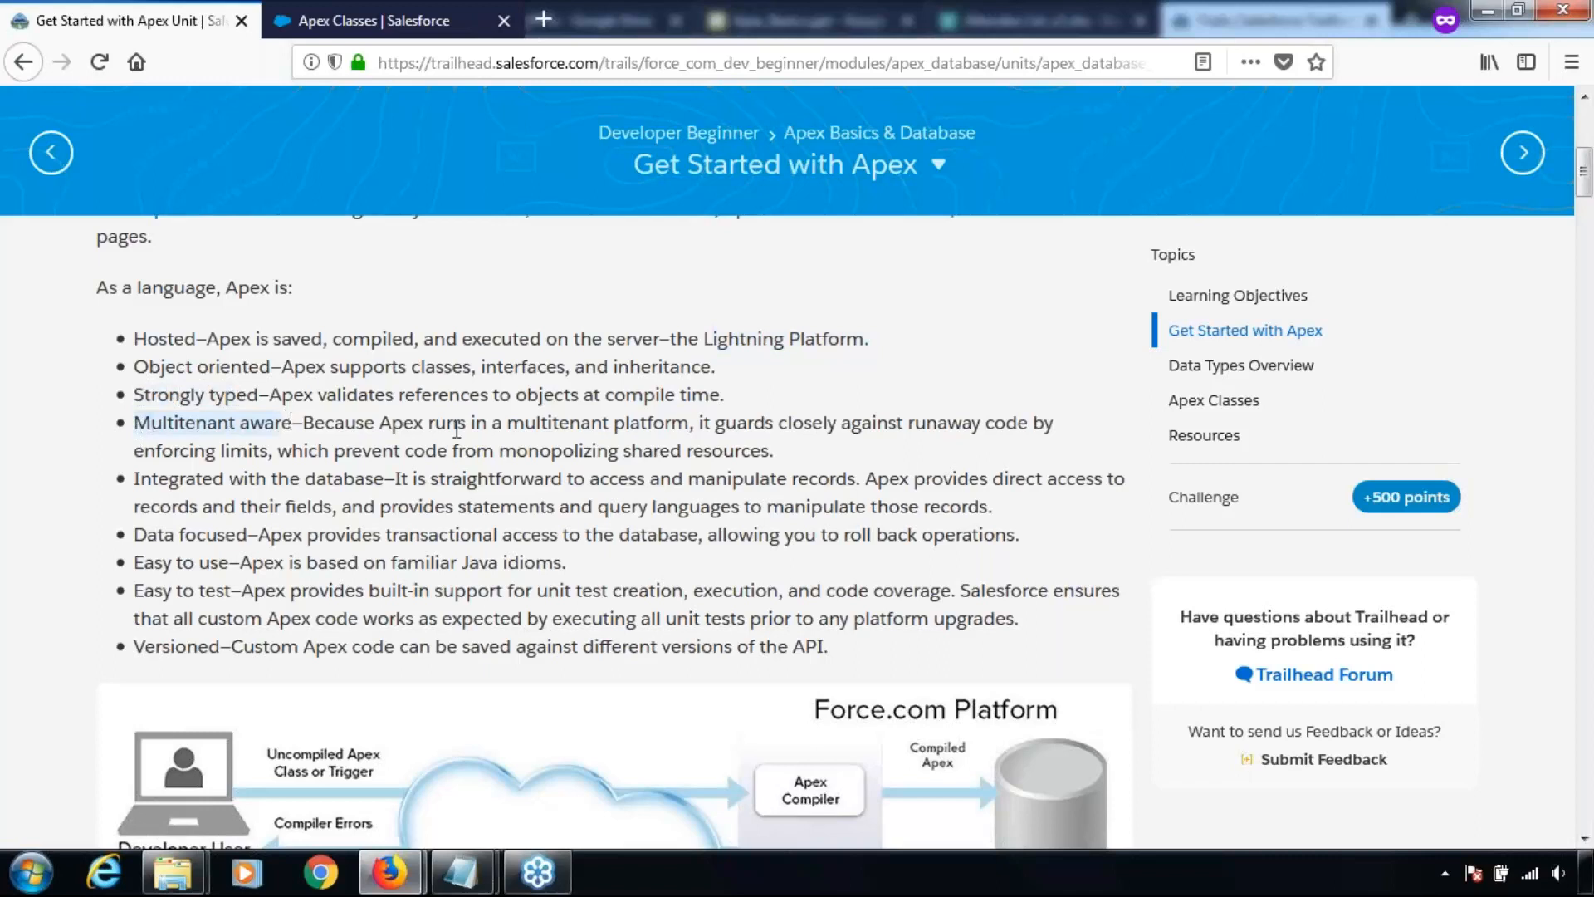
pyautogui.moveTo(722, 427)
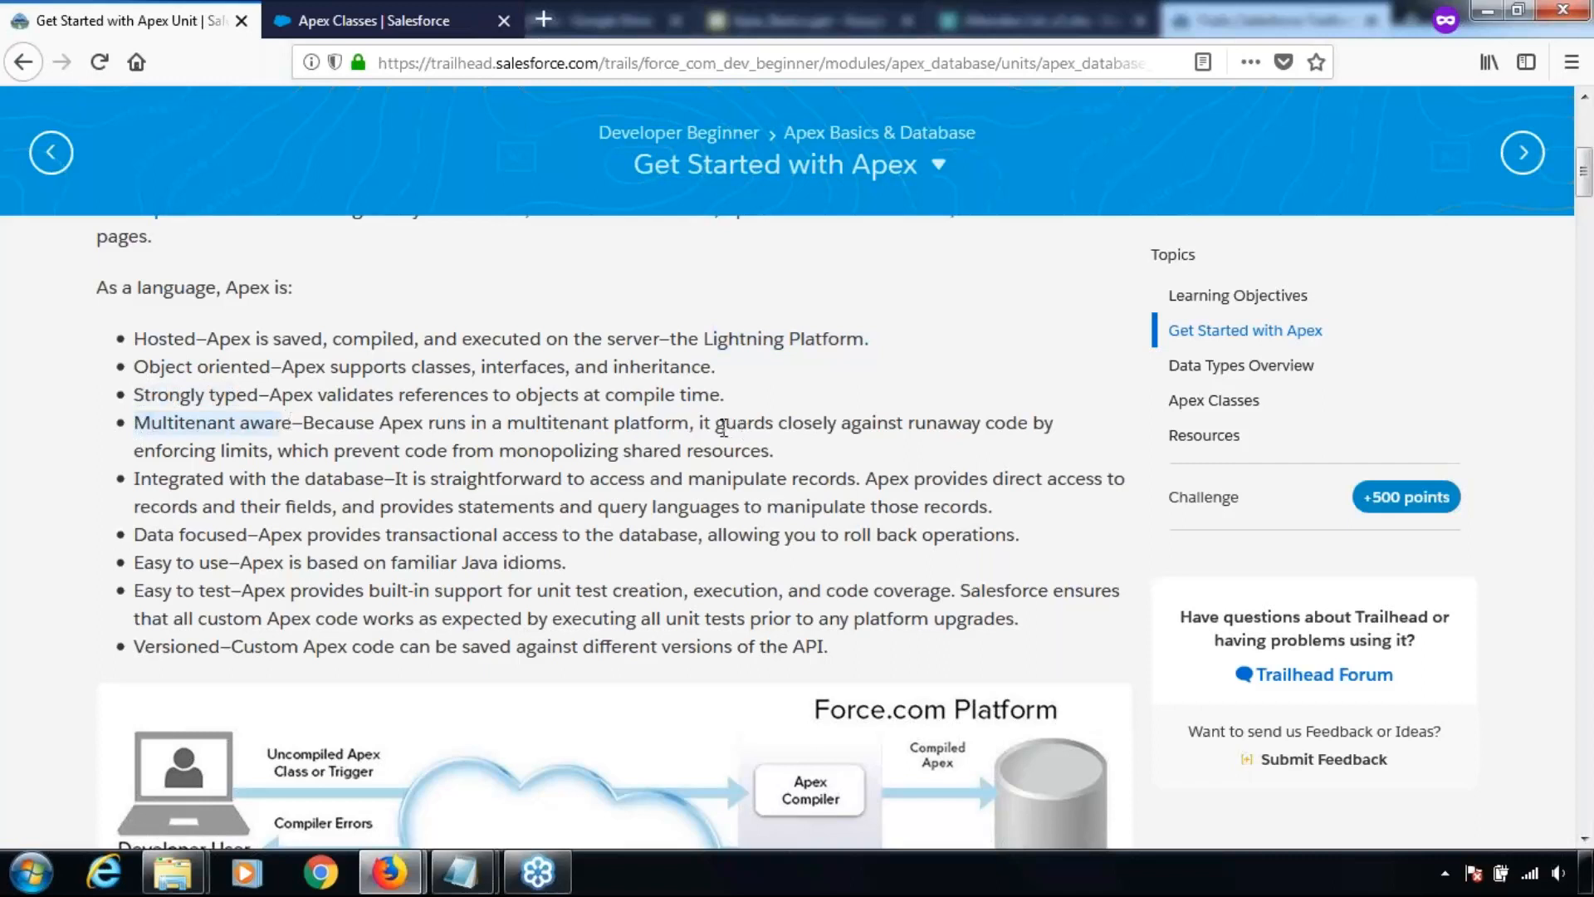
pyautogui.moveTo(764, 424)
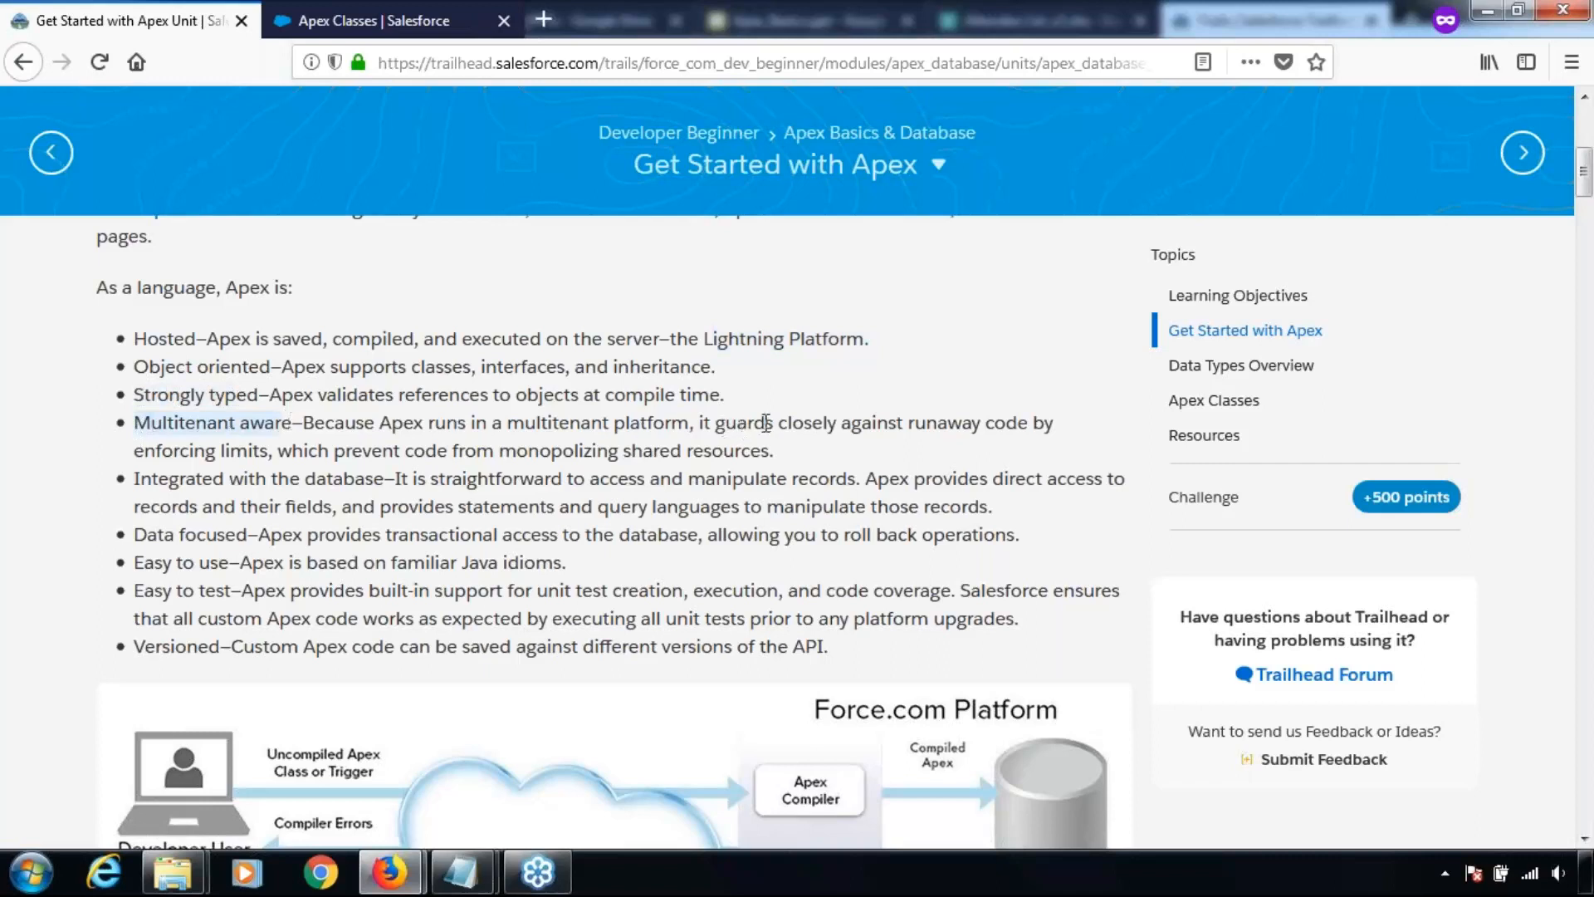
pyautogui.moveTo(714, 431)
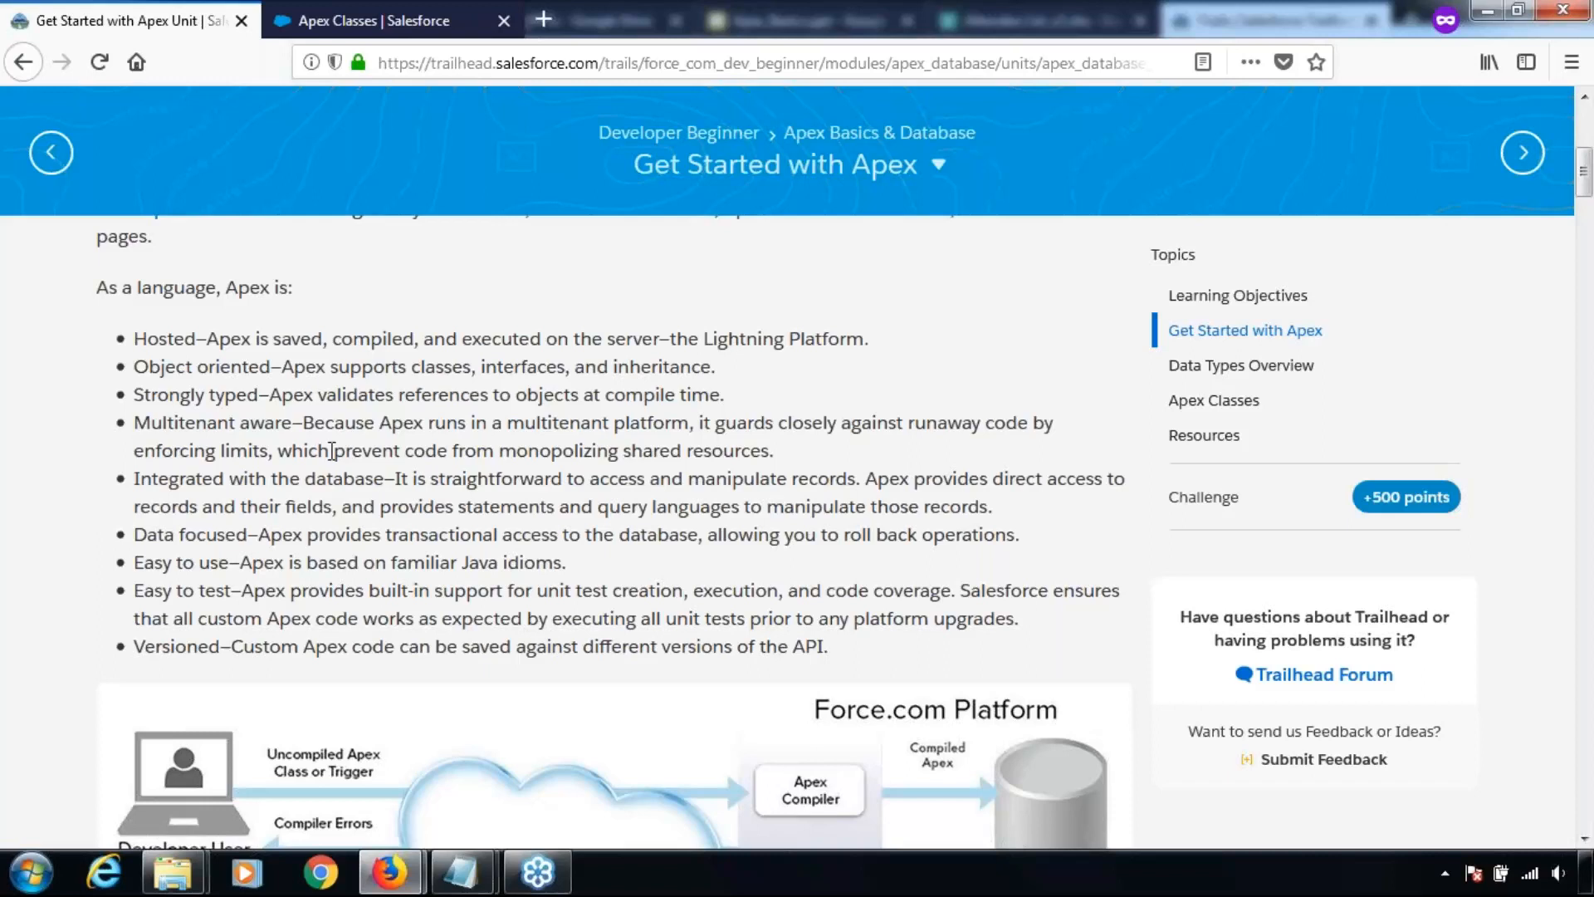
pyautogui.moveTo(1583, 323)
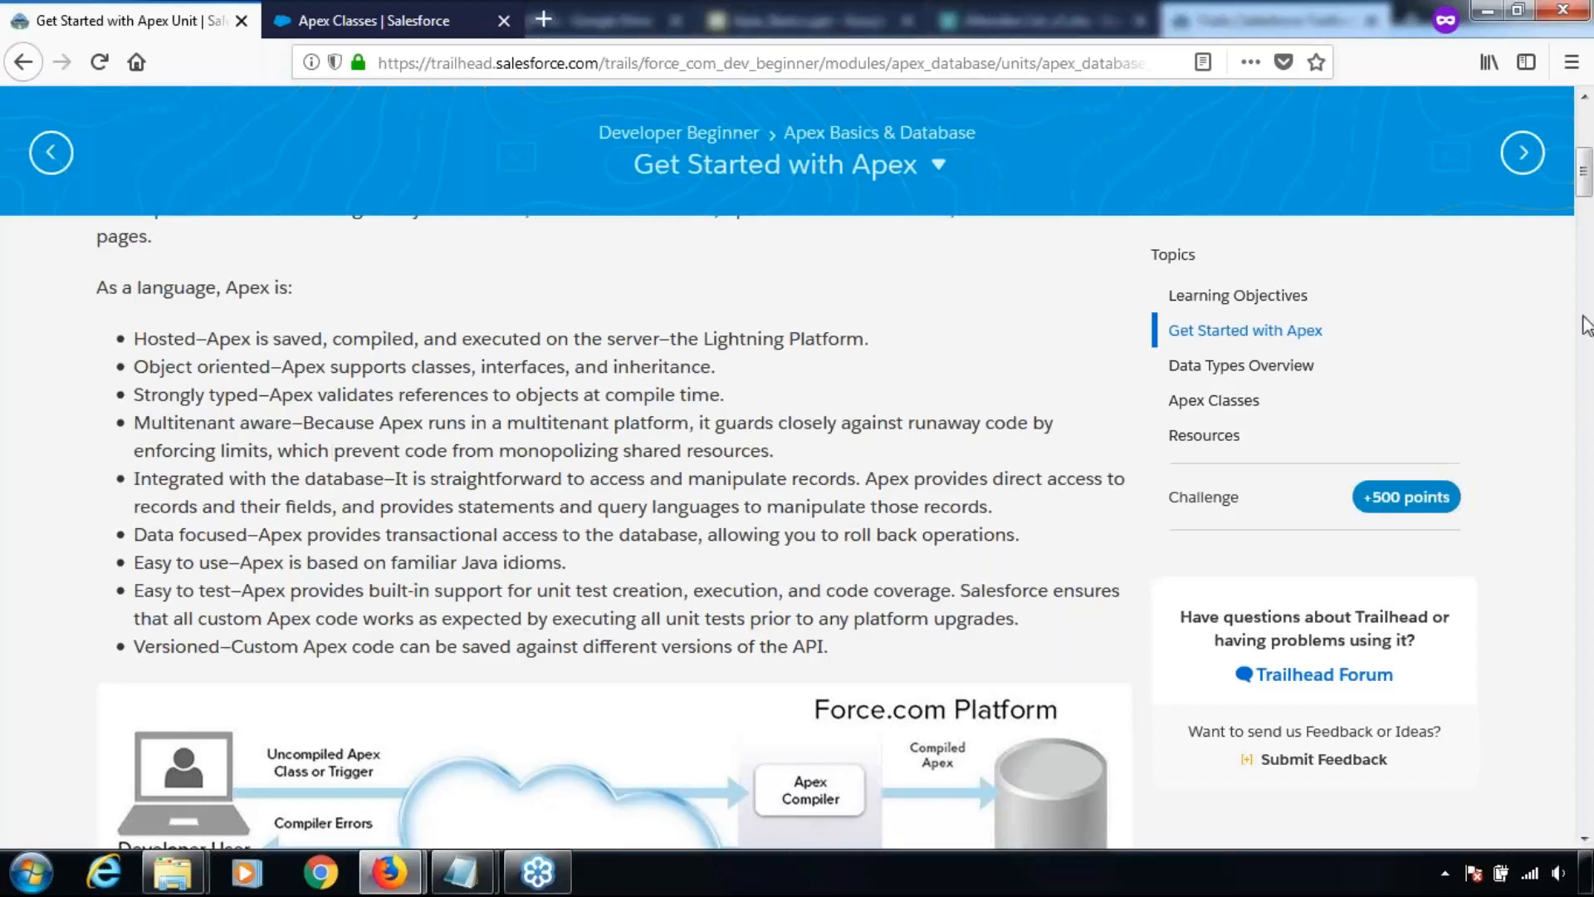
pyautogui.moveTo(1377, 380)
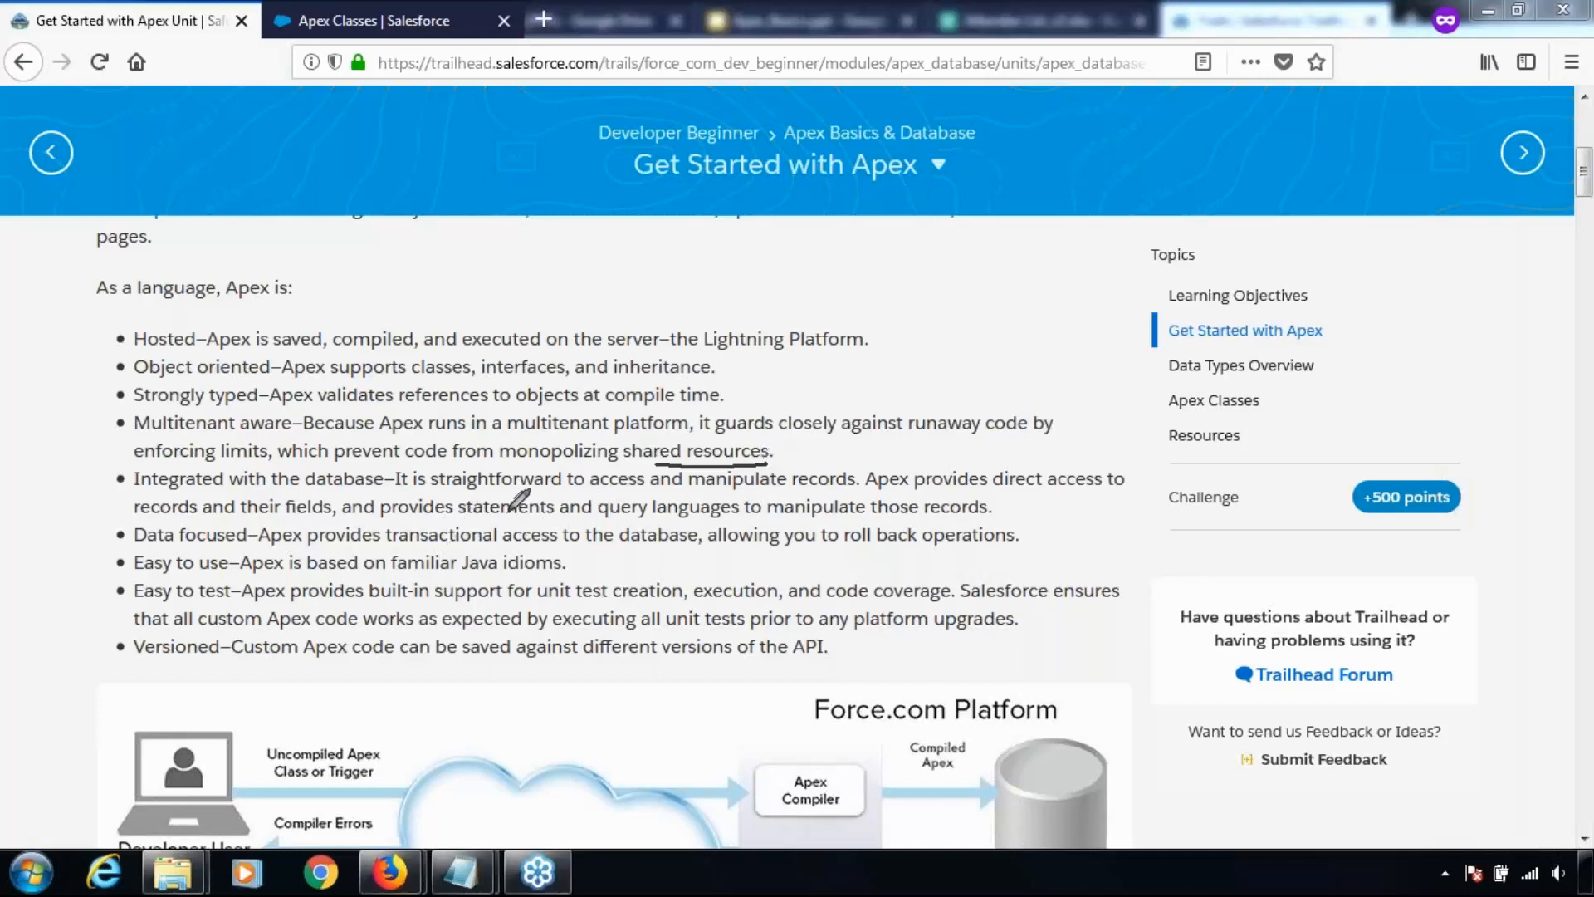
pyautogui.moveTo(661, 478)
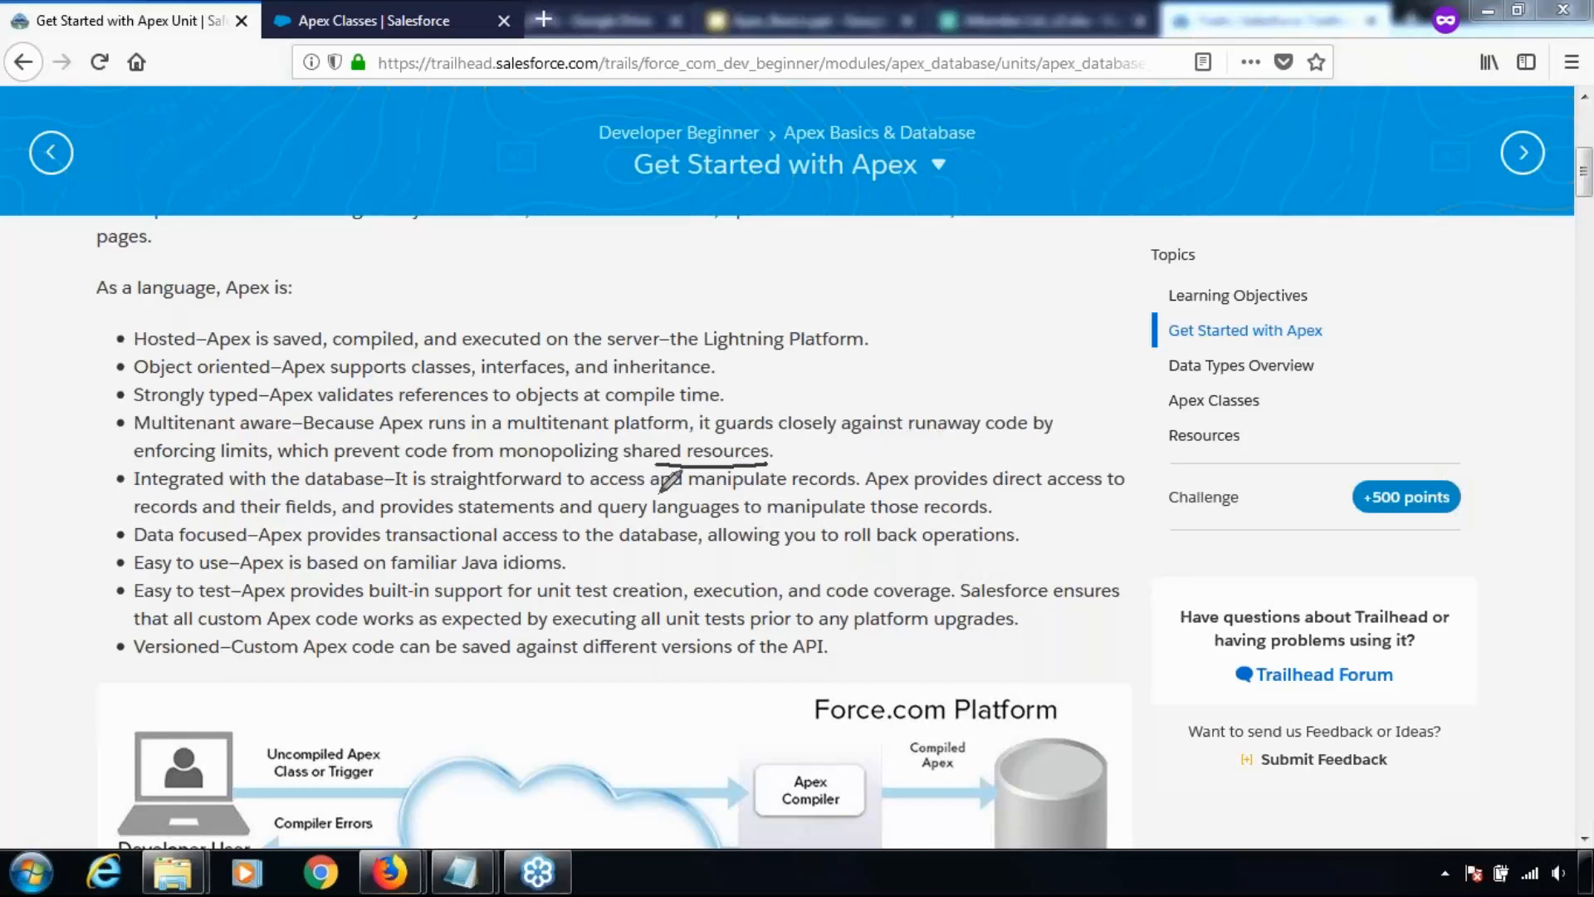
pyautogui.moveTo(900, 467)
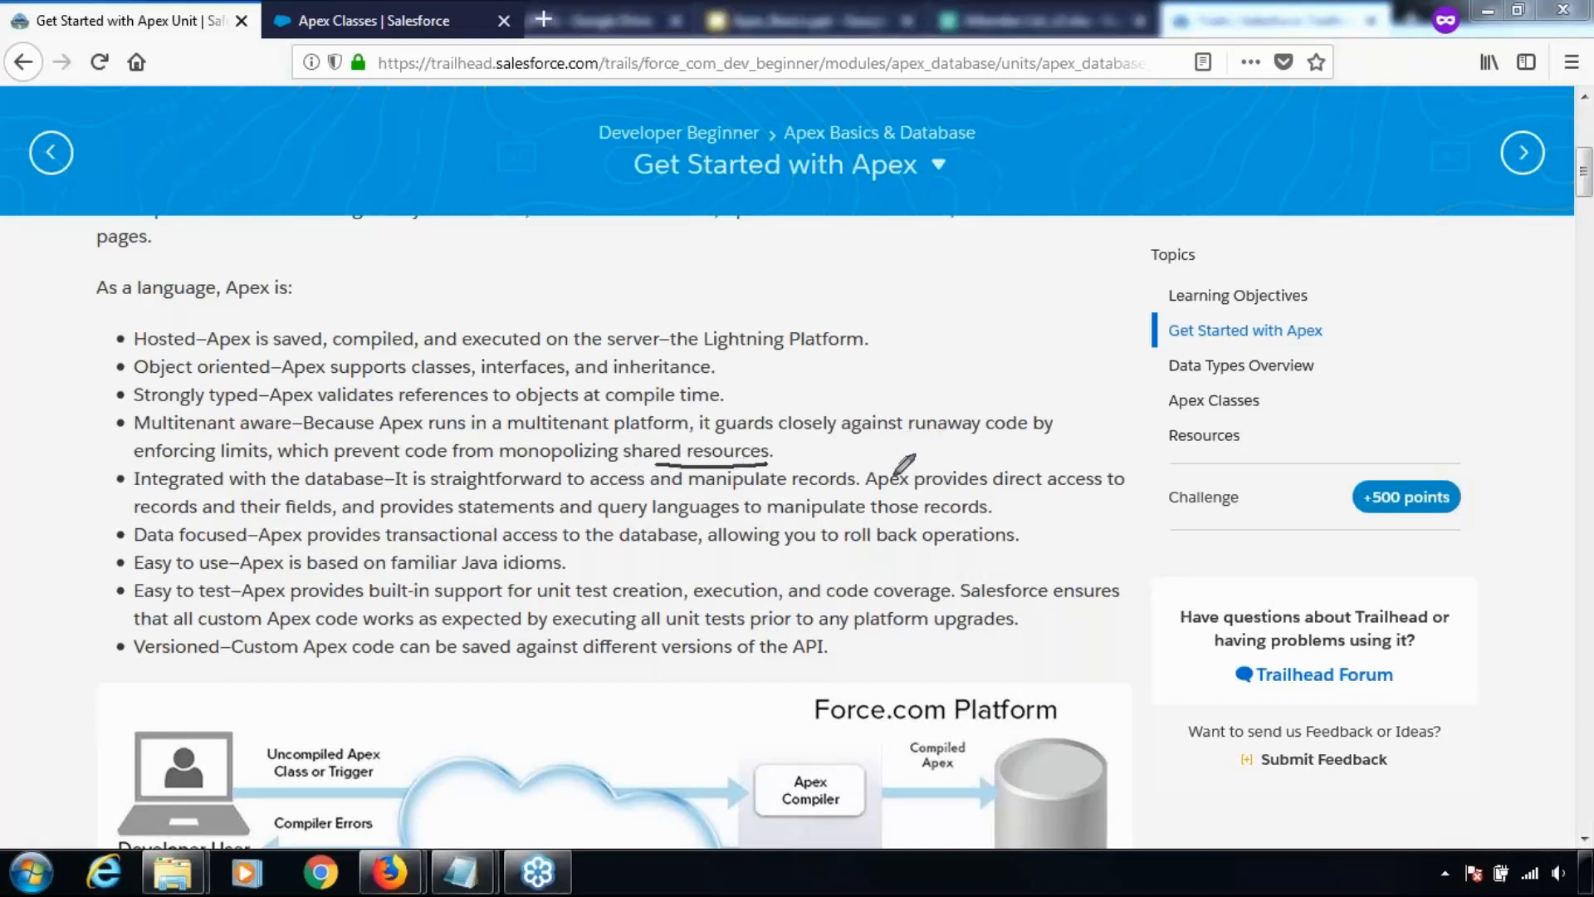
pyautogui.moveTo(920, 468)
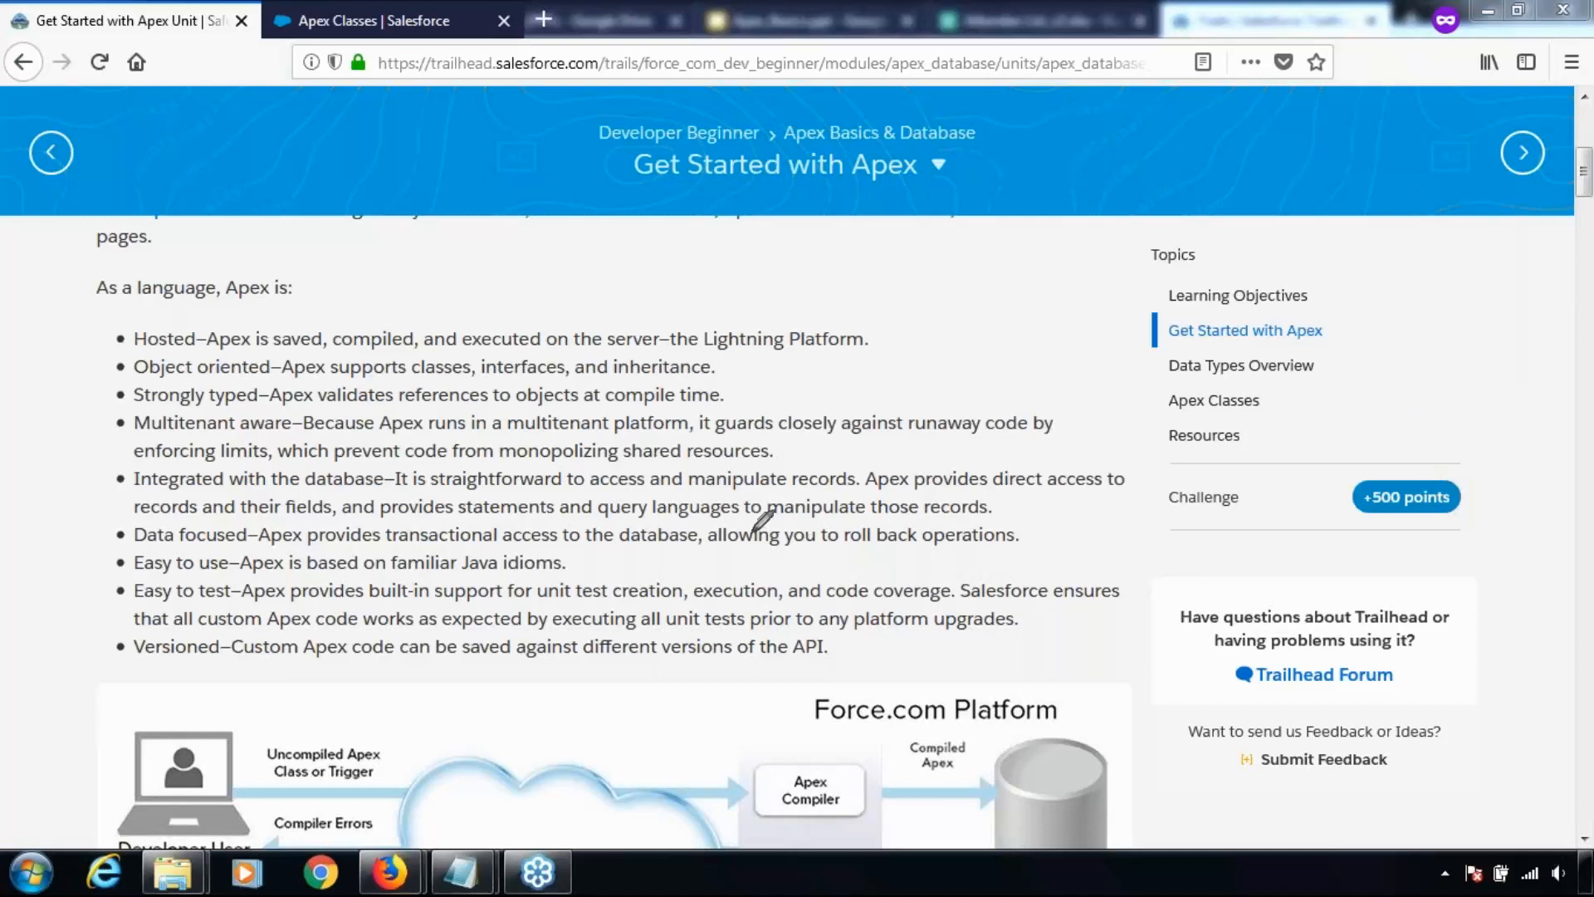
pyautogui.moveTo(849, 498)
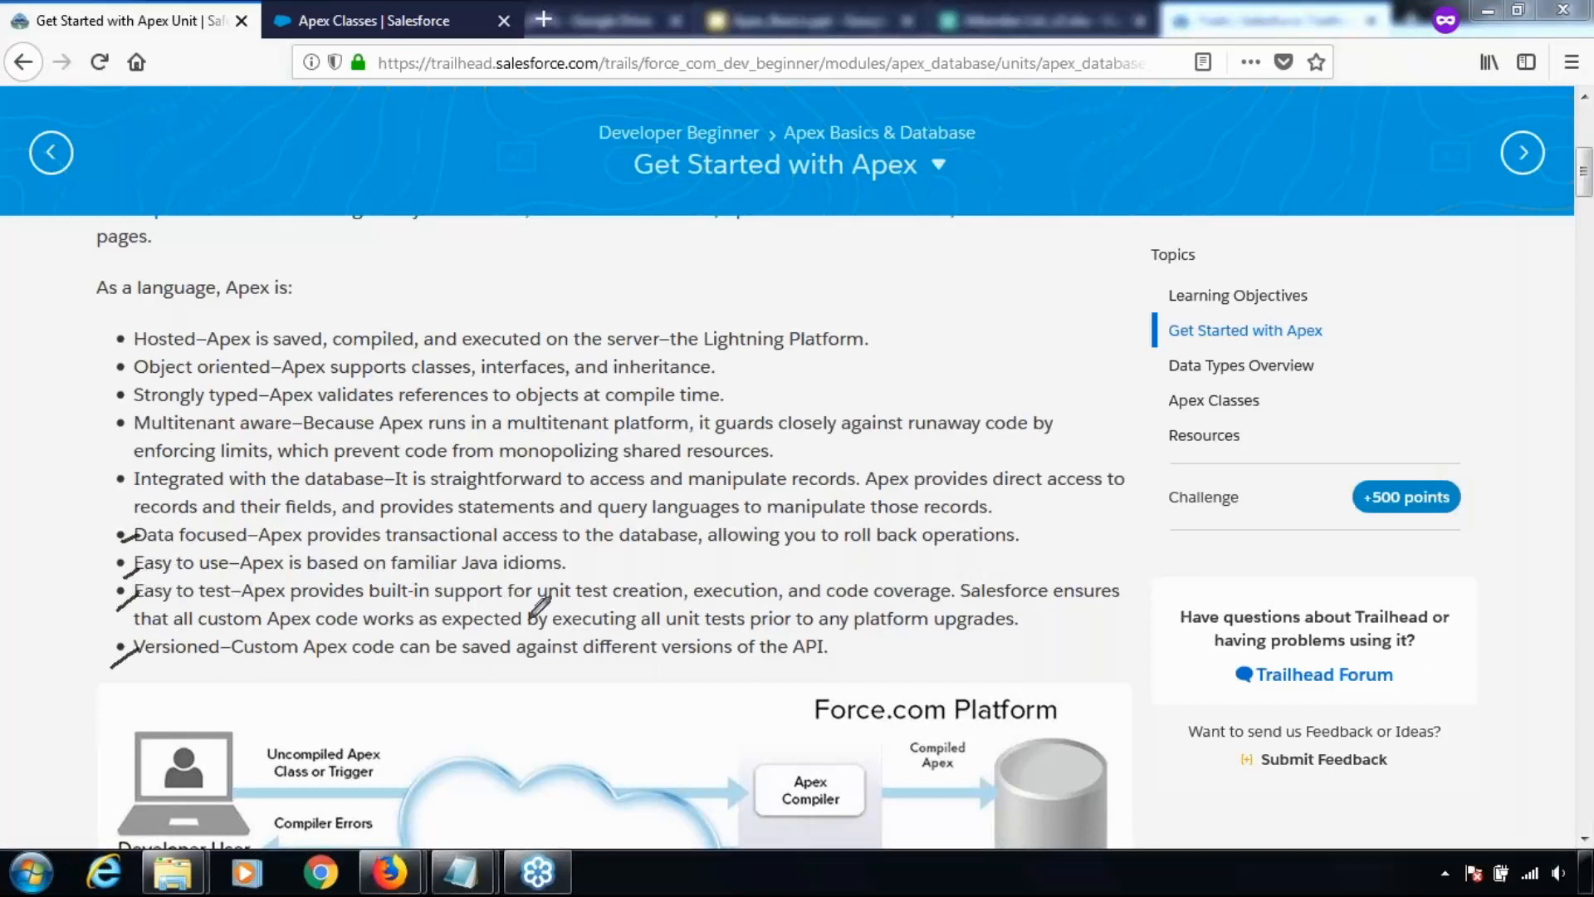
pyautogui.moveTo(518, 638)
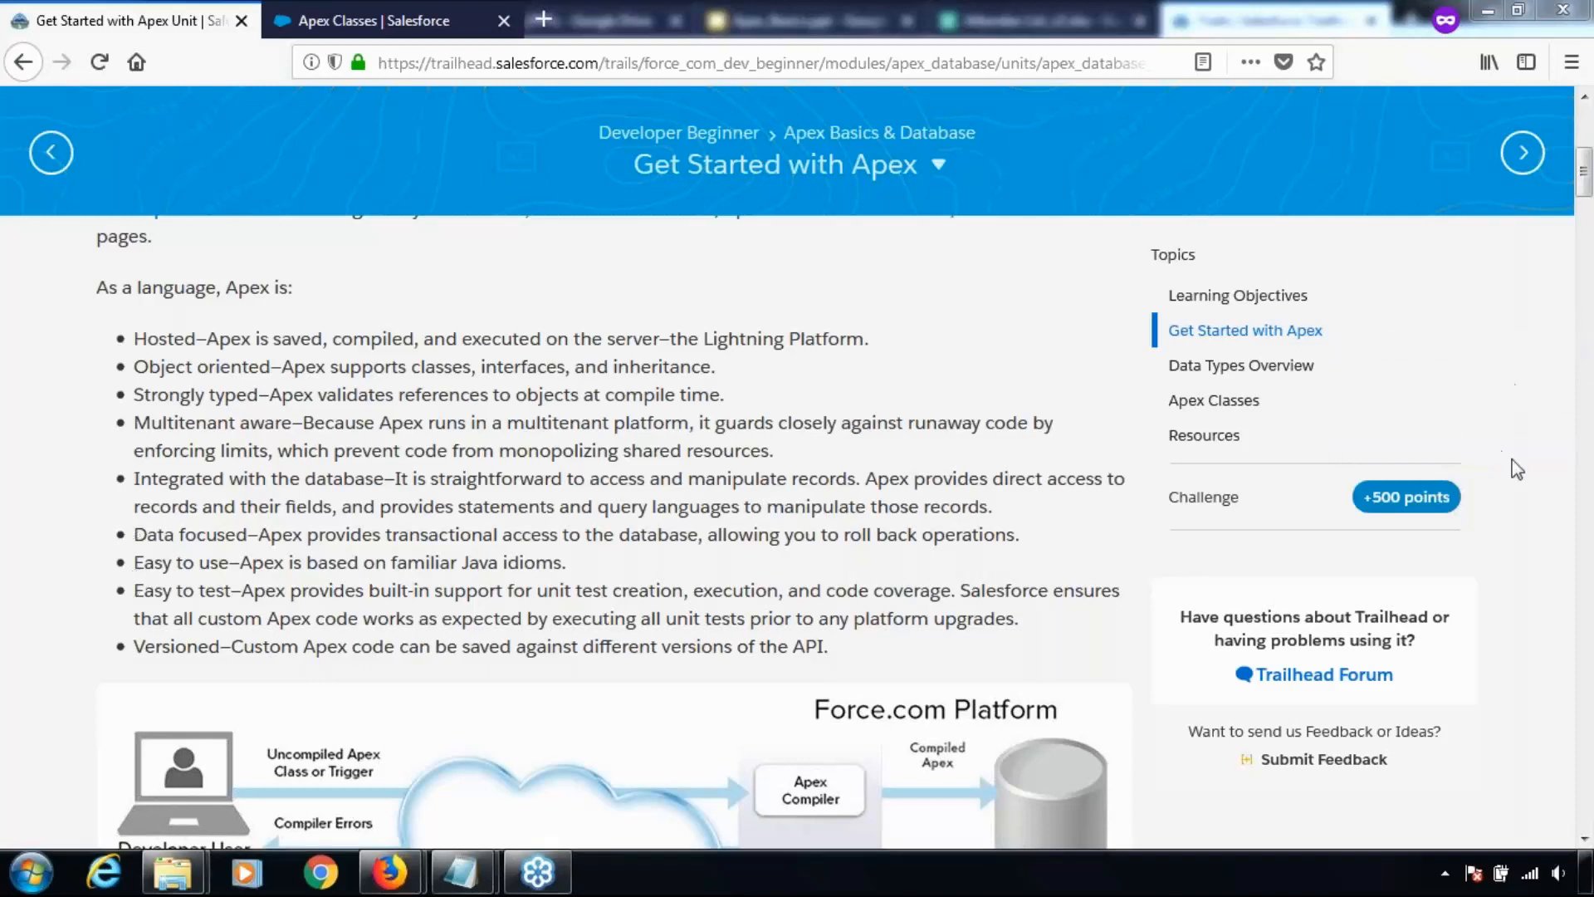
pyautogui.moveTo(1535, 509)
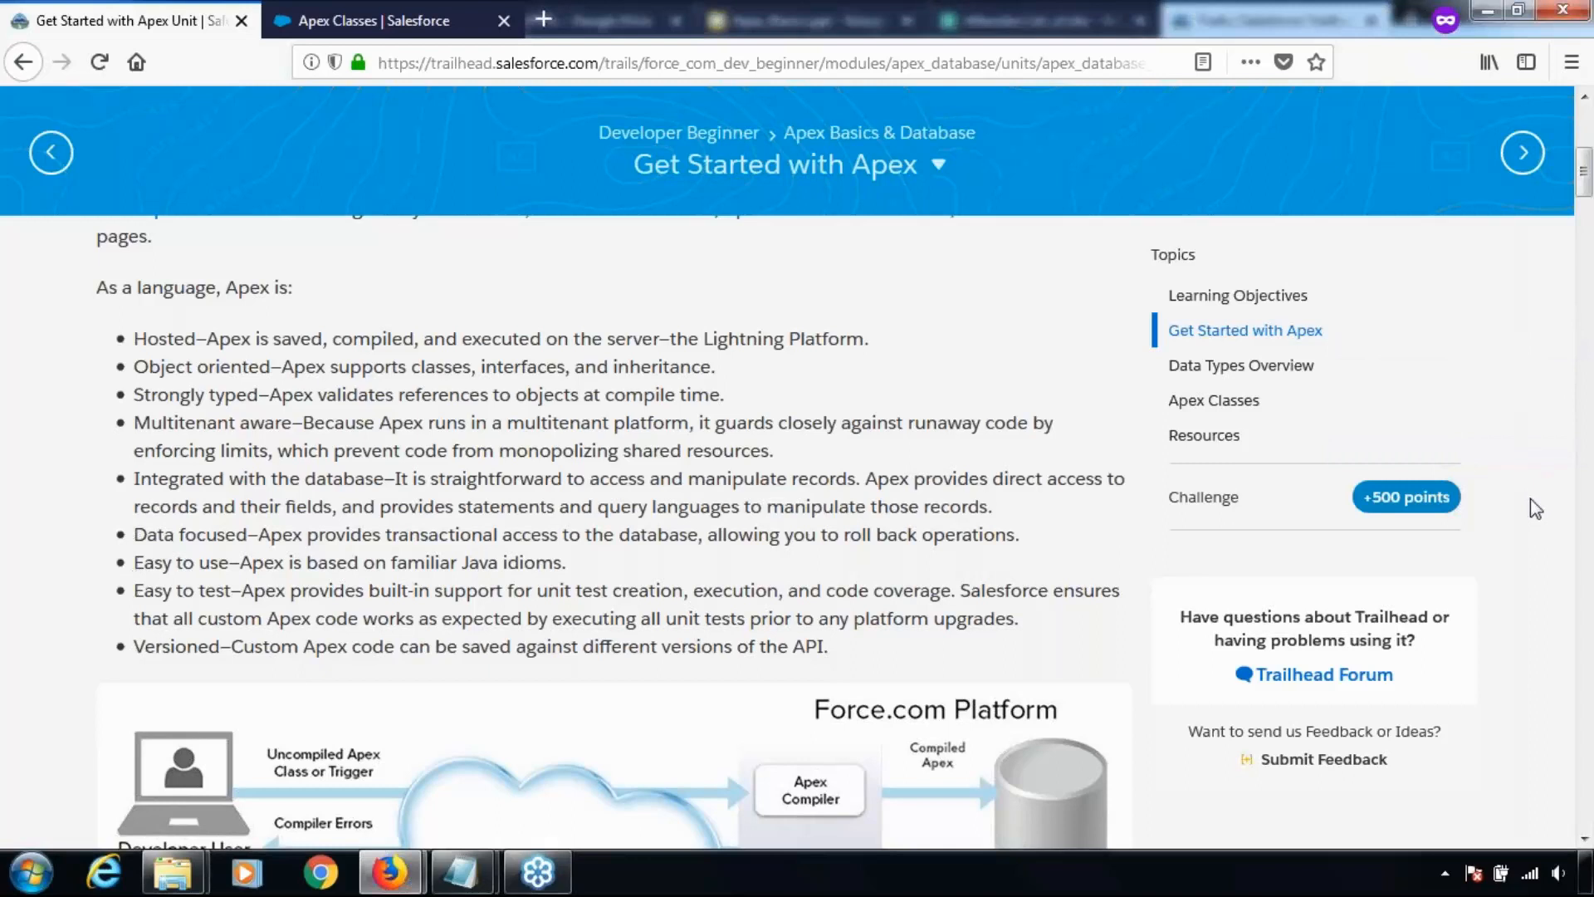
pyautogui.scroll(-3)
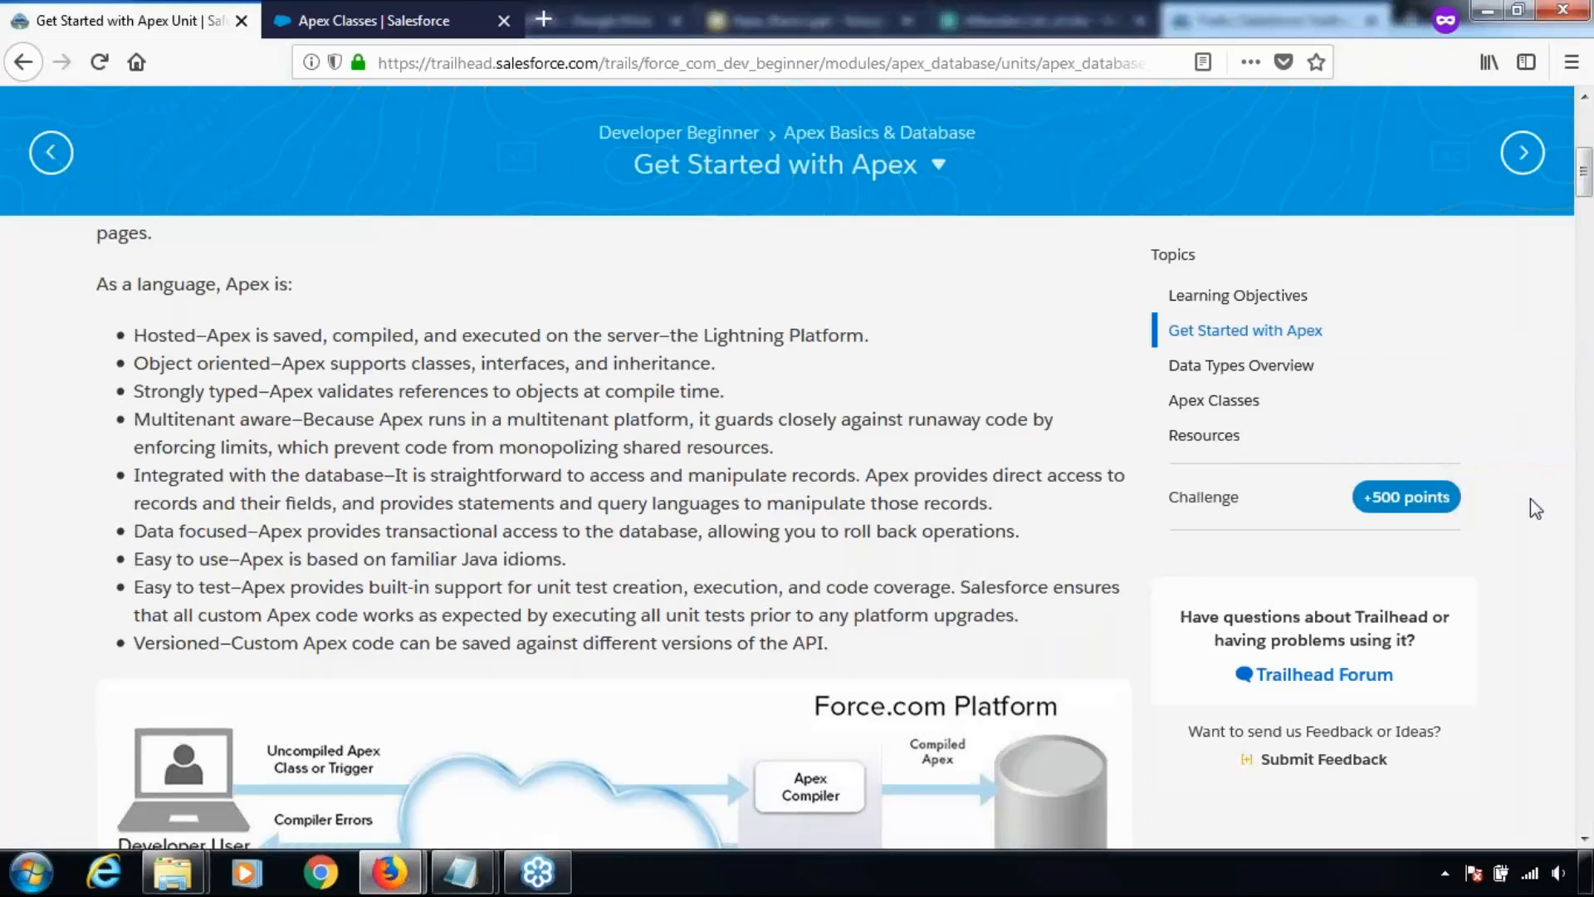
pyautogui.scroll(-3)
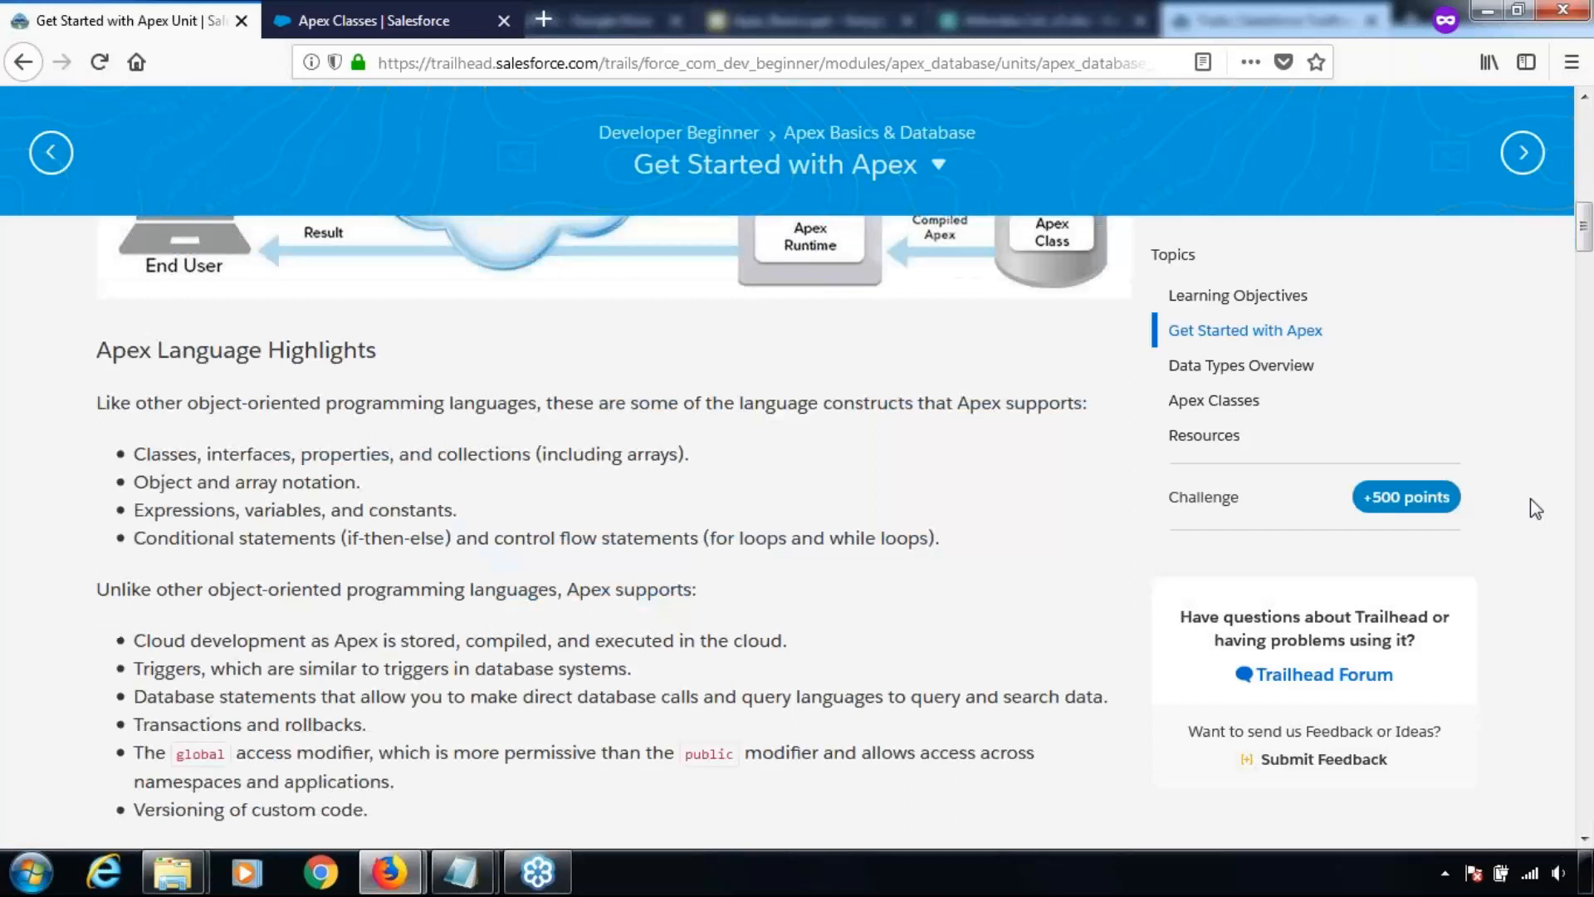
pyautogui.scroll(-3)
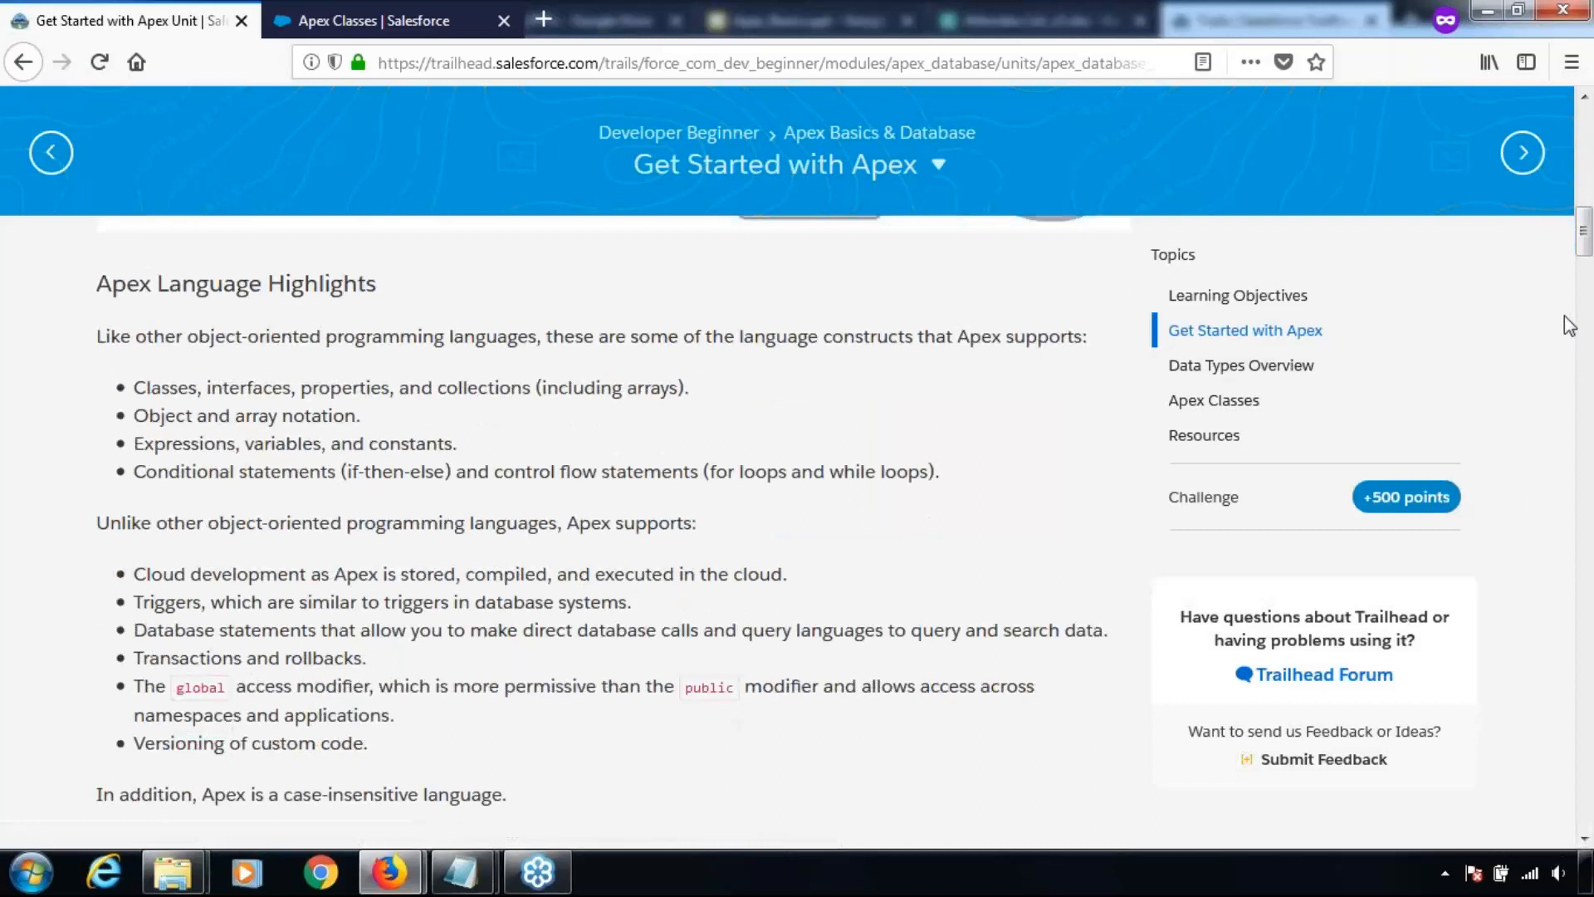
pyautogui.moveTo(1574, 323)
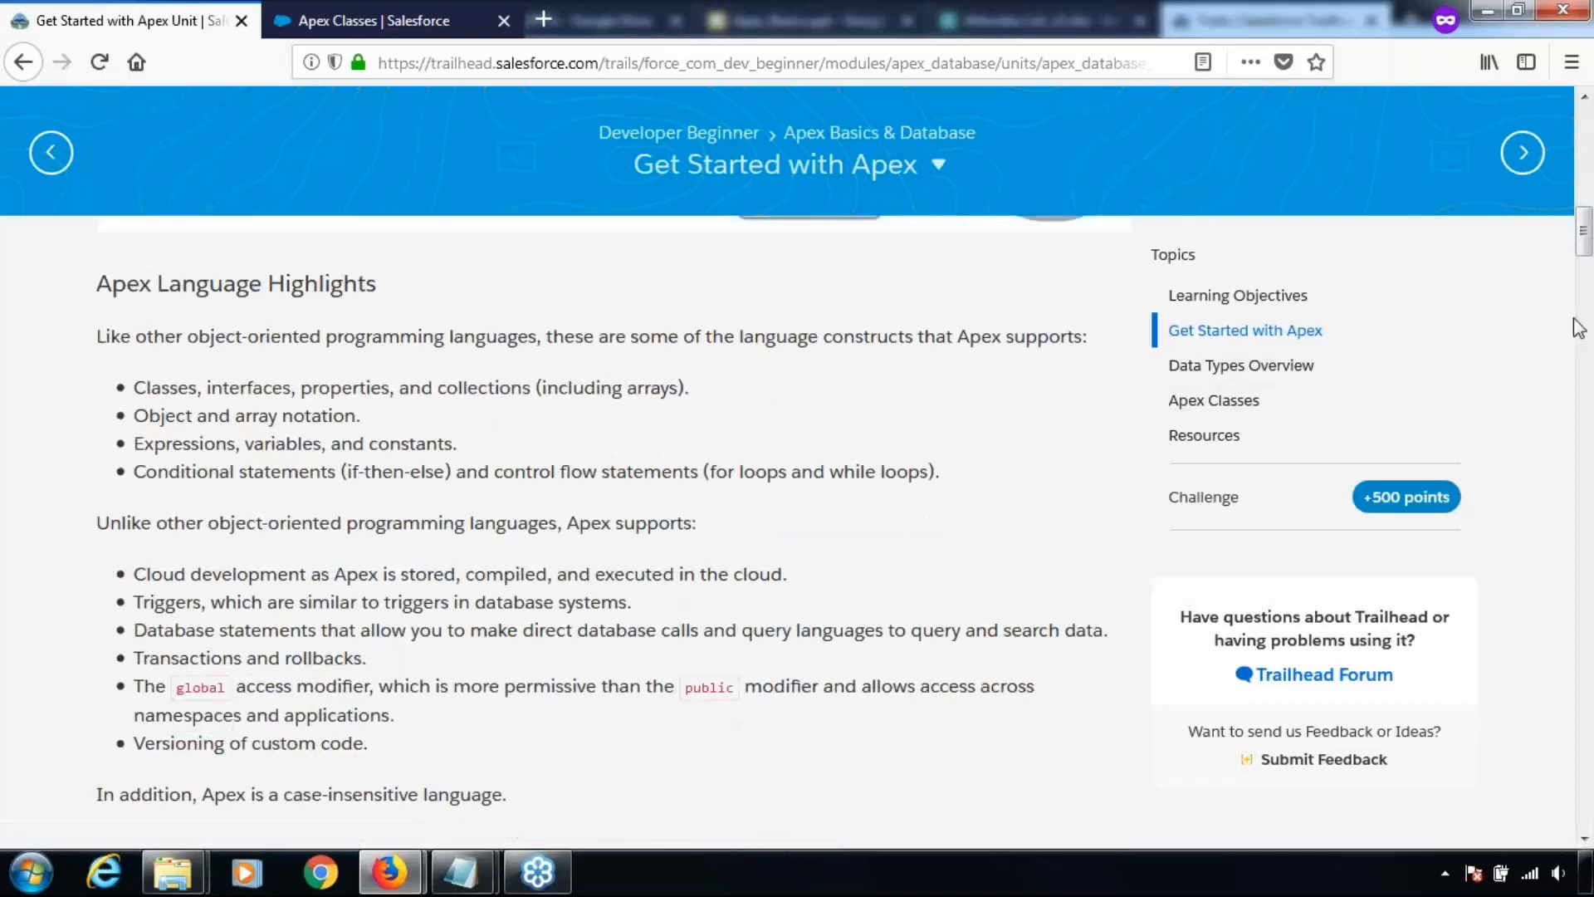
pyautogui.doubleClick(216, 336)
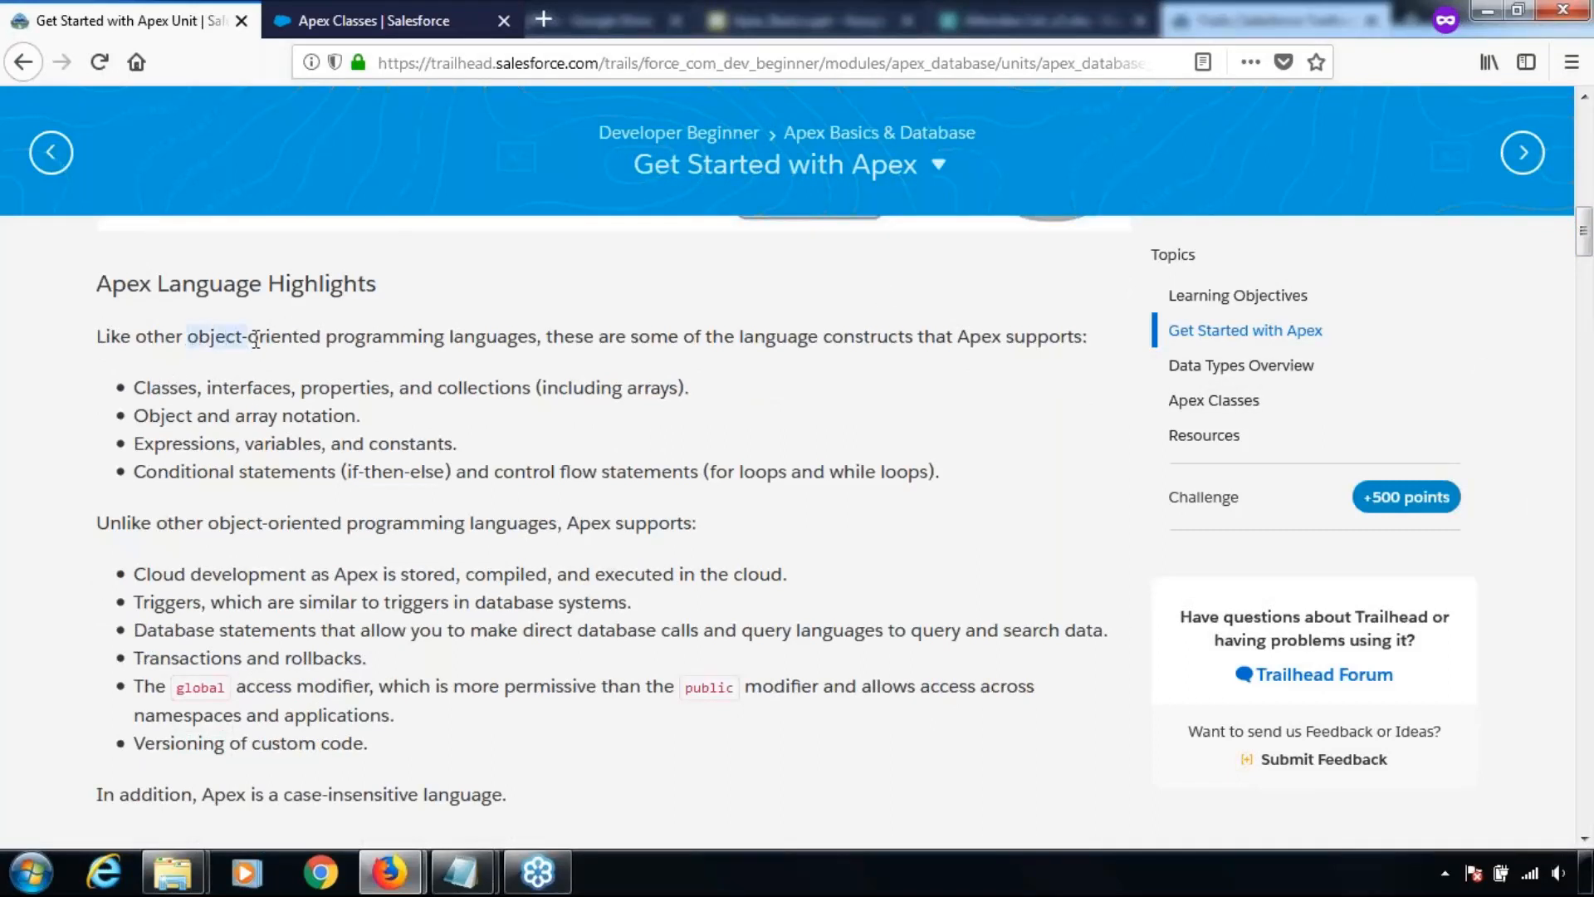
pyautogui.moveTo(185, 336); pyautogui.dragTo(538, 336)
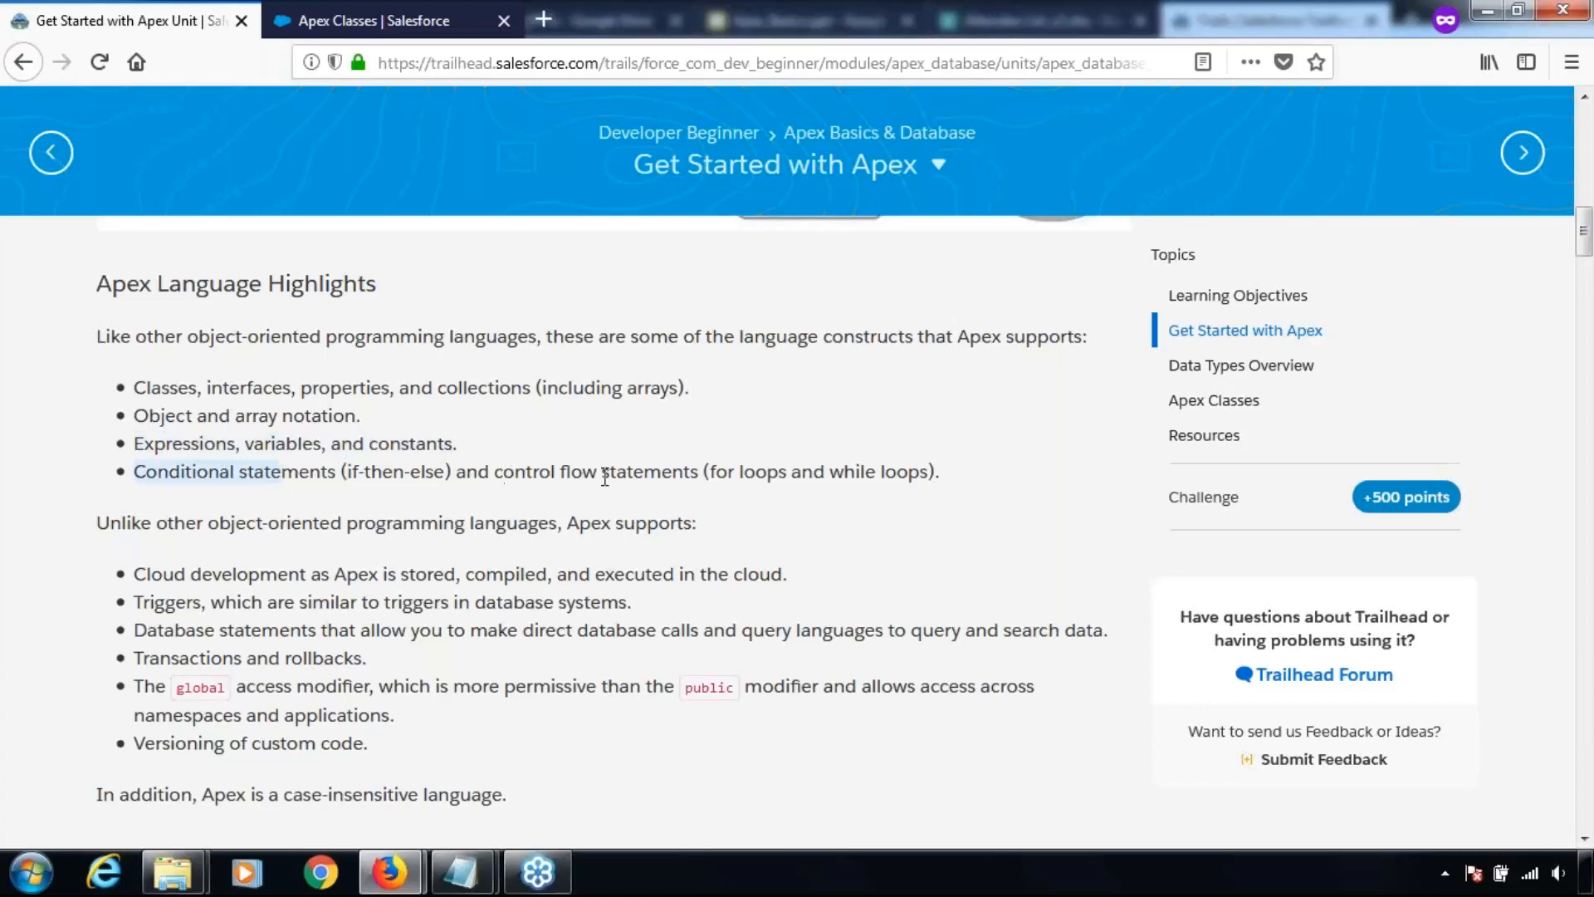
pyautogui.moveTo(588, 486)
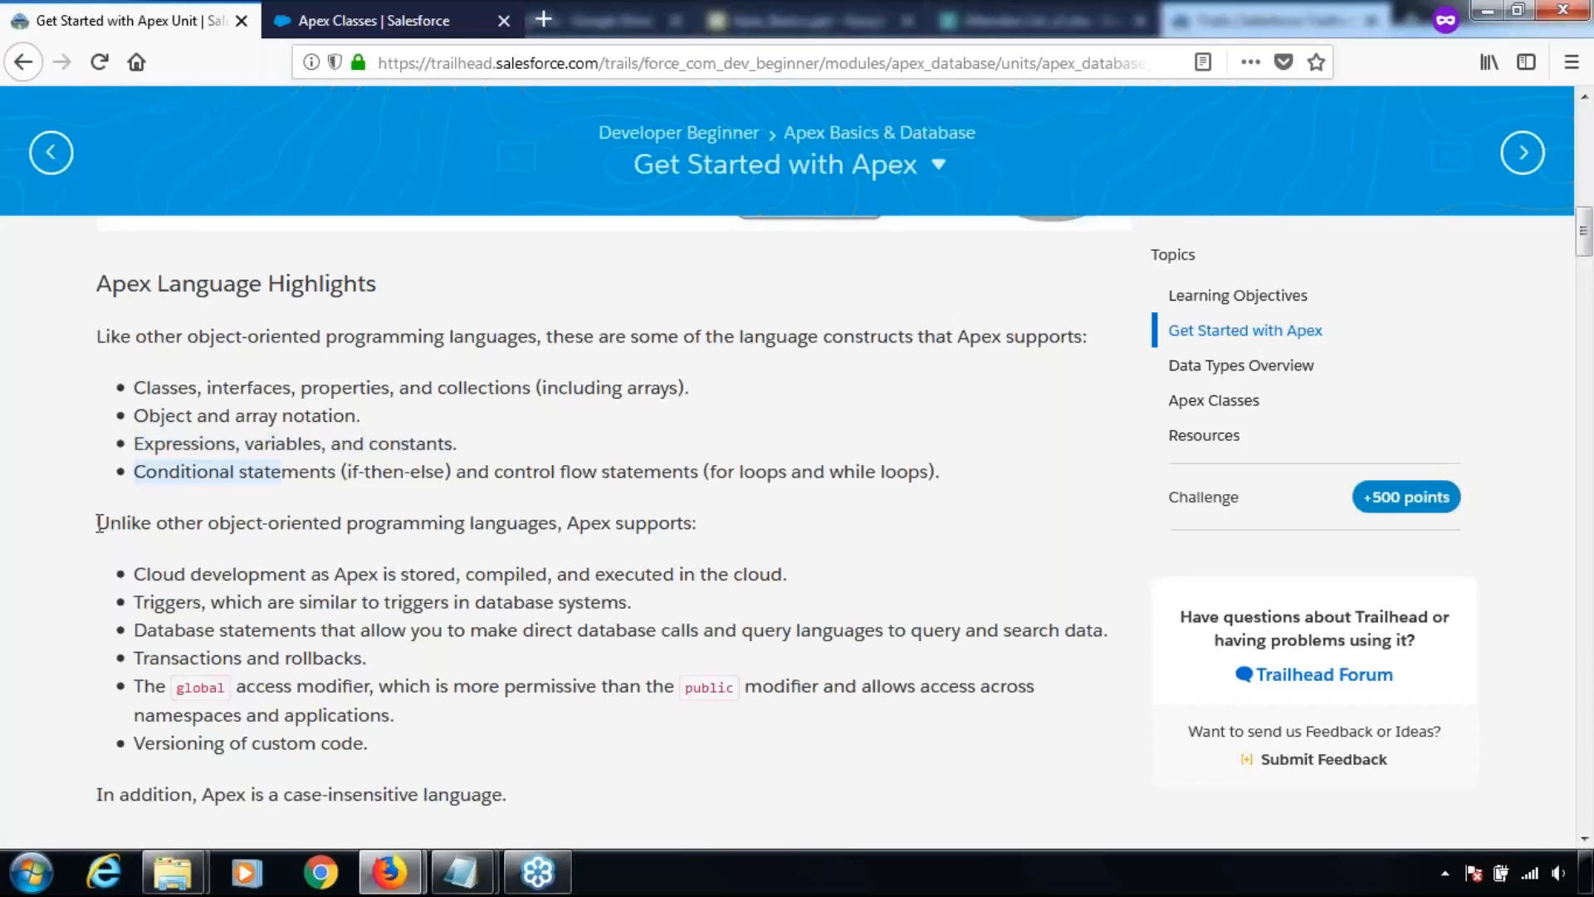
pyautogui.moveTo(139, 397)
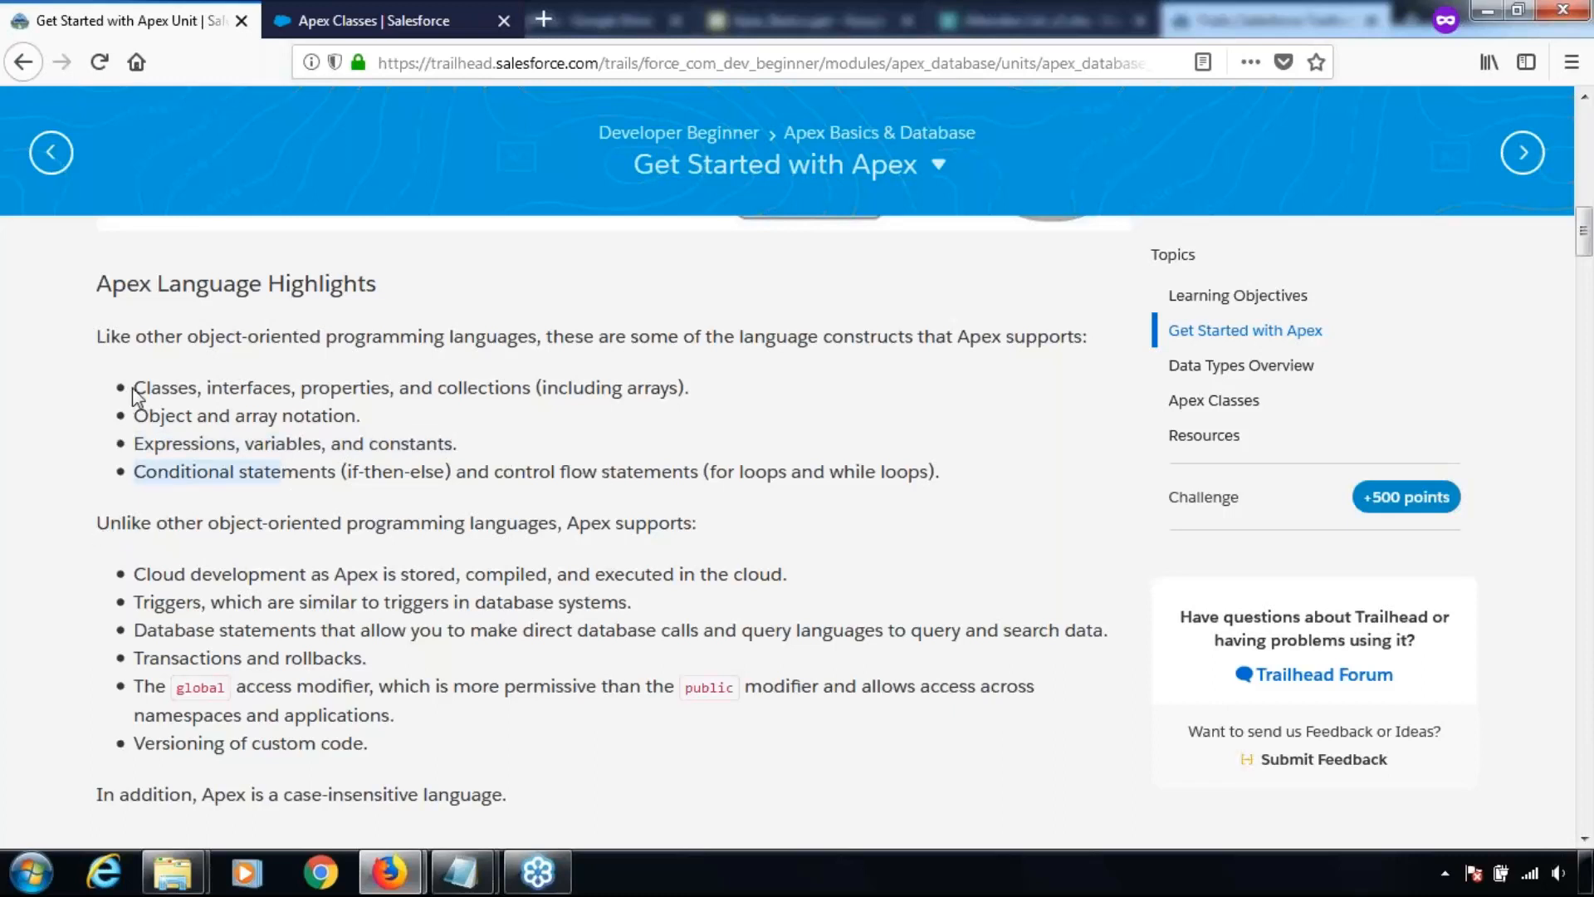
pyautogui.moveTo(133, 388); pyautogui.dragTo(936, 471)
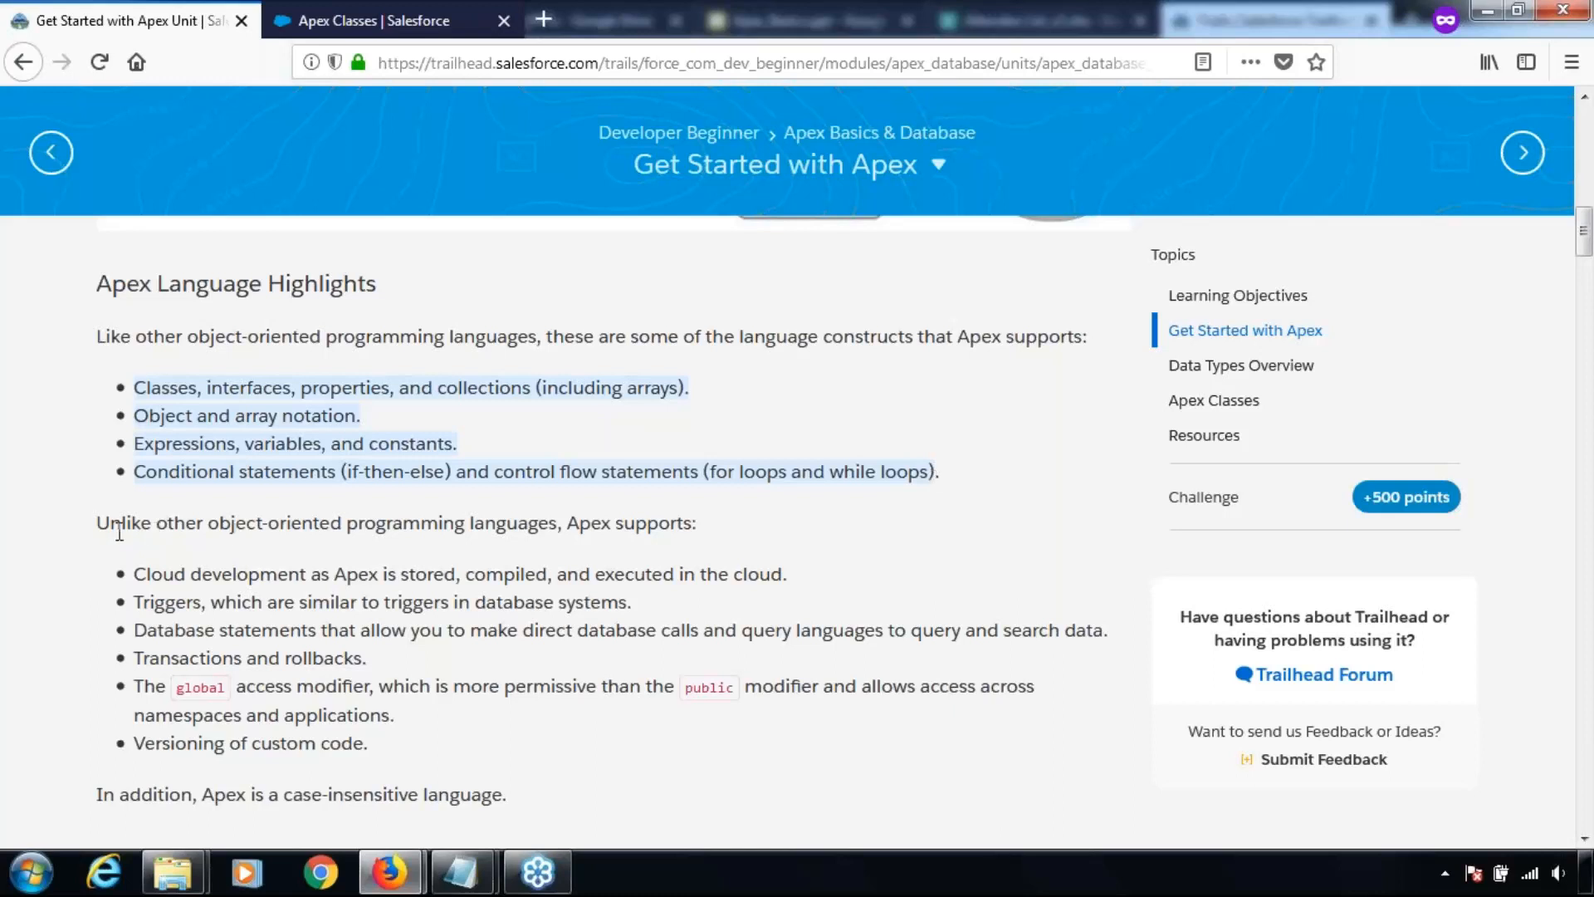
pyautogui.moveTo(101, 534)
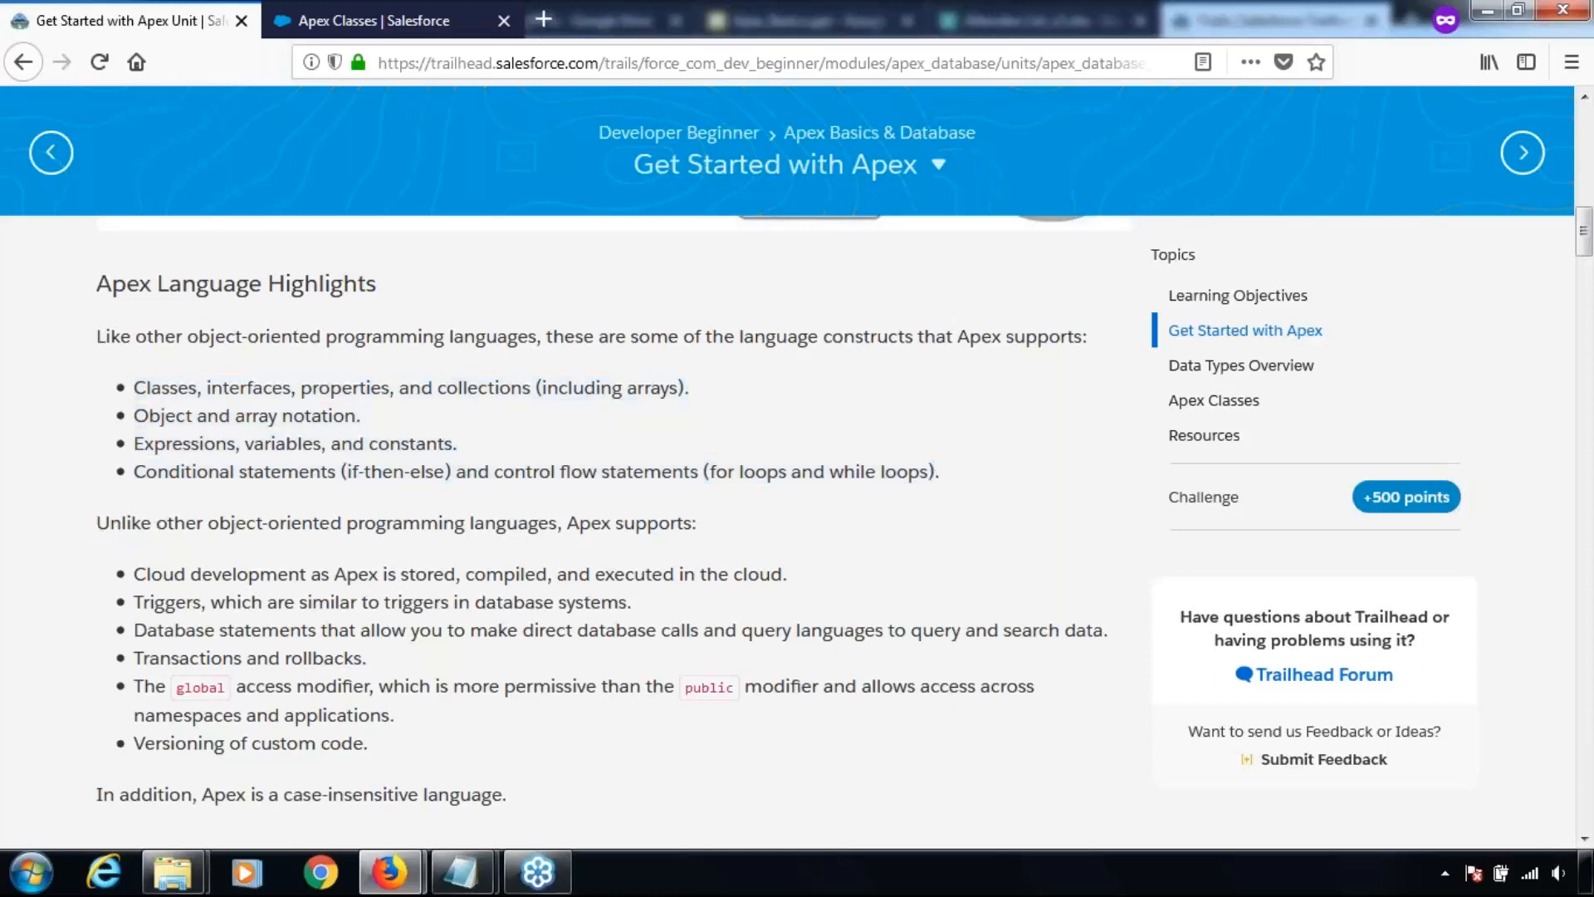
pyautogui.moveTo(95, 523); pyautogui.dragTo(488, 522)
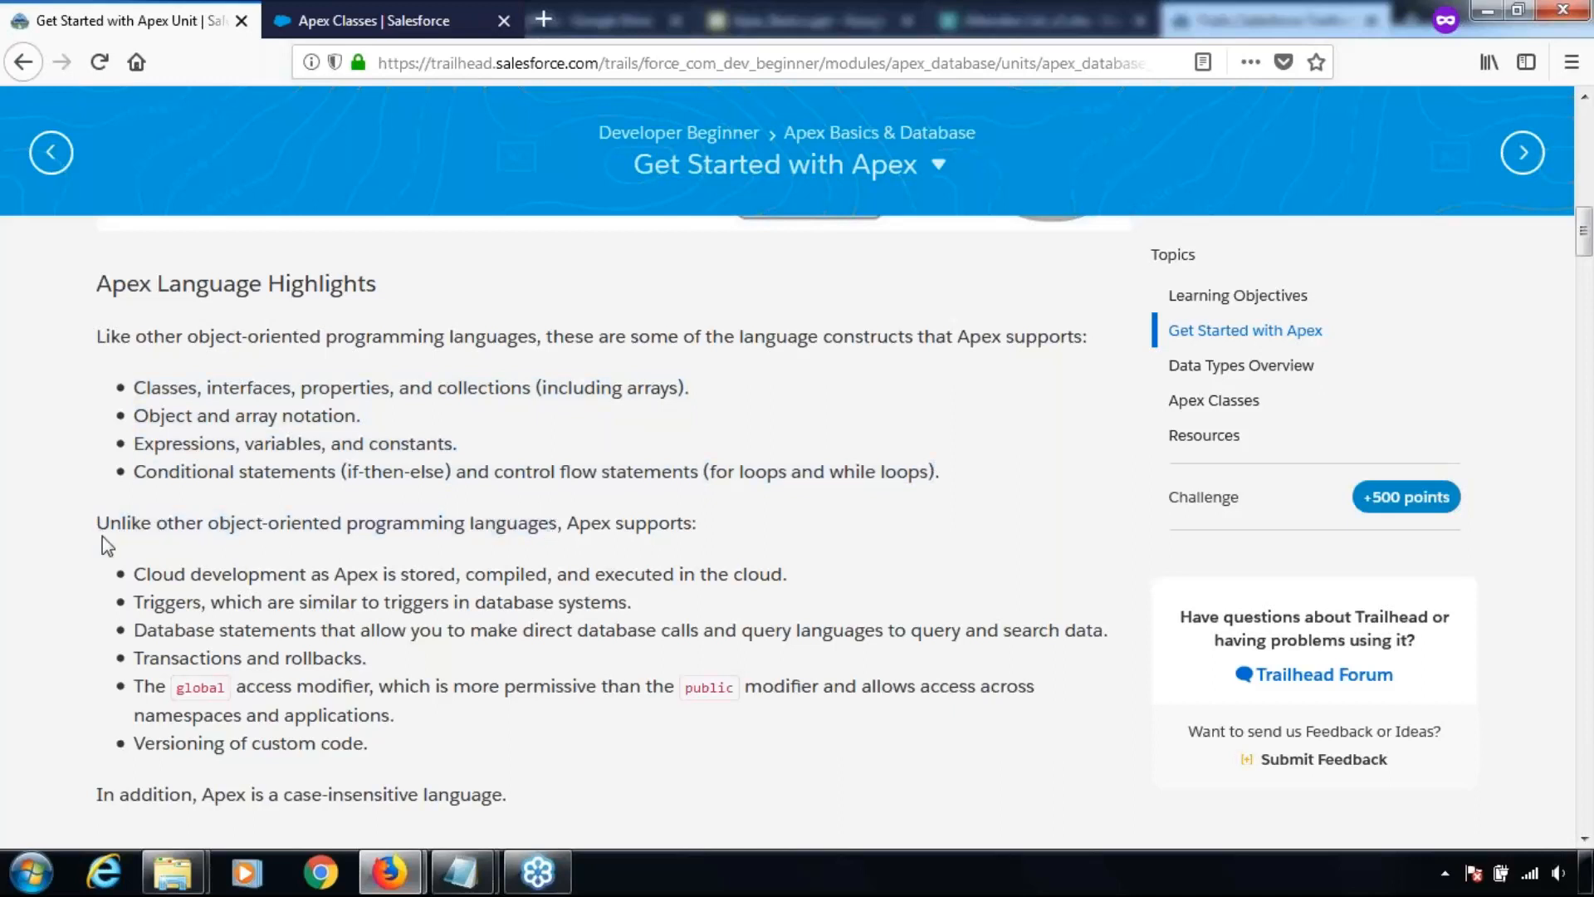
# Scroll to Development Tools, highlighting the versioning of custom code point along the way.
pyautogui.scroll(-3)
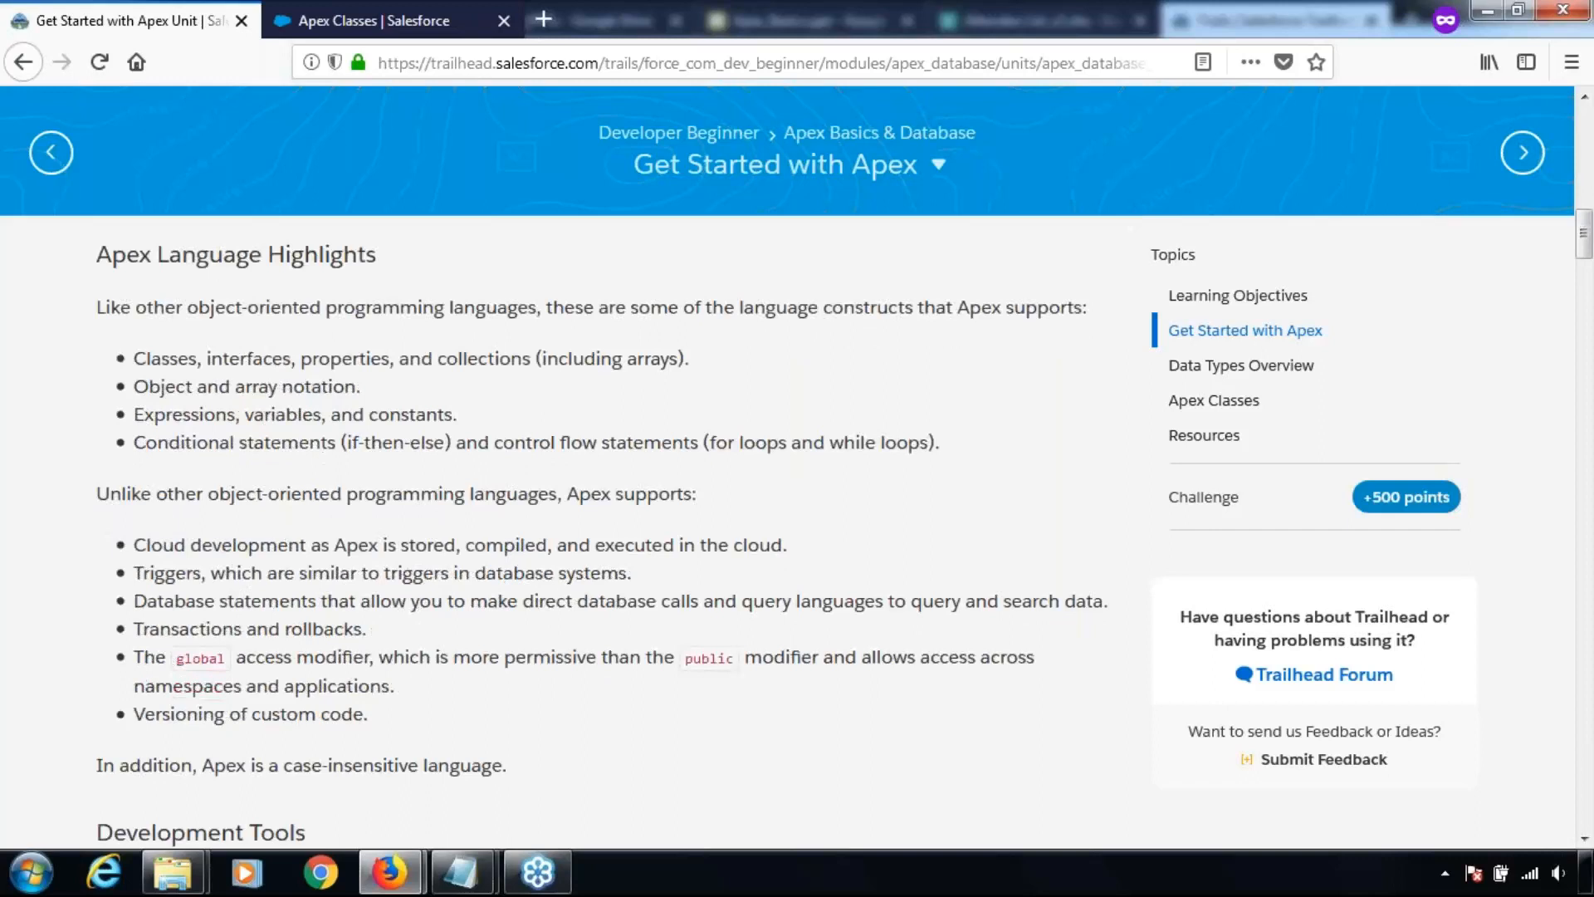
pyautogui.scroll(-3)
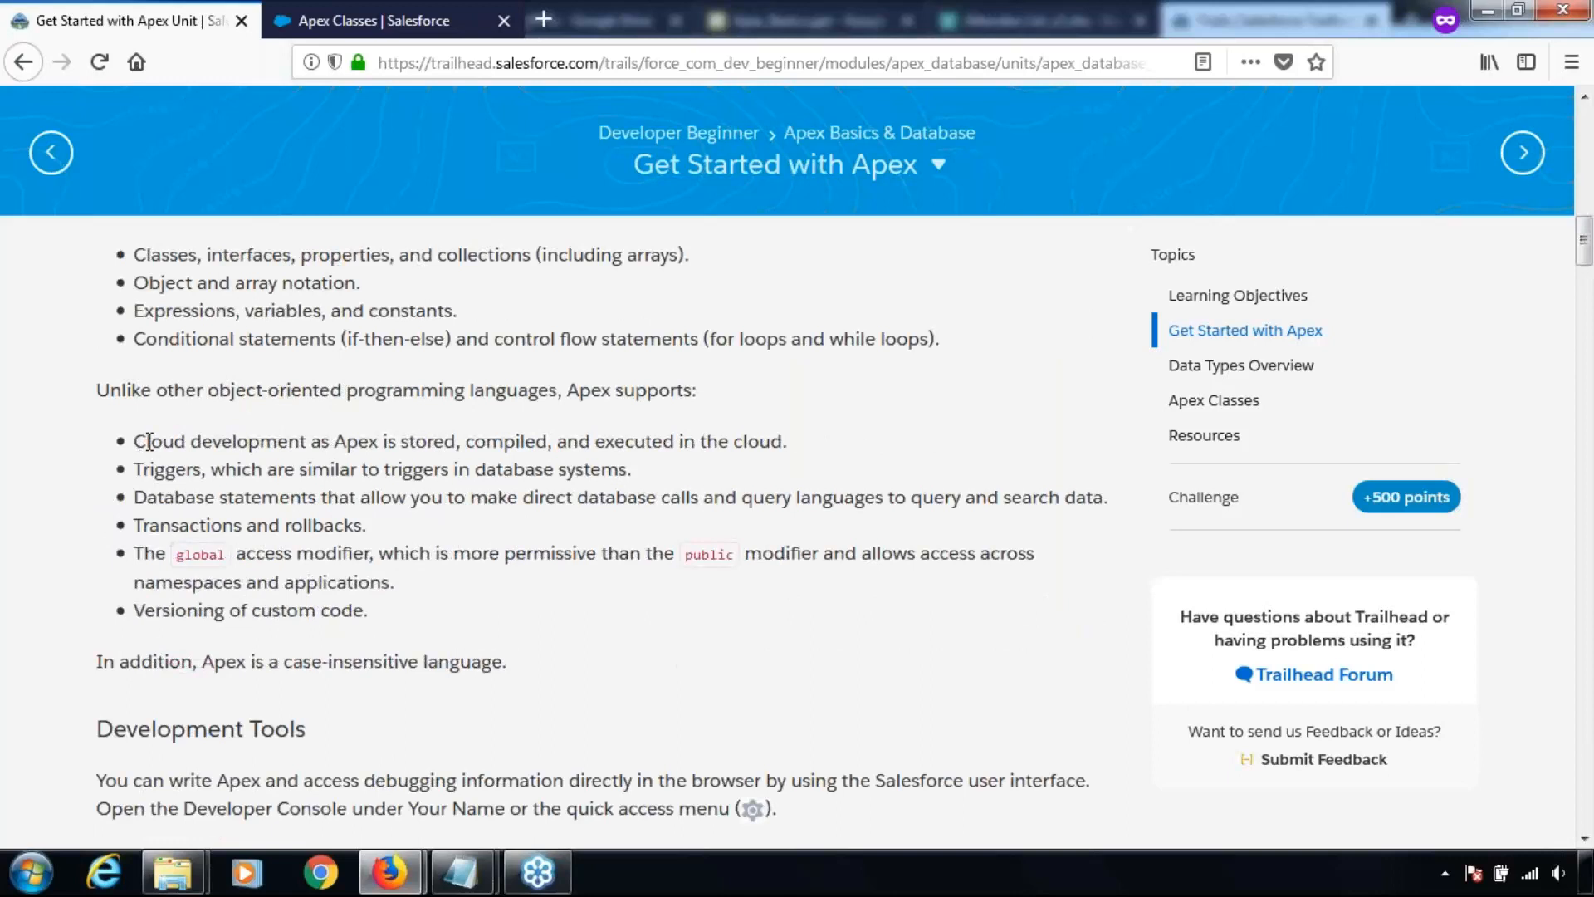
pyautogui.moveTo(133, 440); pyautogui.dragTo(291, 440)
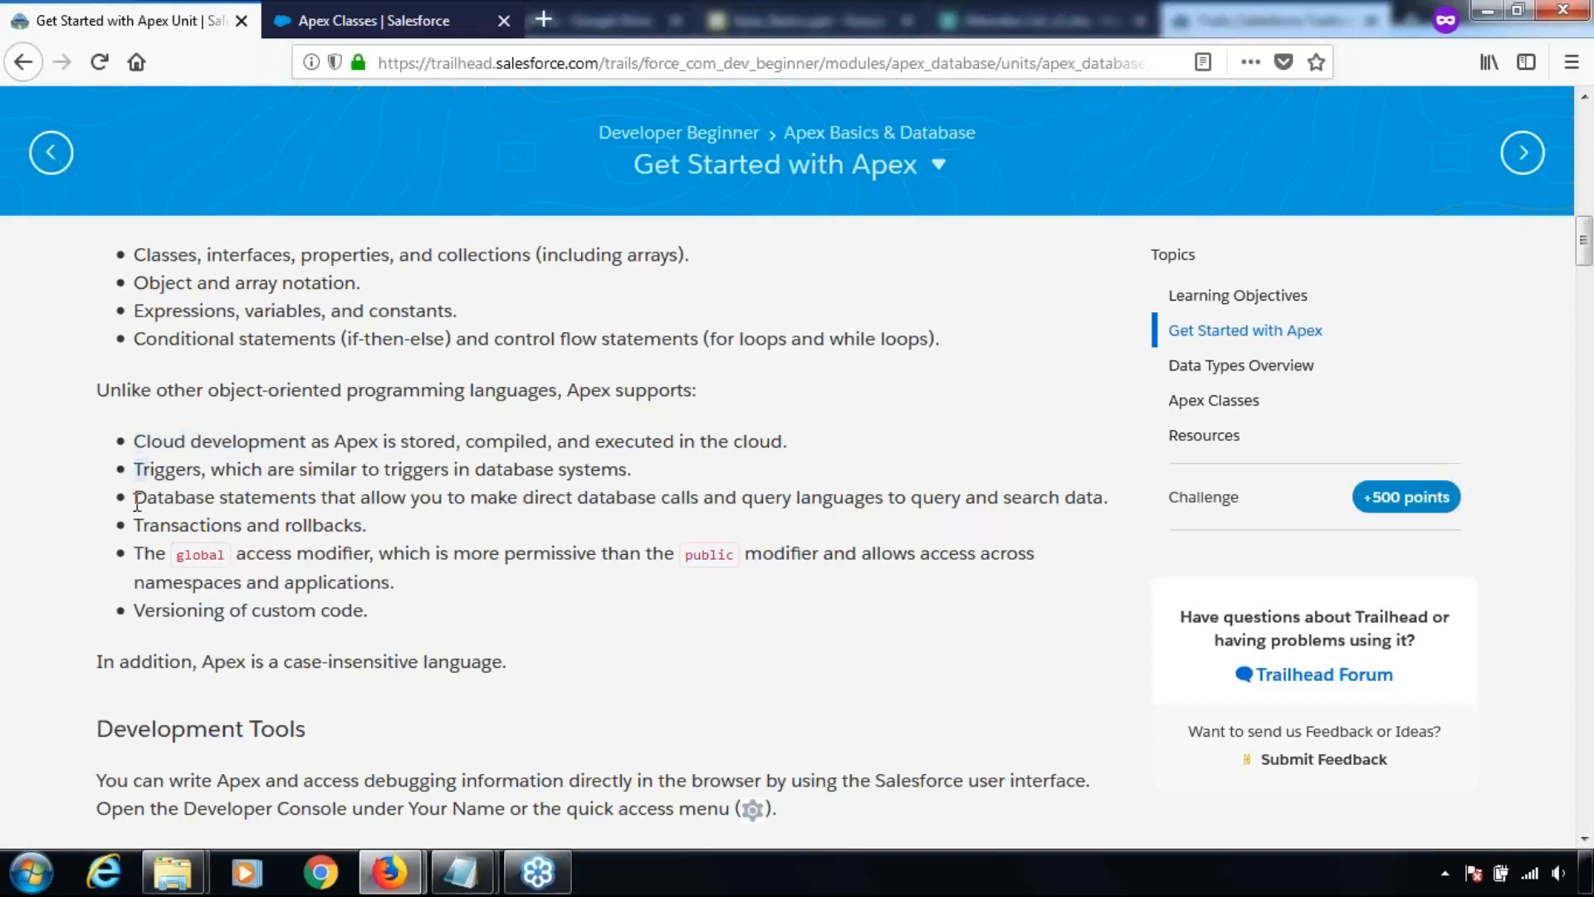
pyautogui.doubleClick(223, 497)
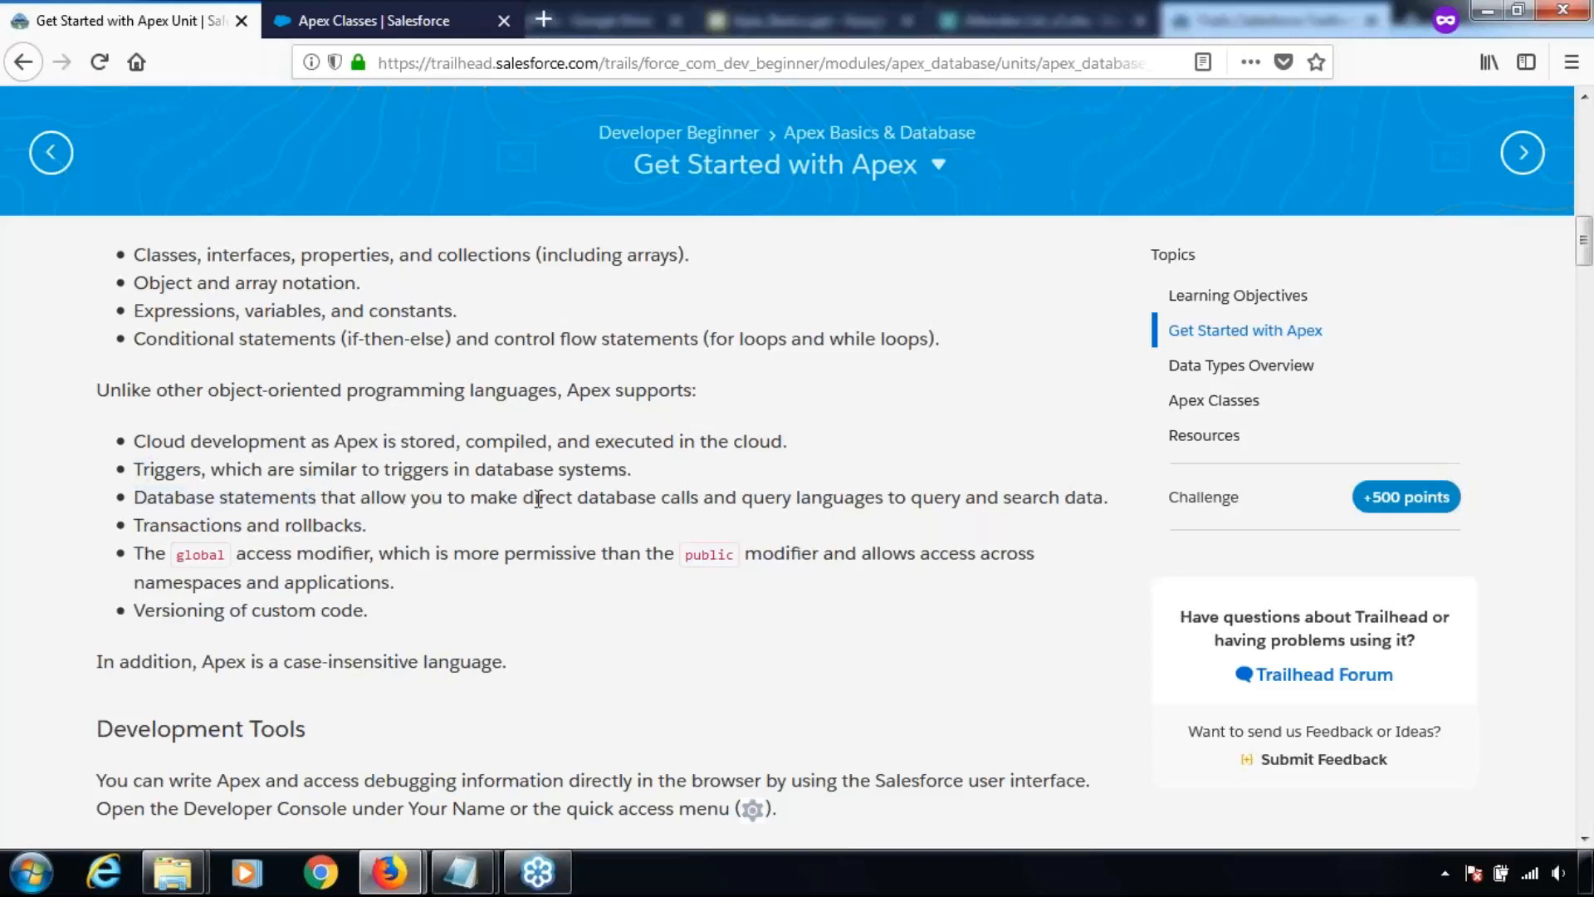
pyautogui.moveTo(537, 500)
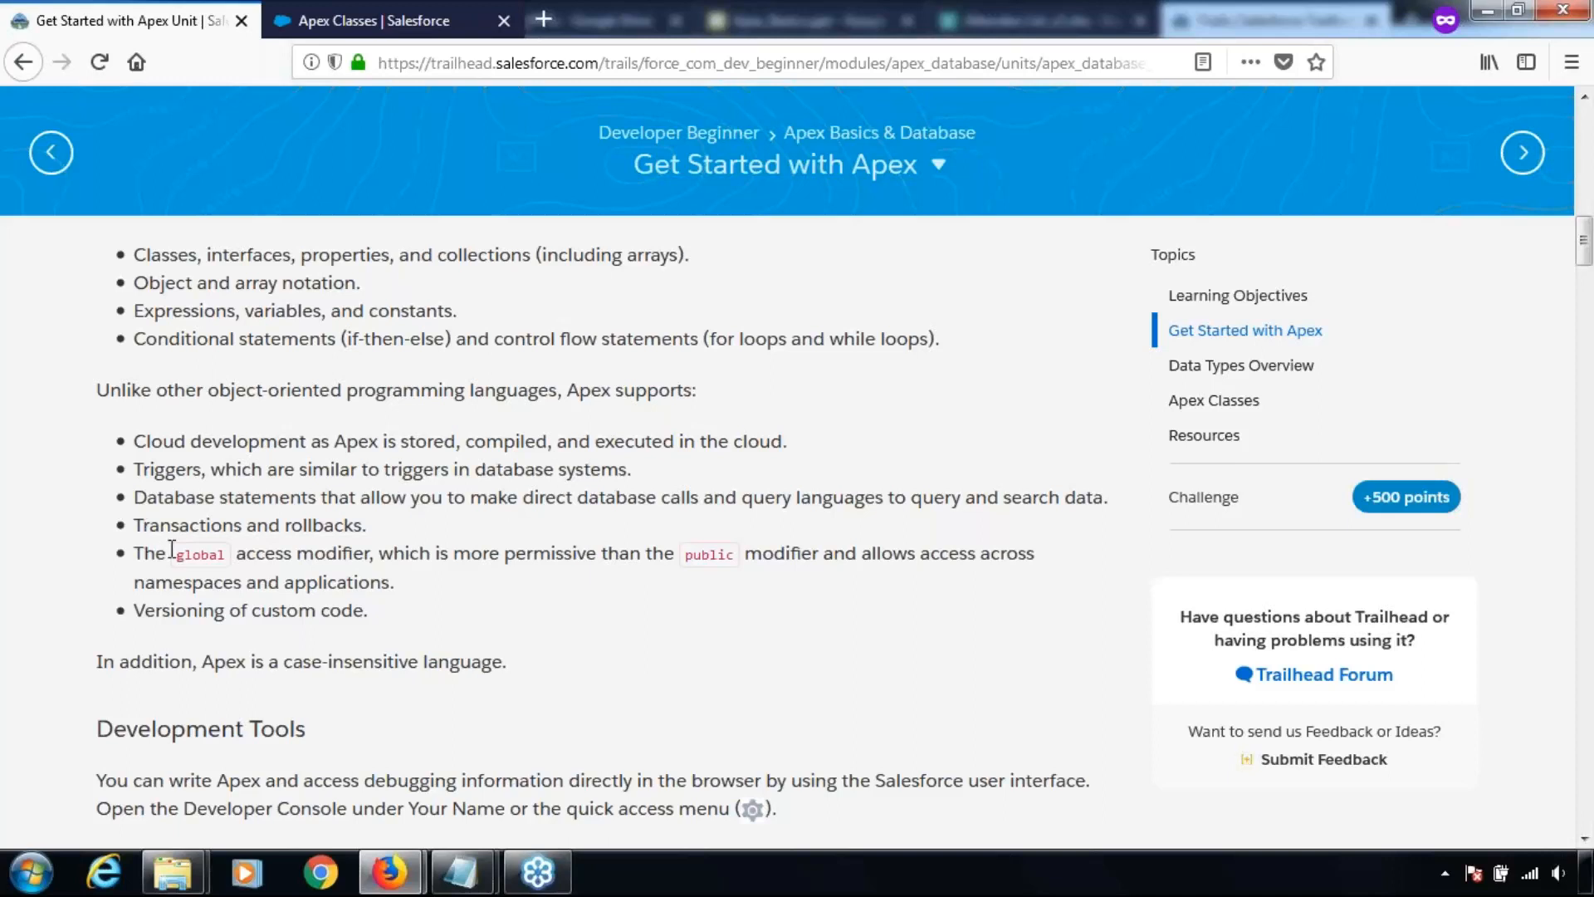
pyautogui.moveTo(437, 557)
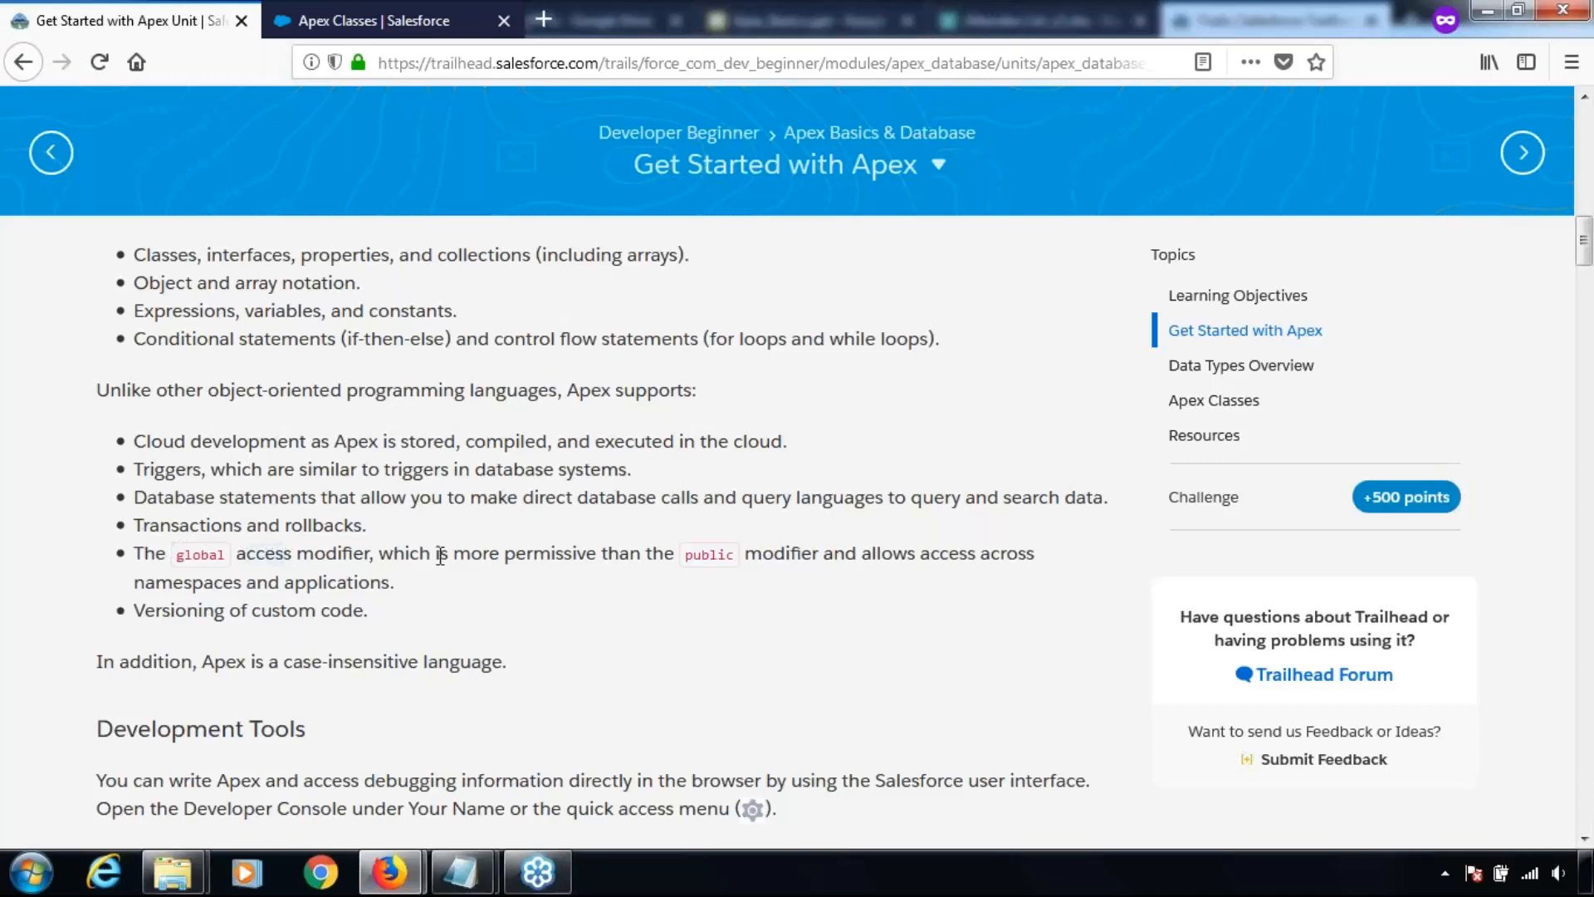
pyautogui.moveTo(438, 553); pyautogui.dragTo(759, 553)
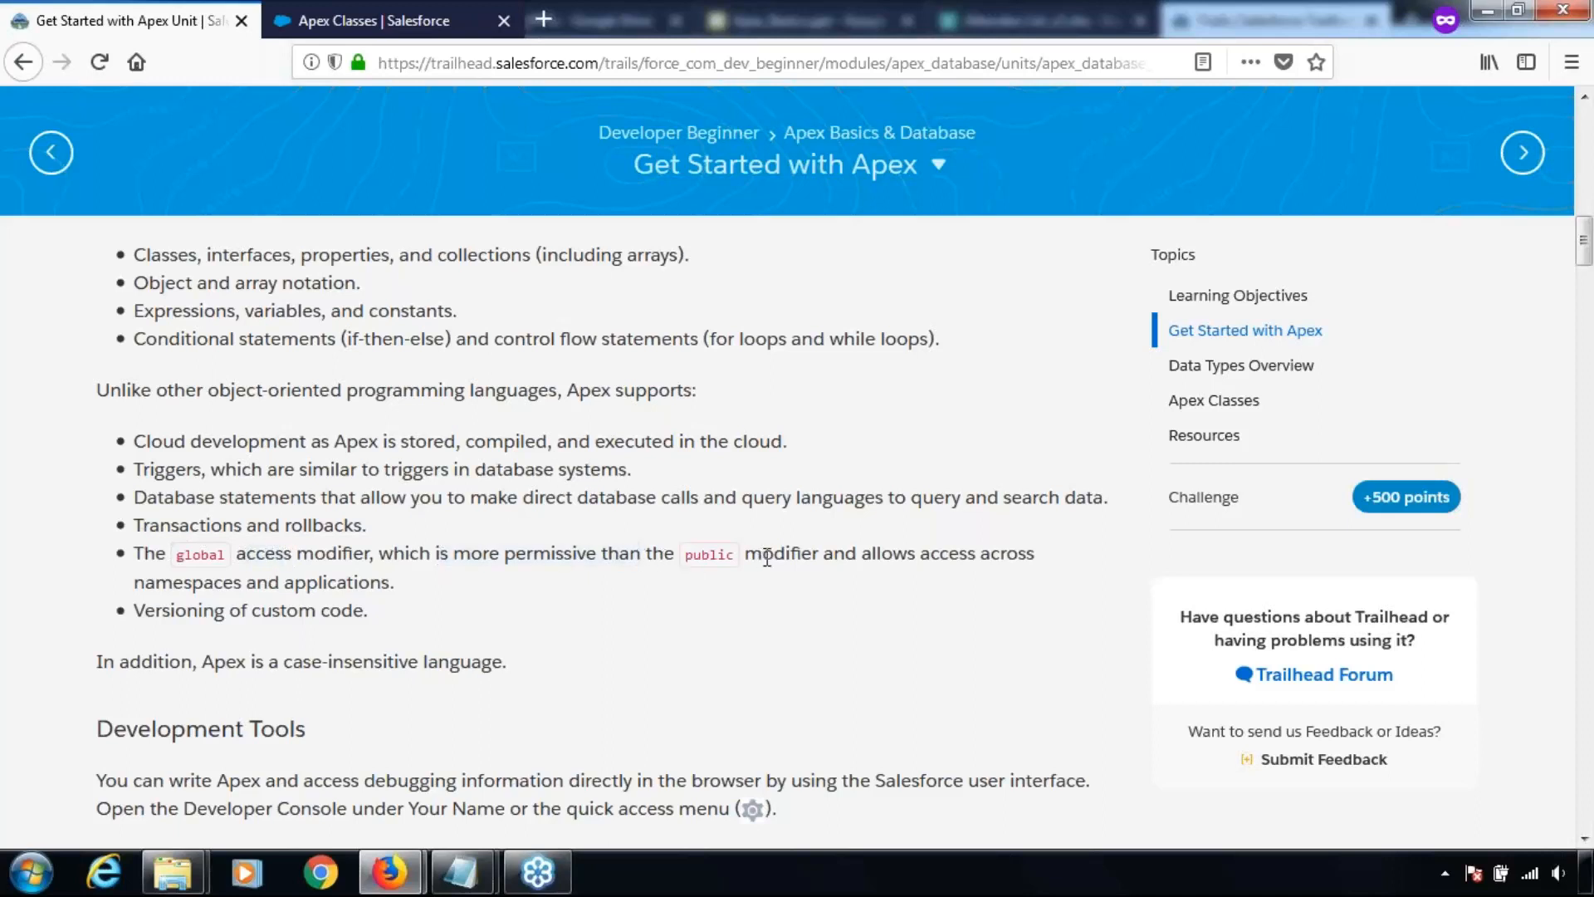
pyautogui.moveTo(127, 620)
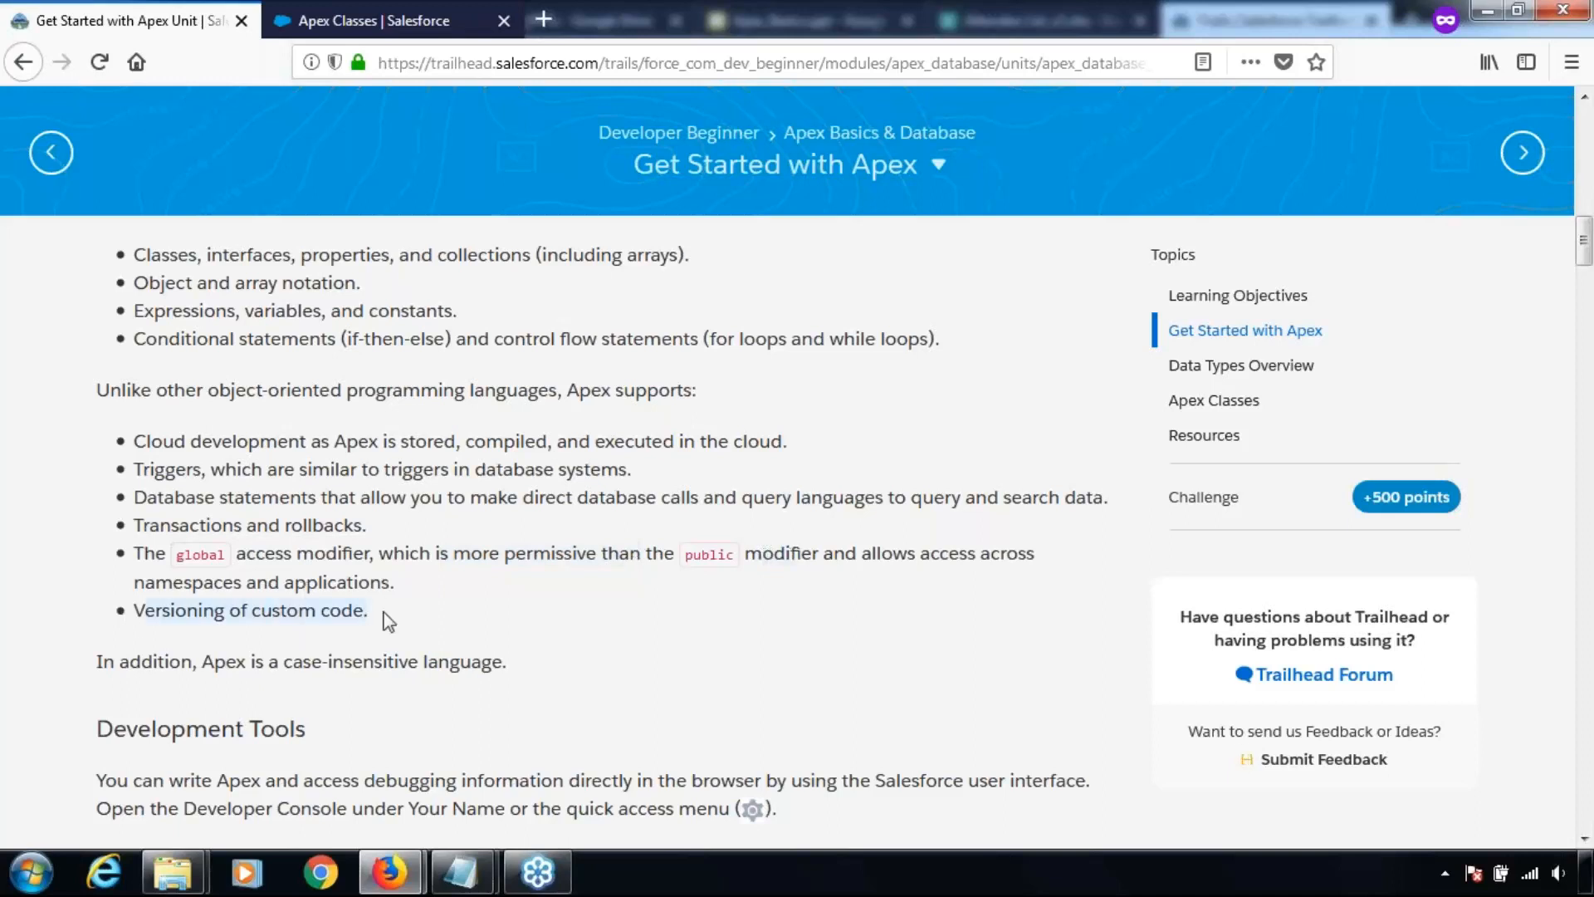
pyautogui.scroll(-3)
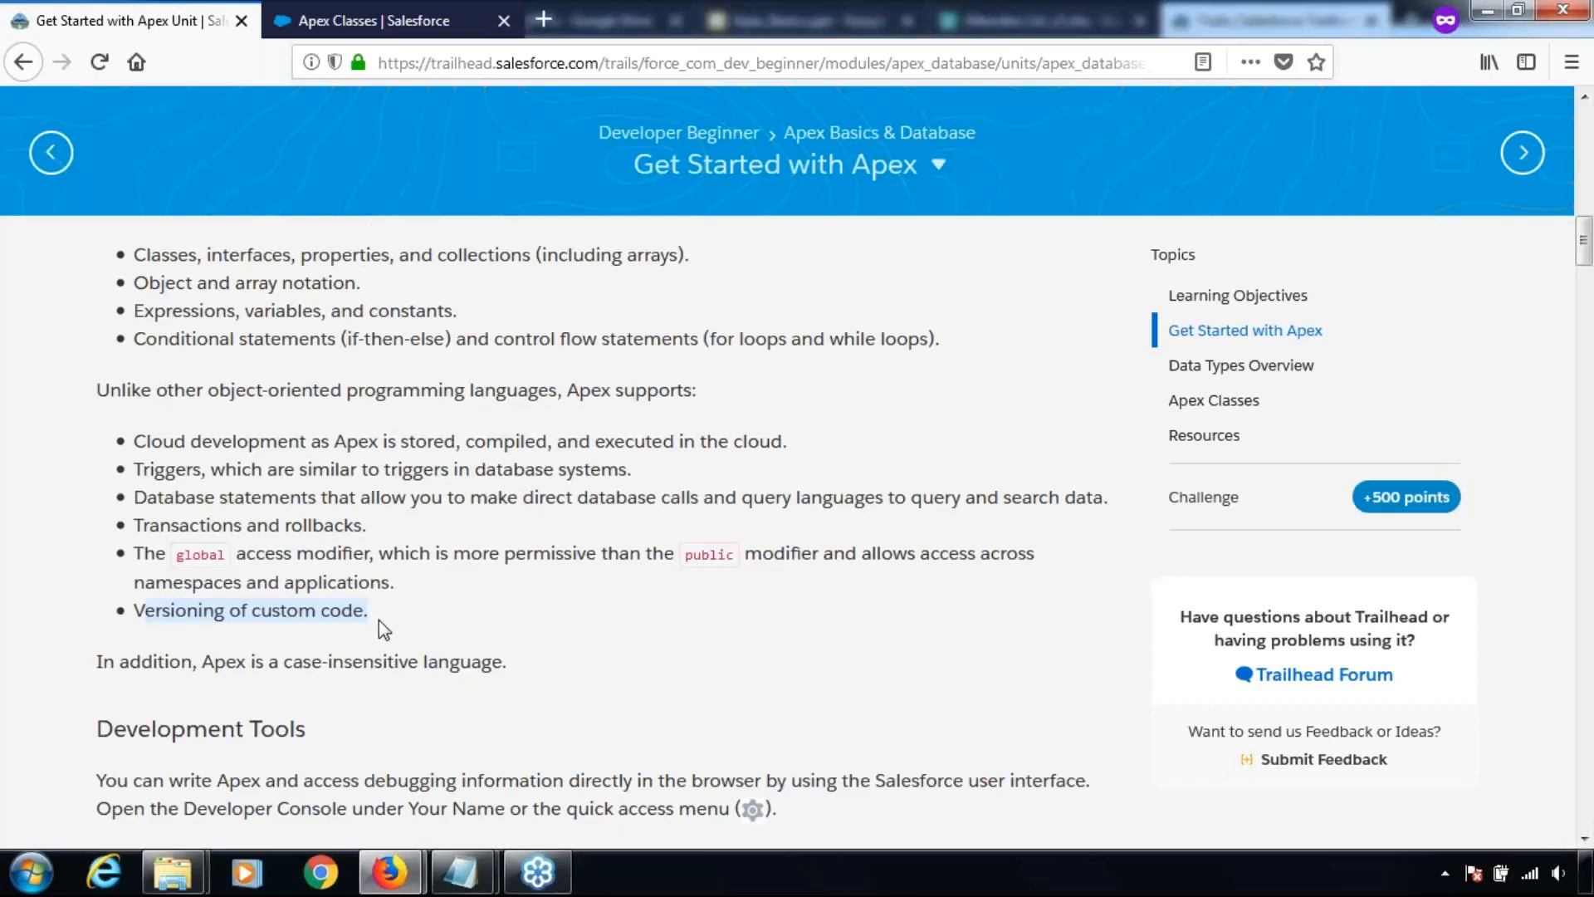
pyautogui.scroll(-3)
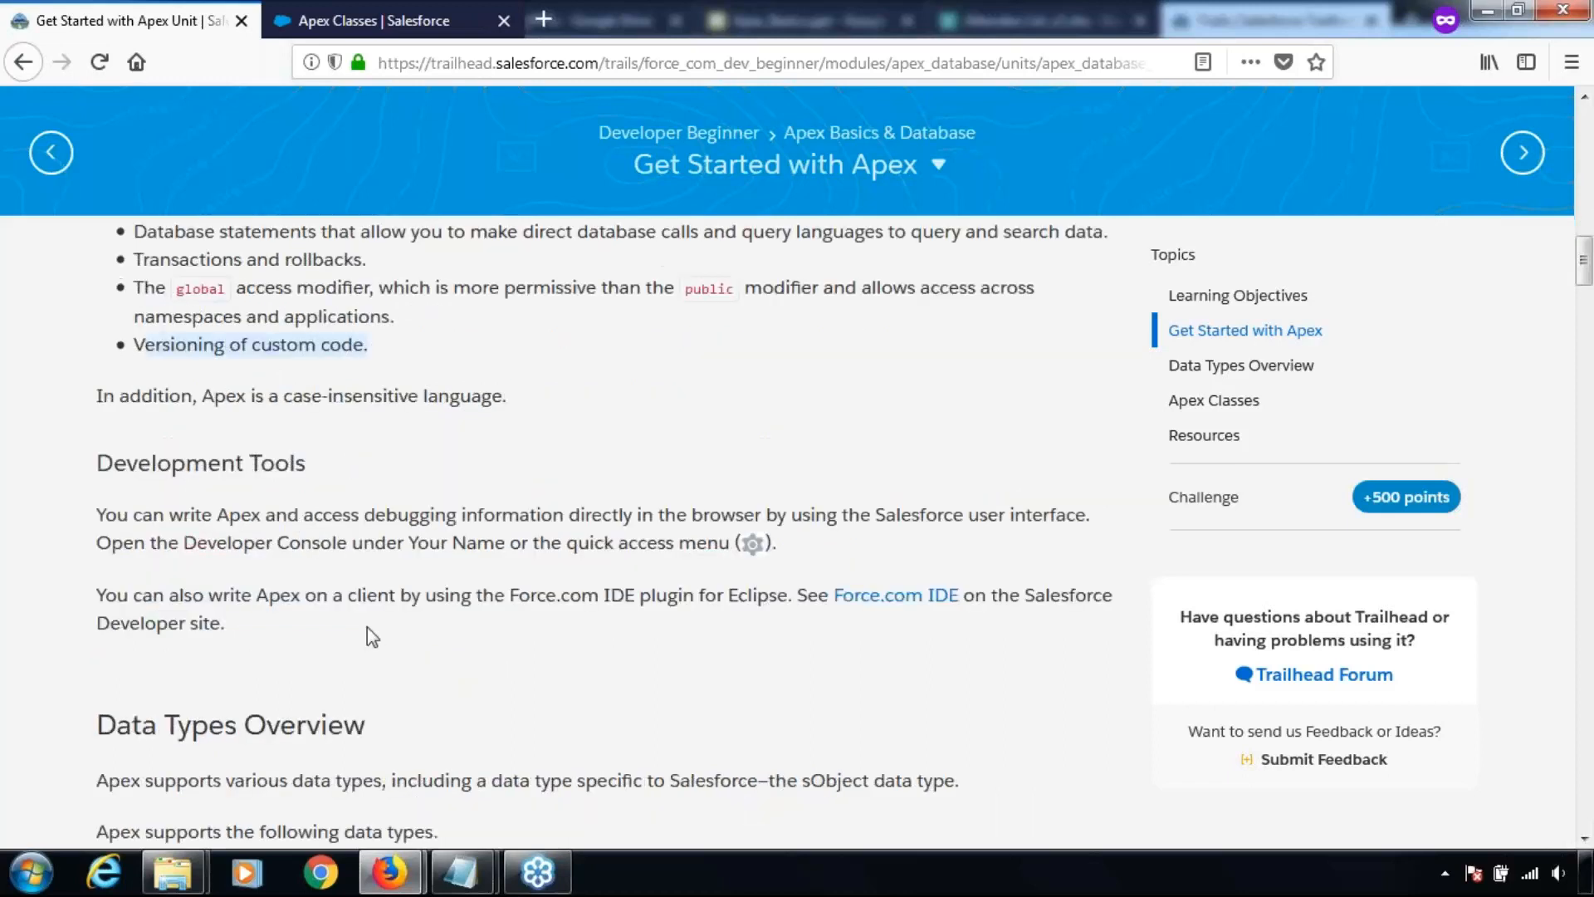
# Highlight lines such as Apex being case-insensitive while scrolling to Data Types Overview.
pyautogui.scroll(-3)
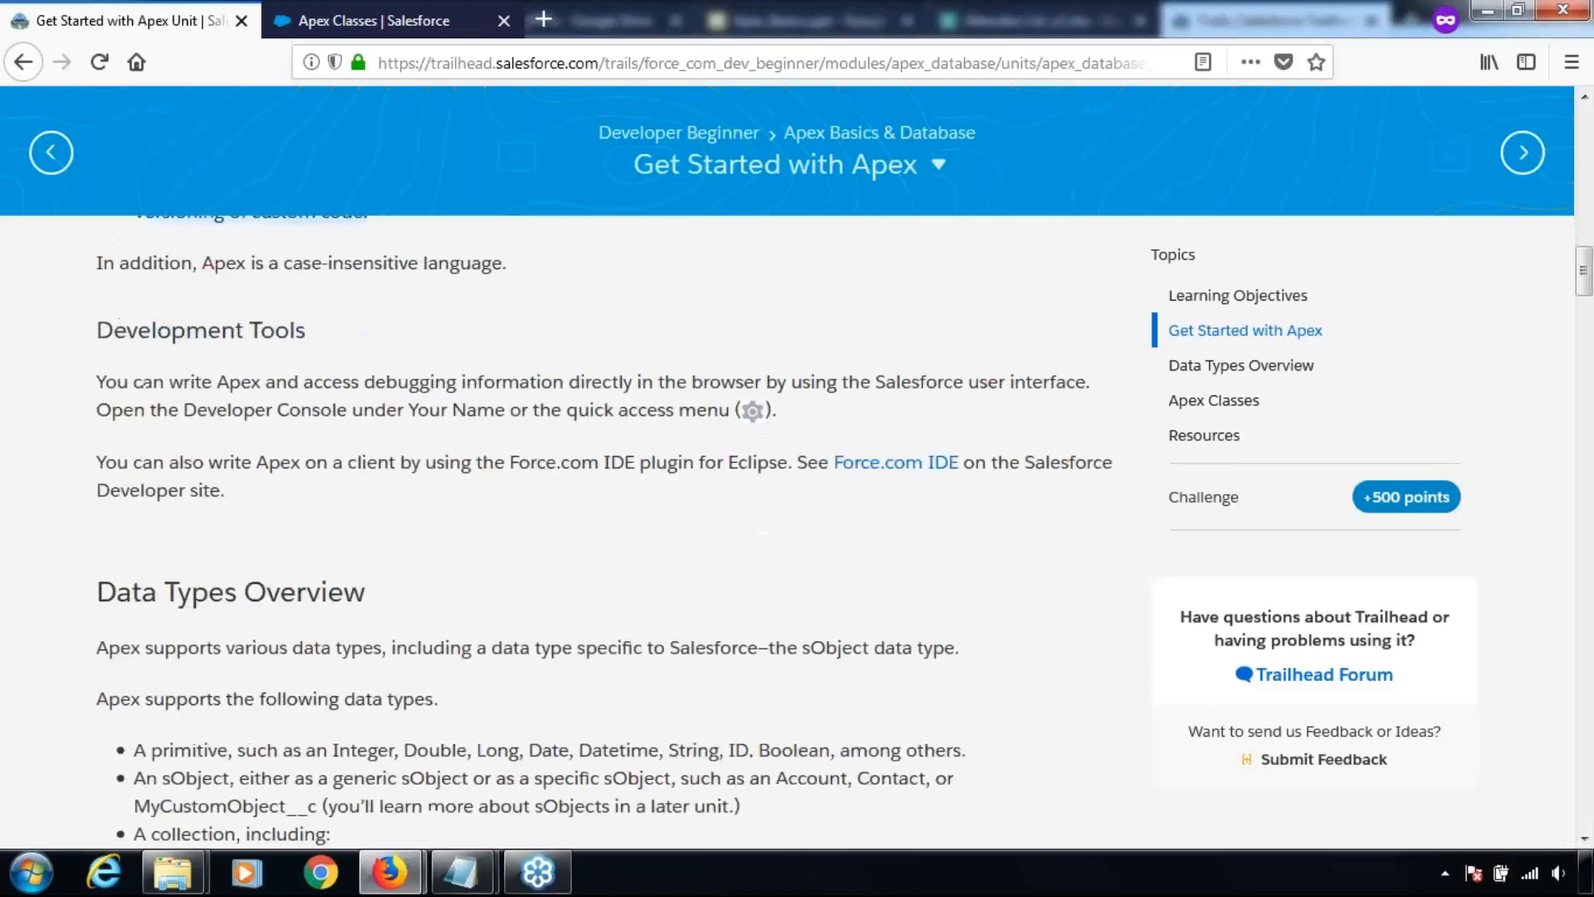
pyautogui.moveTo(250, 262); pyautogui.dragTo(506, 262)
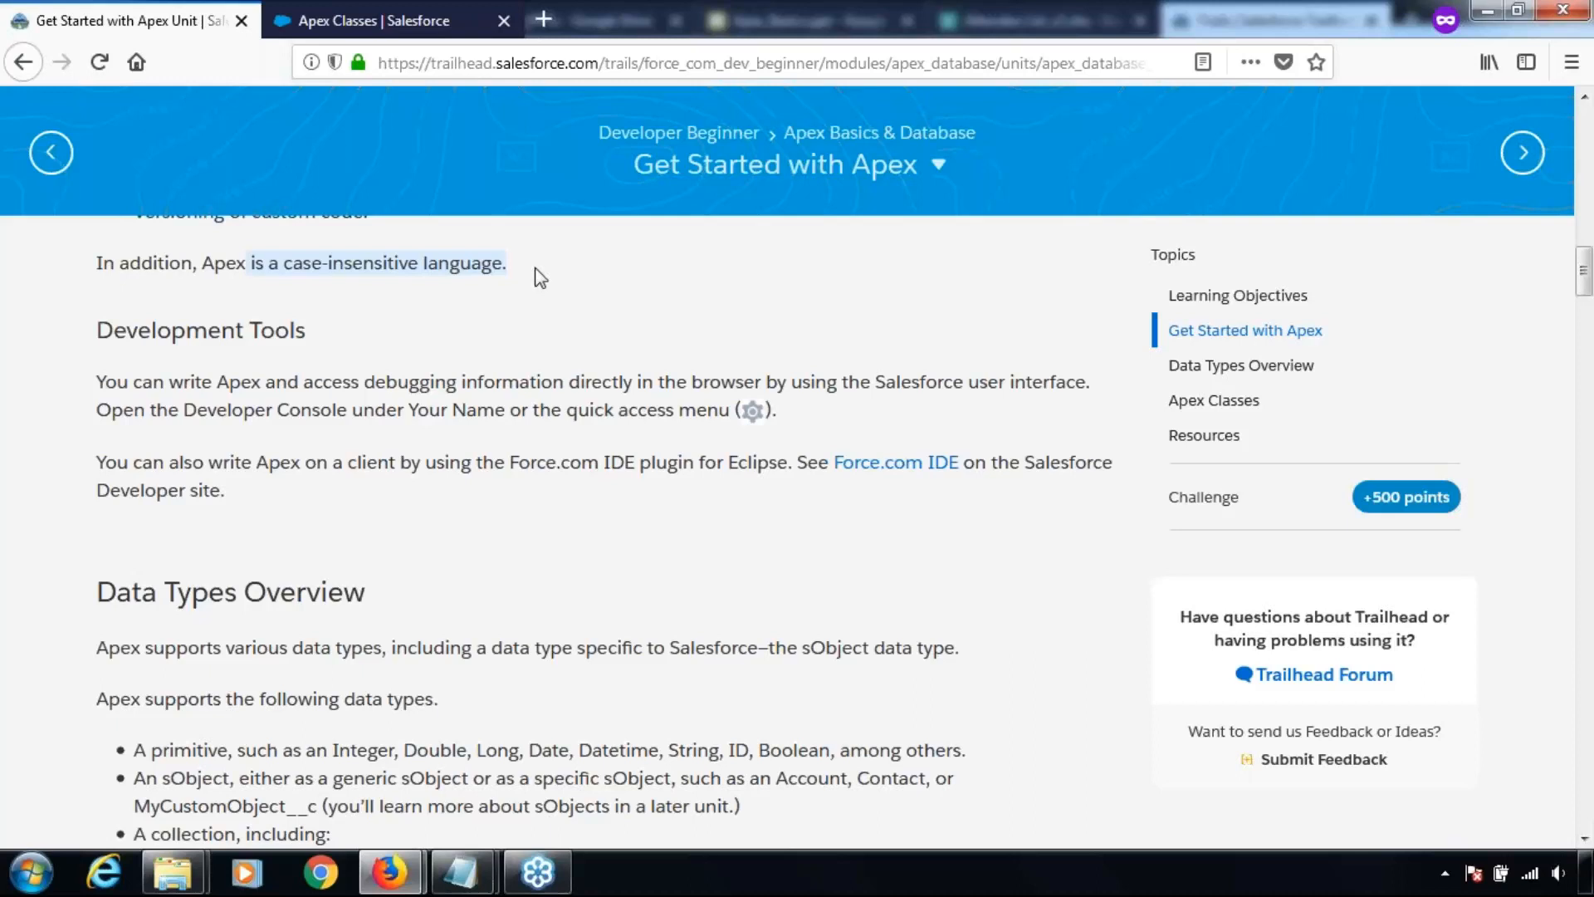
pyautogui.scroll(-3)
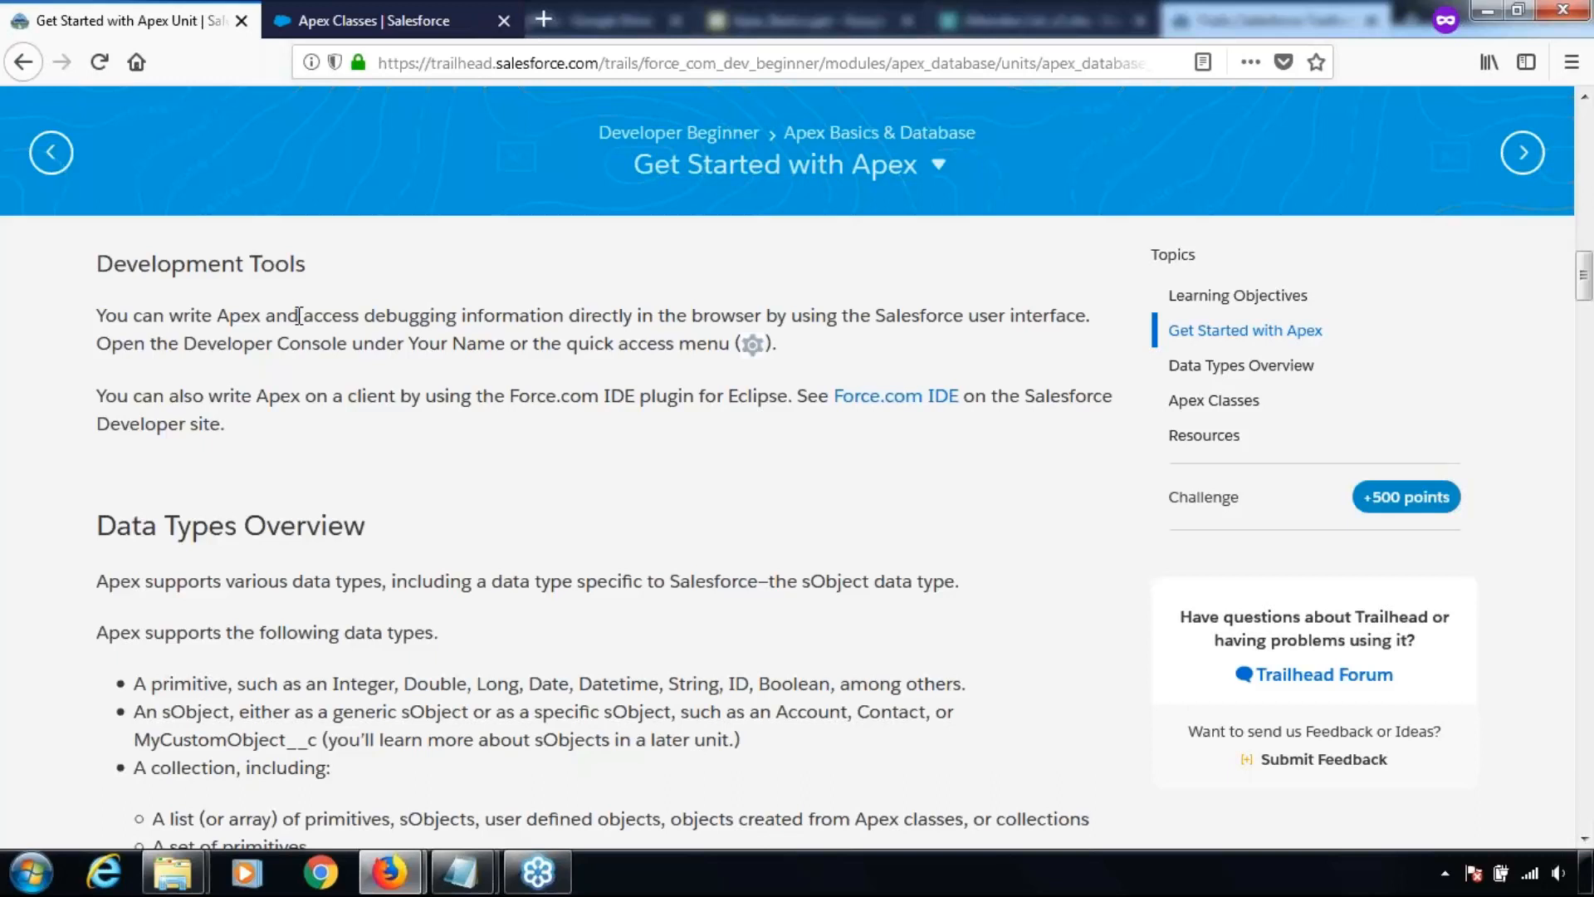
pyautogui.moveTo(303, 316); pyautogui.dragTo(721, 316)
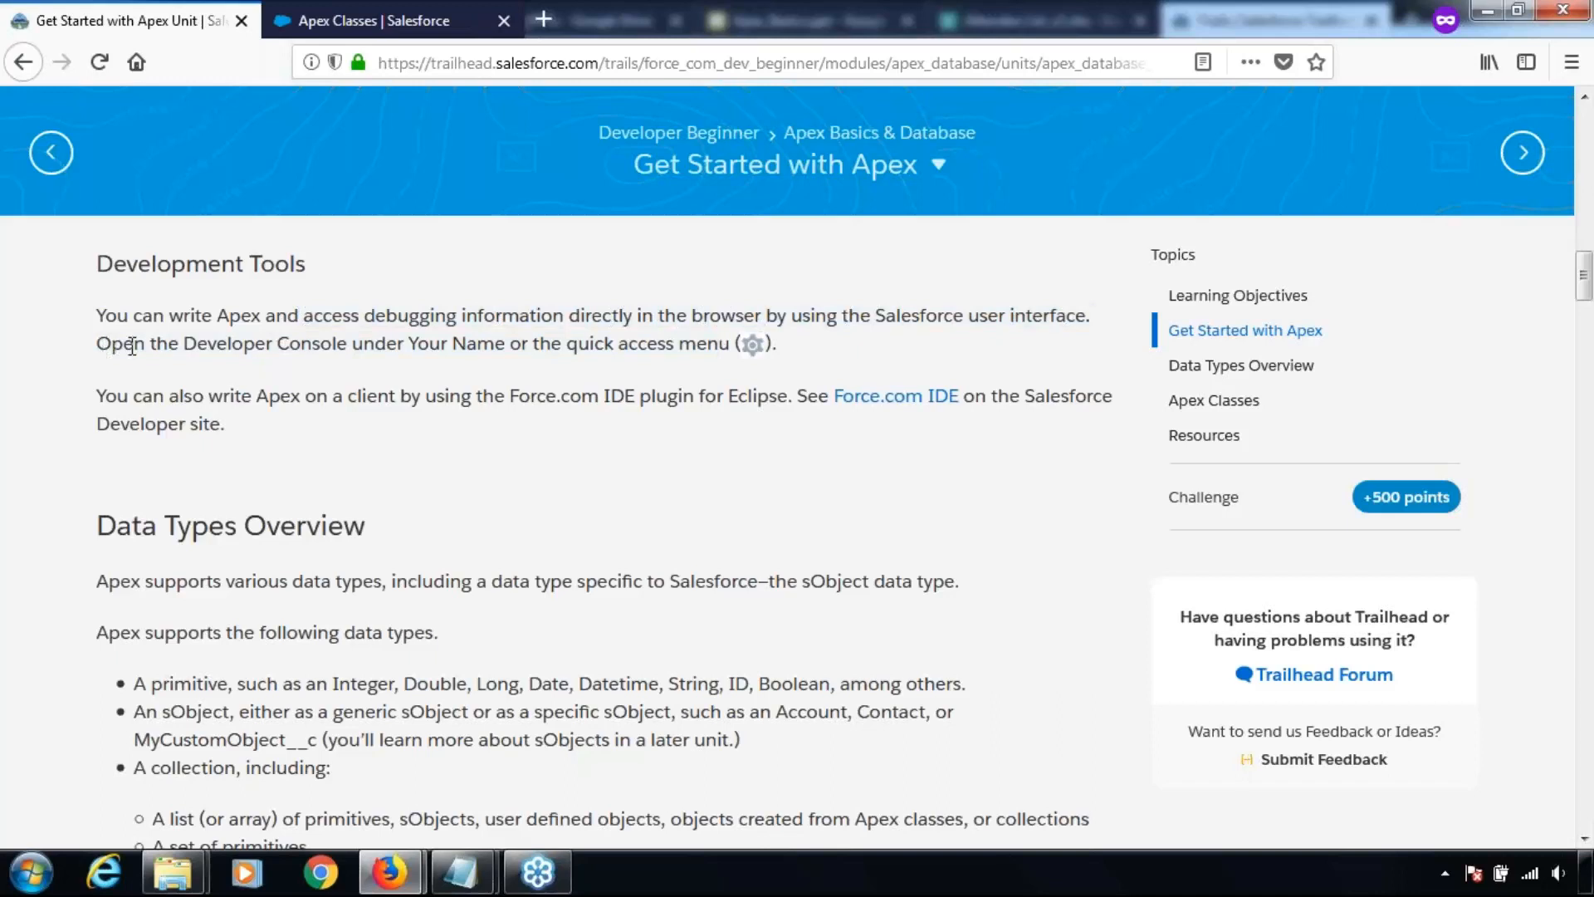
pyautogui.moveTo(95, 343); pyautogui.dragTo(468, 343)
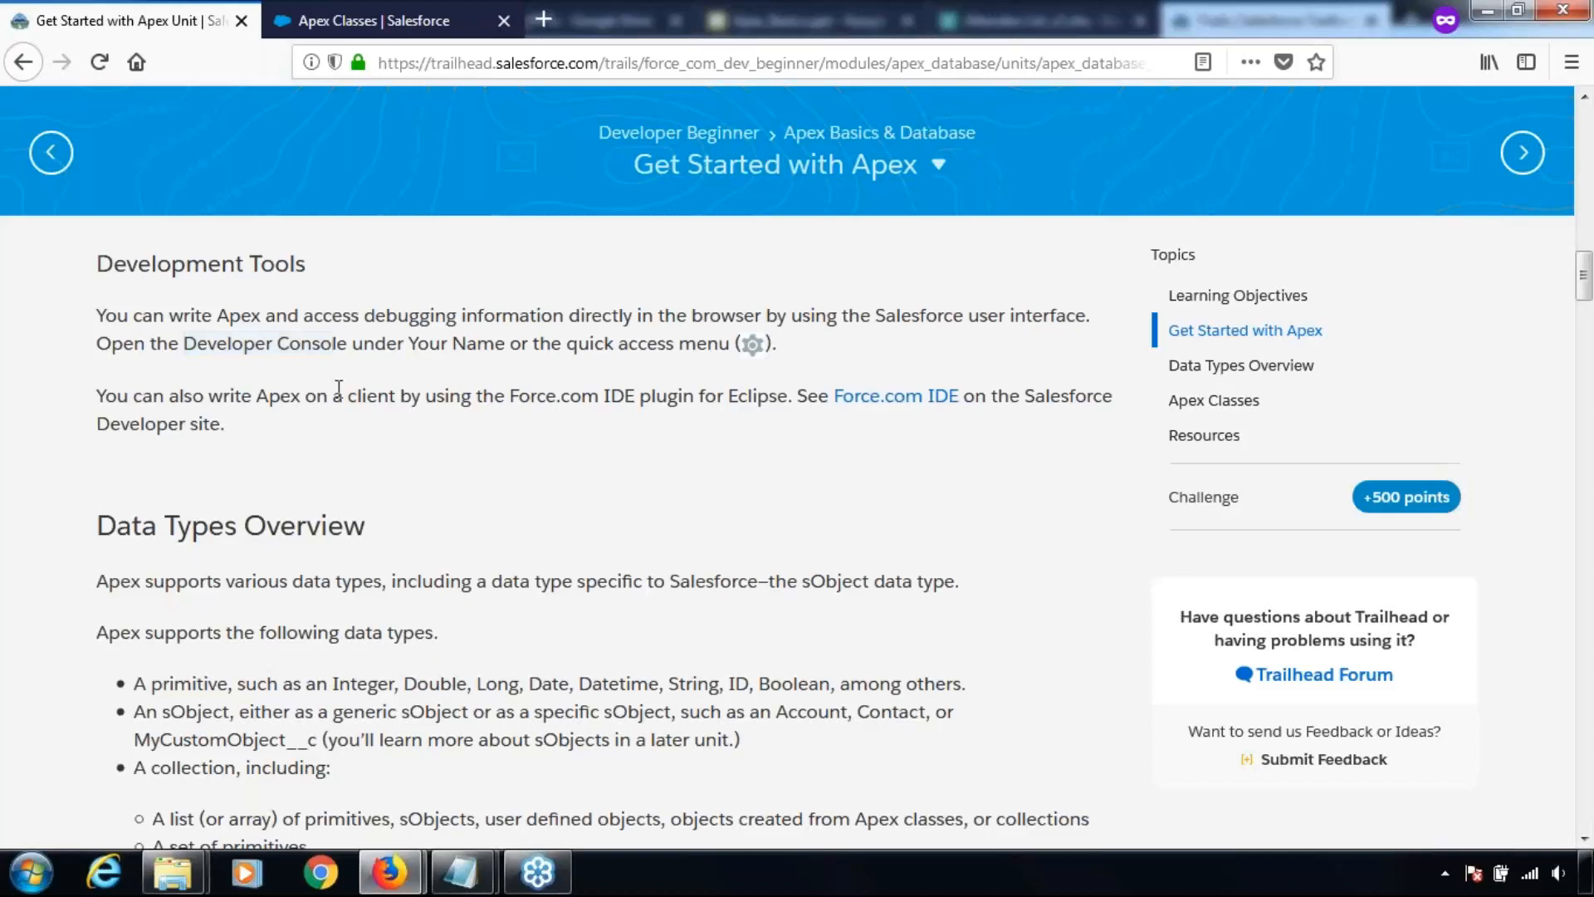
pyautogui.moveTo(327, 395); pyautogui.dragTo(778, 395)
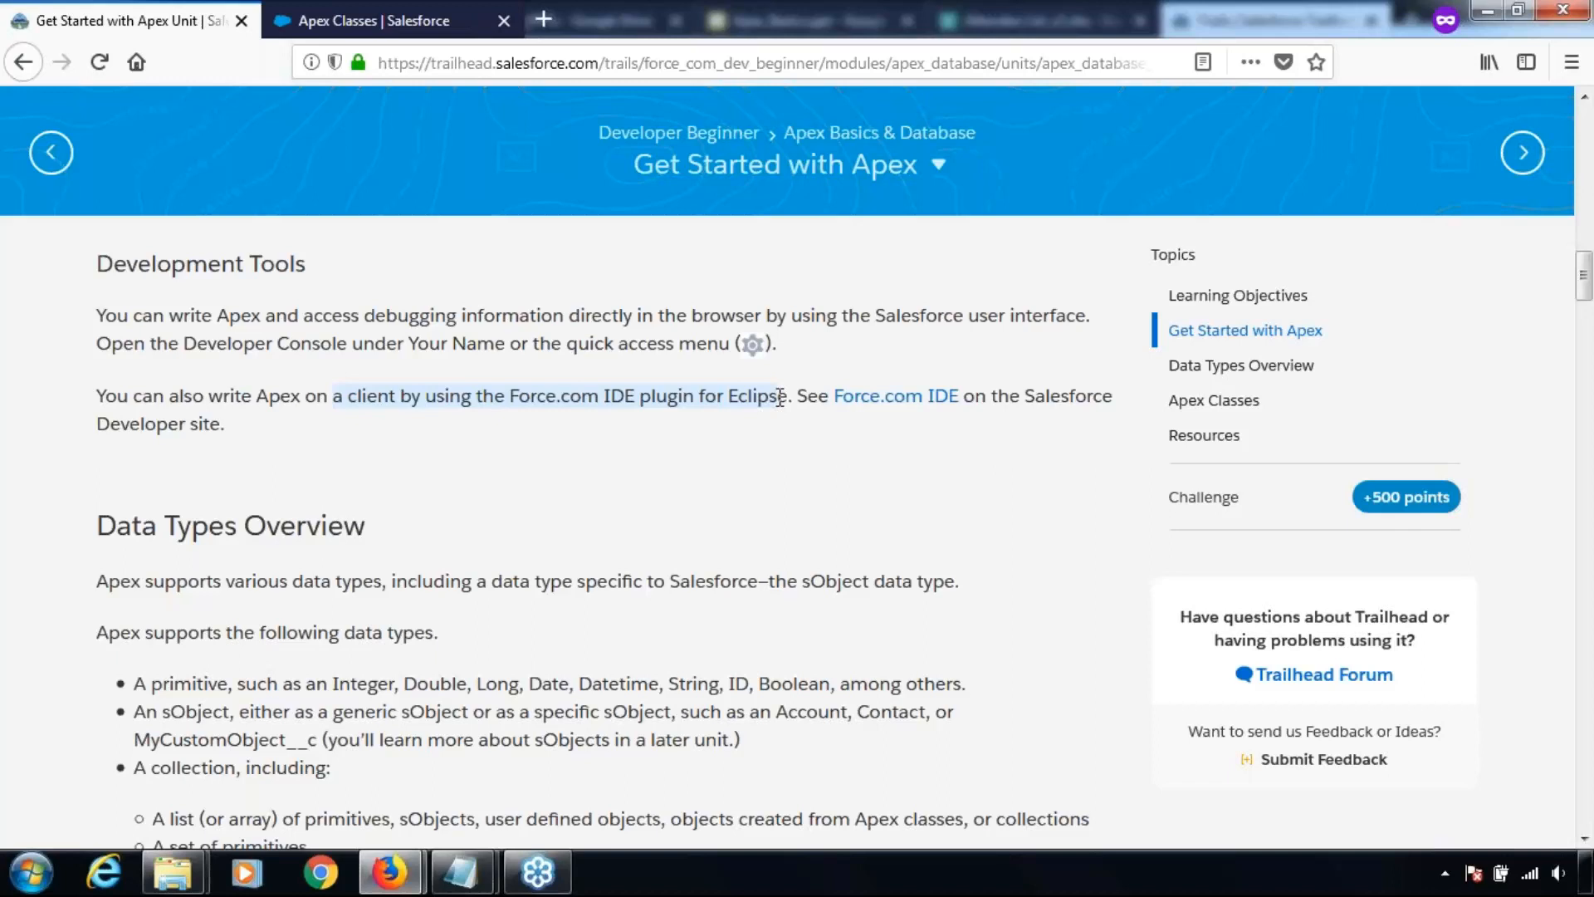
pyautogui.moveTo(444, 653)
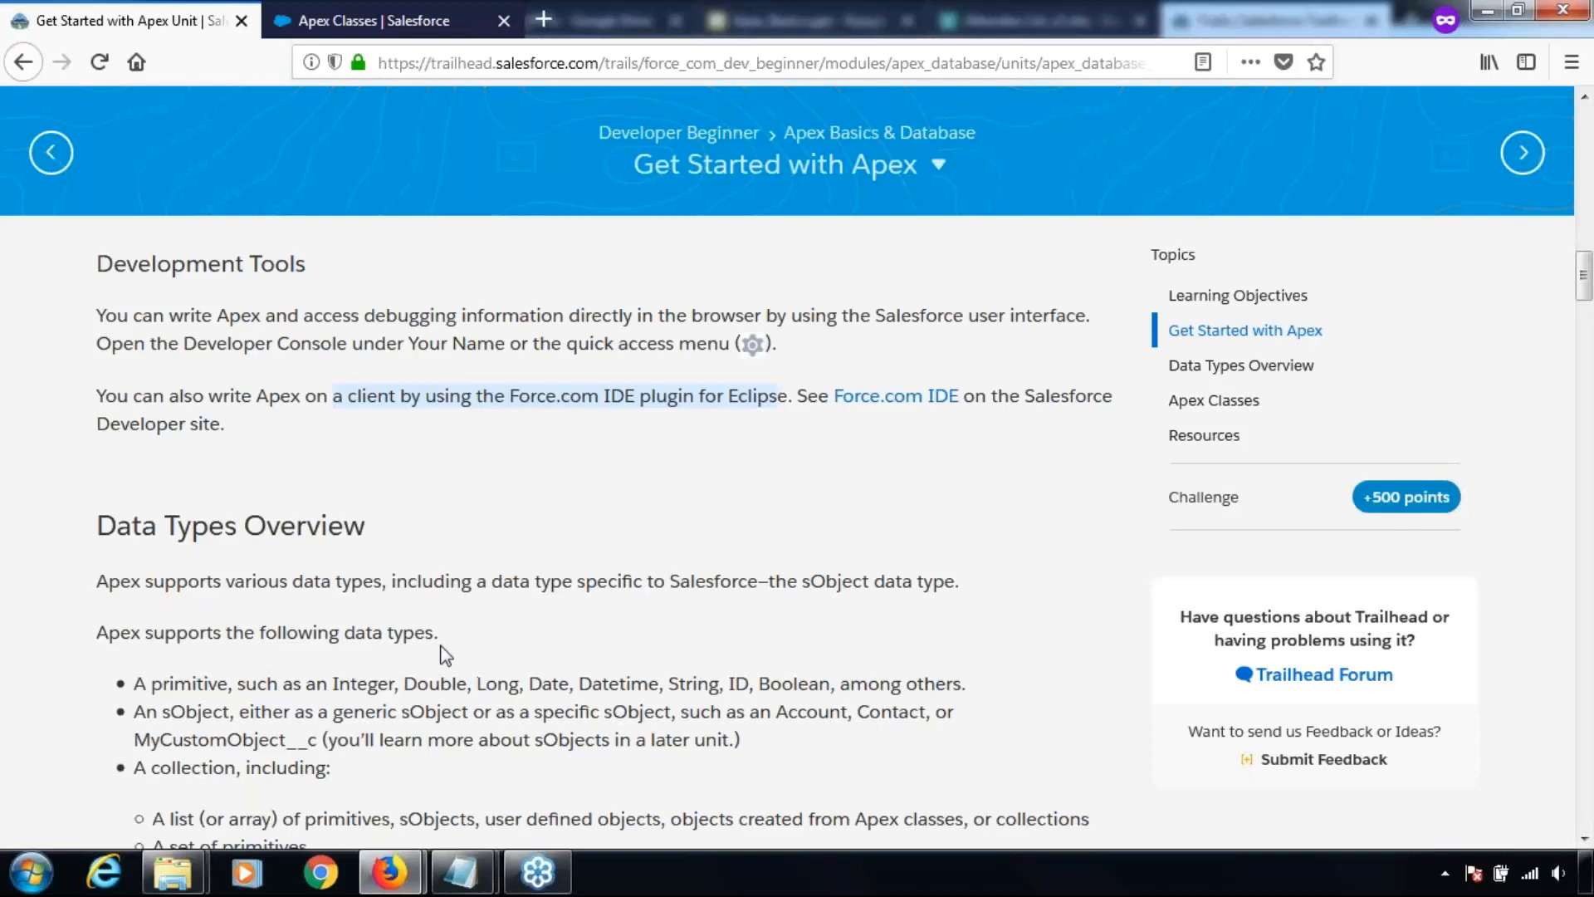
pyautogui.scroll(-3)
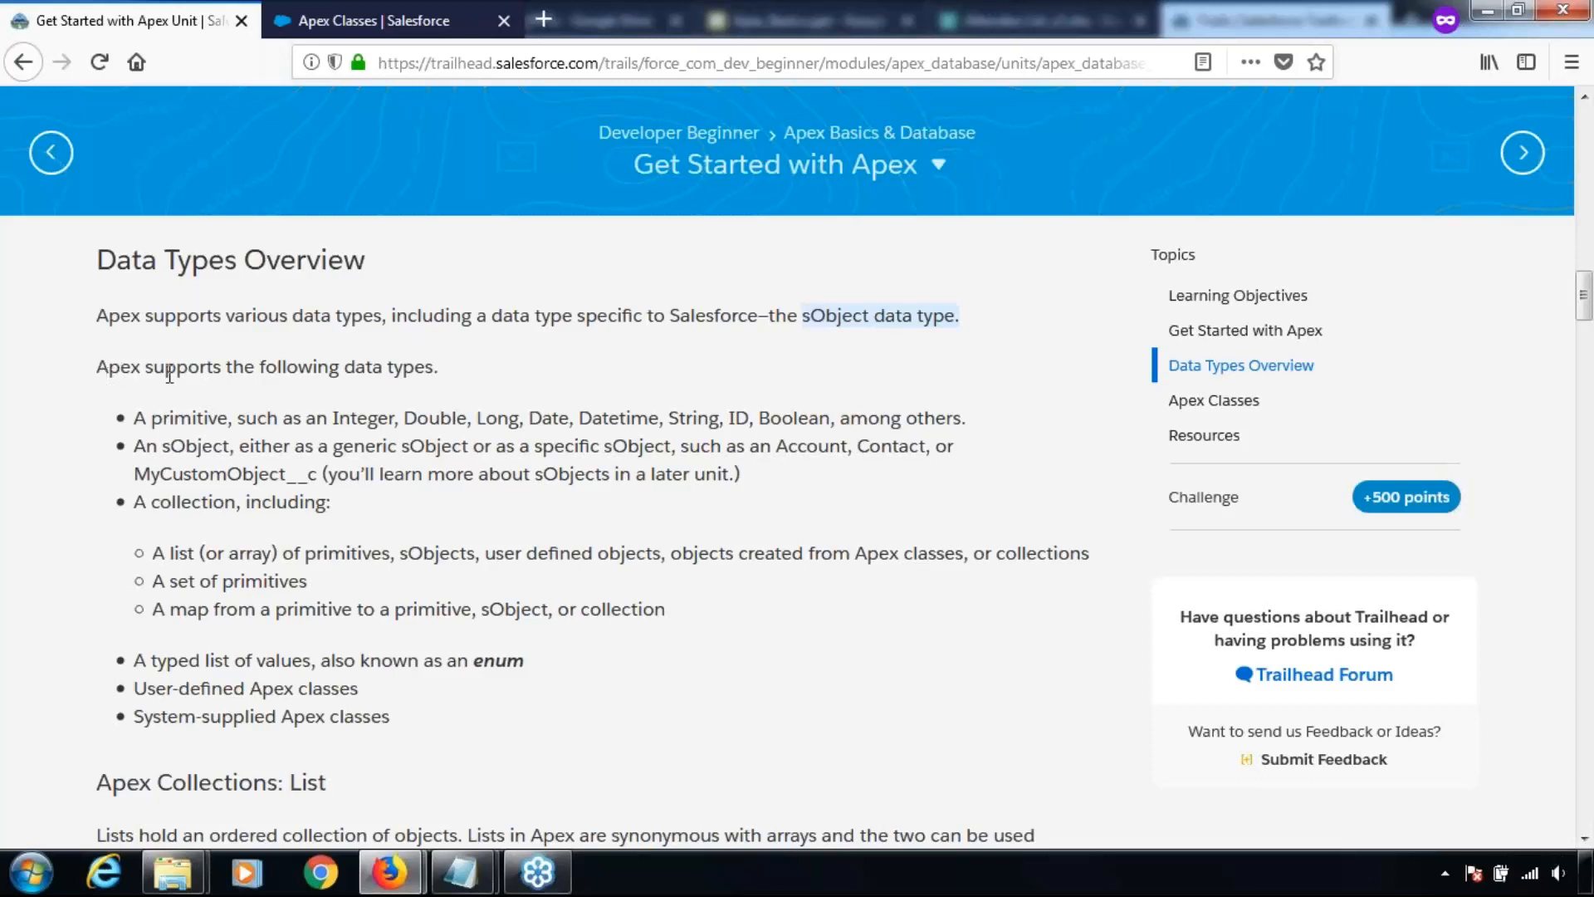
pyautogui.scroll(-3)
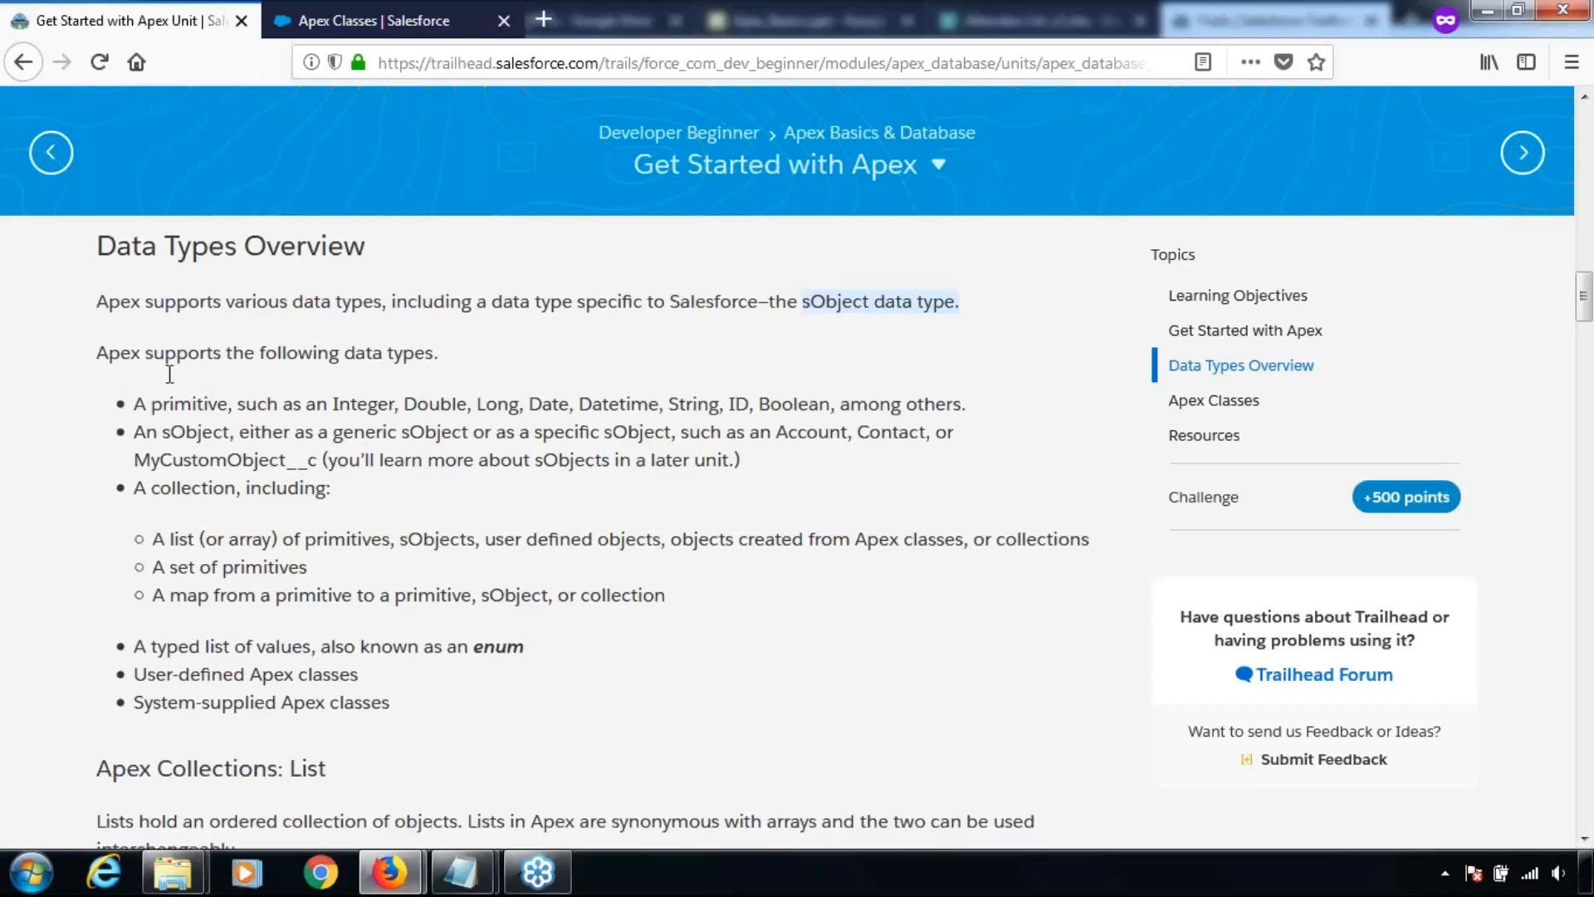
# Reveal the full supported data types list, highlighting the note about sObjects in a later unit.
pyautogui.scroll(-3)
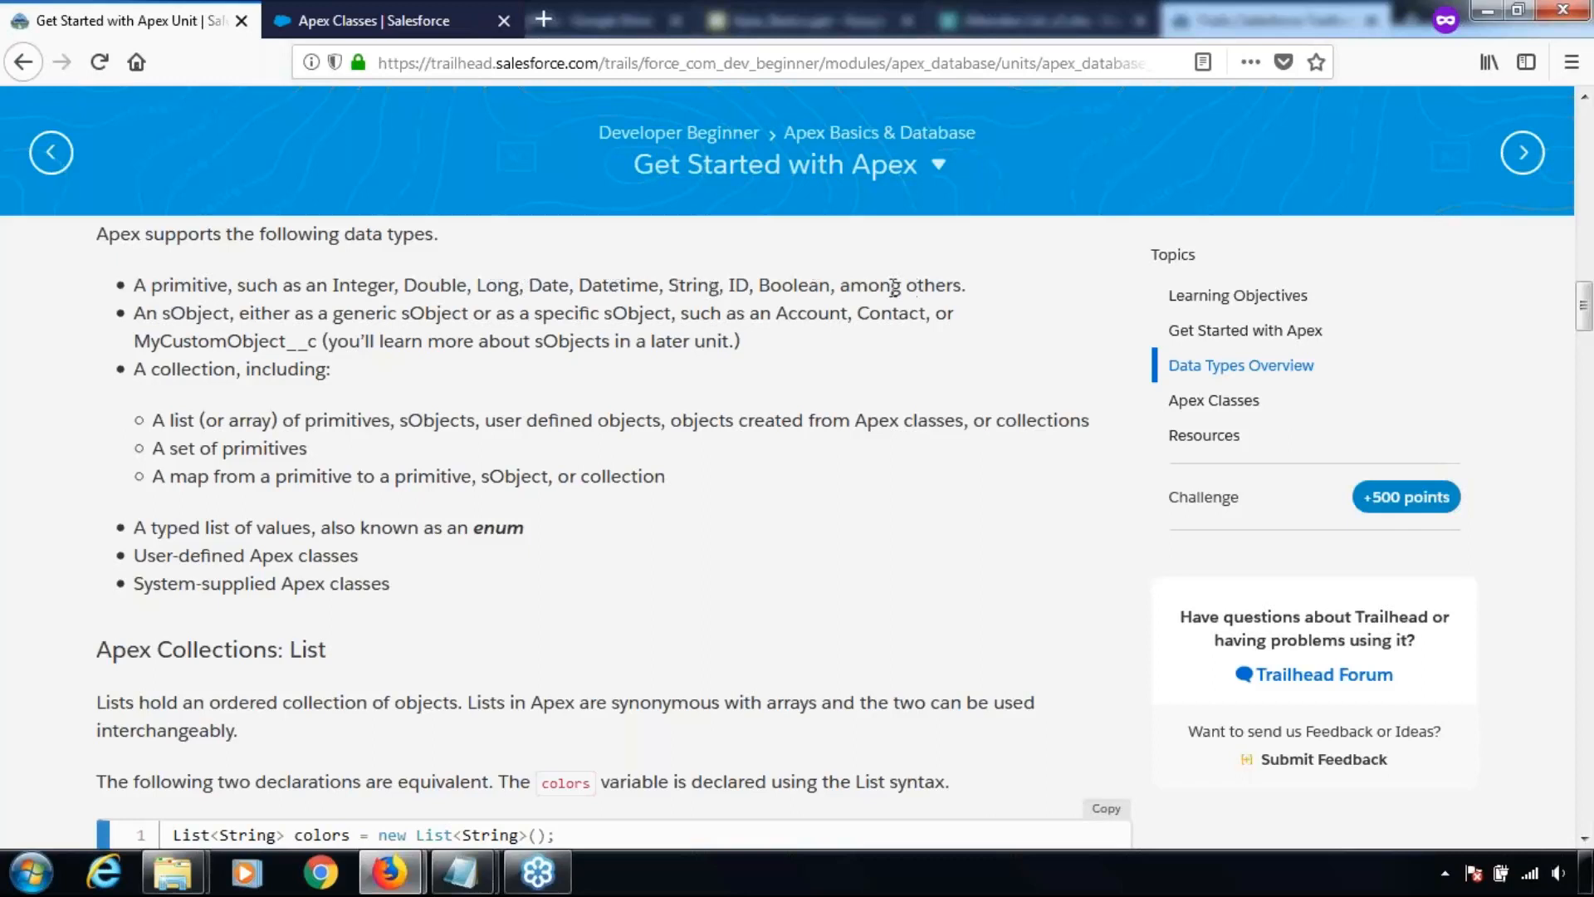
pyautogui.moveTo(587, 317)
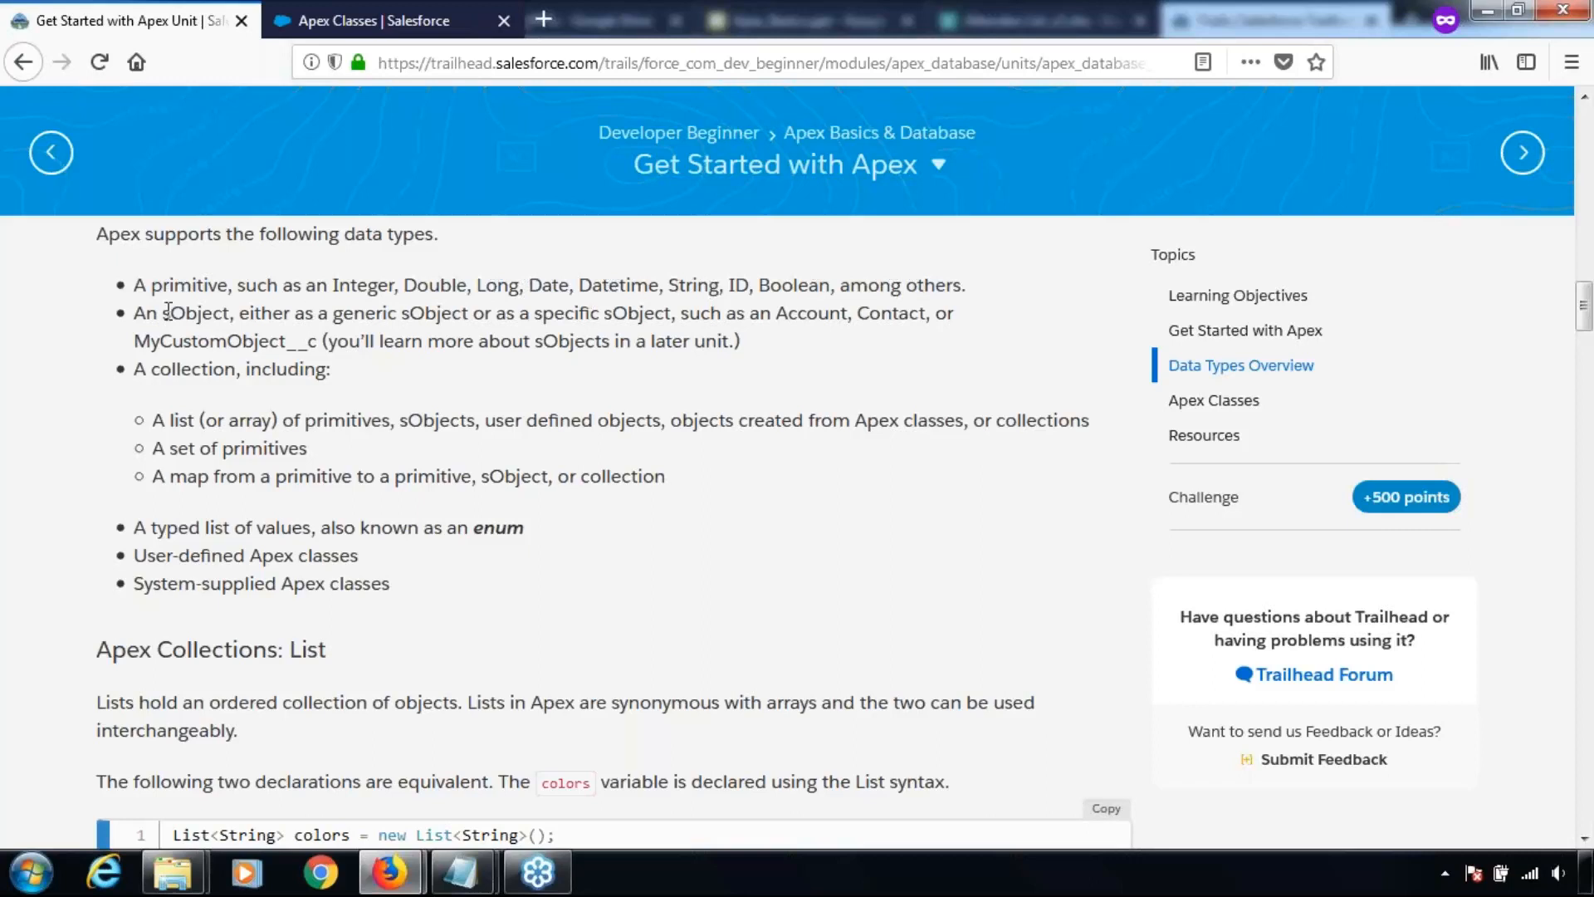
pyautogui.moveTo(605, 318)
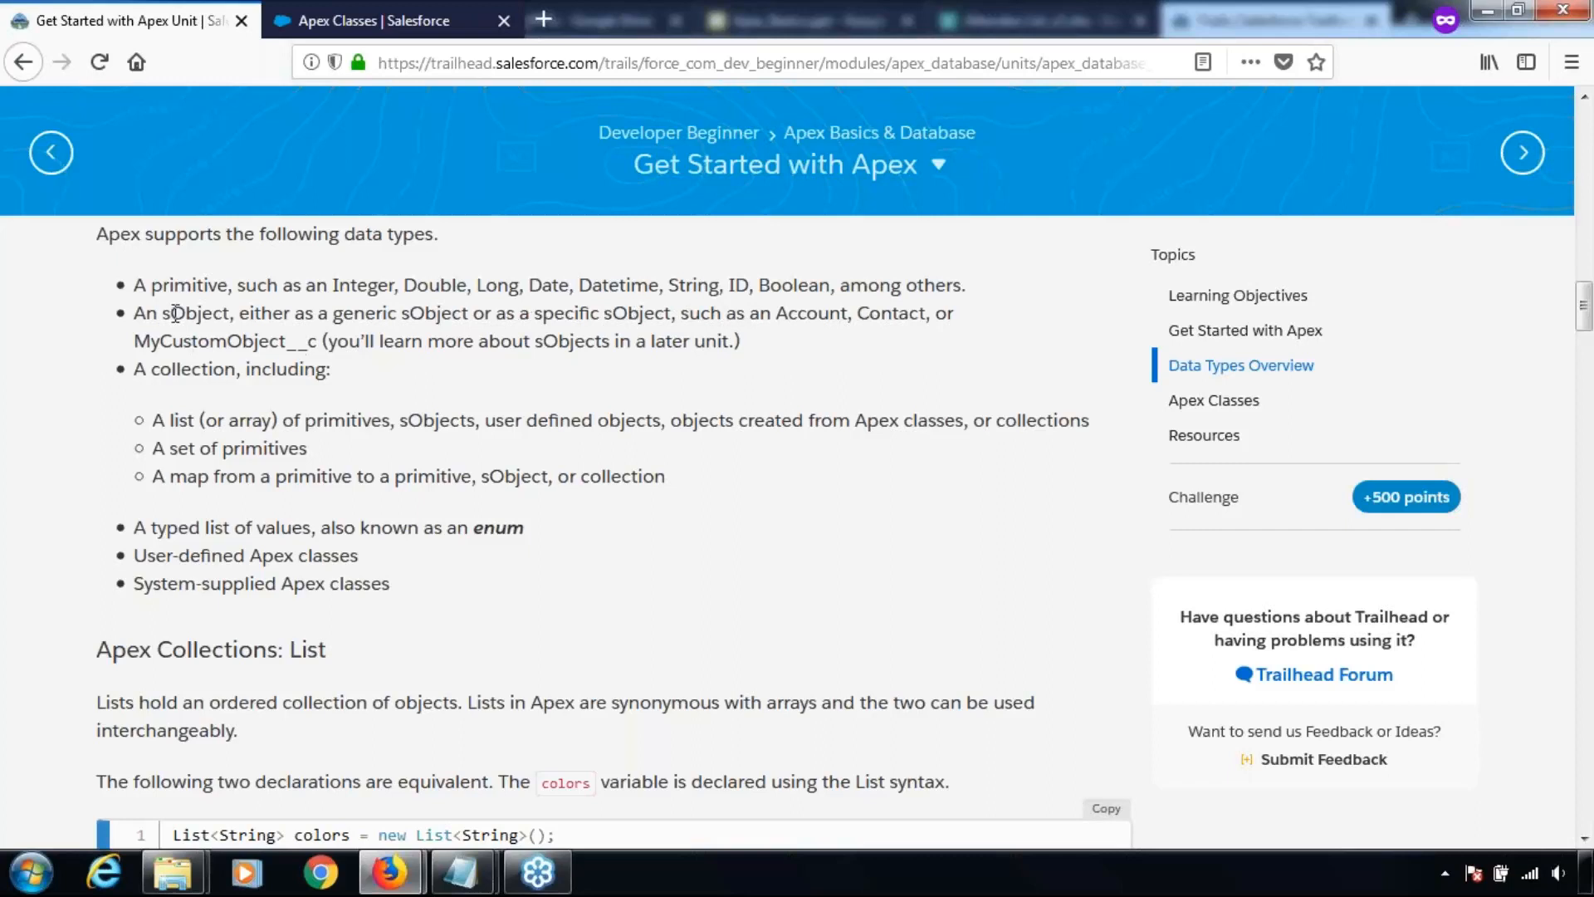
pyautogui.moveTo(210, 313)
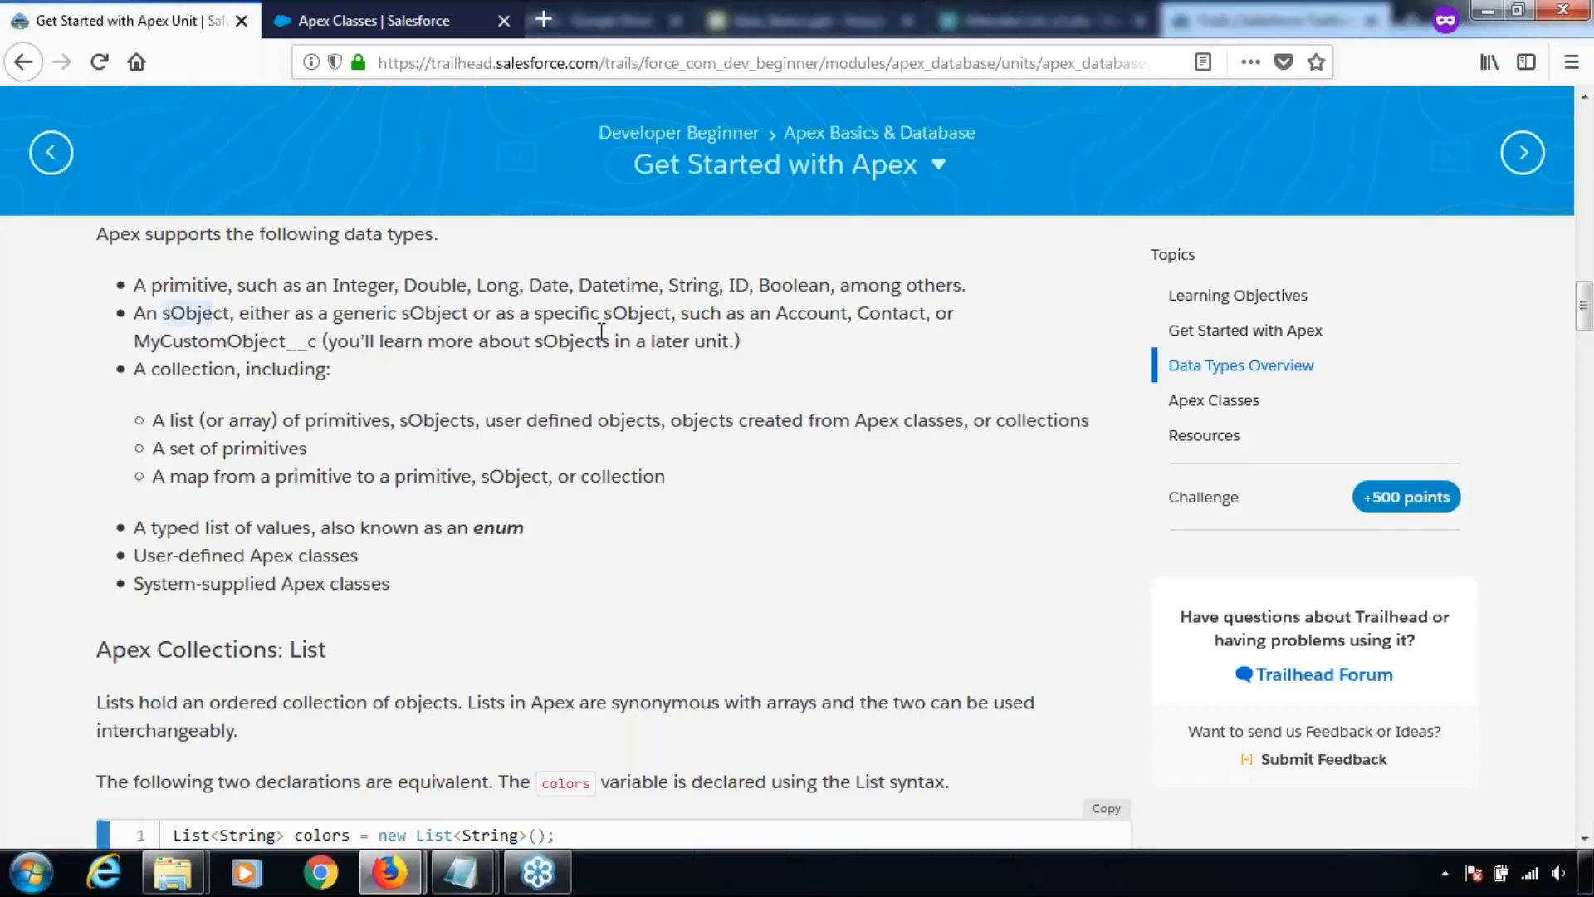
pyautogui.moveTo(838, 340)
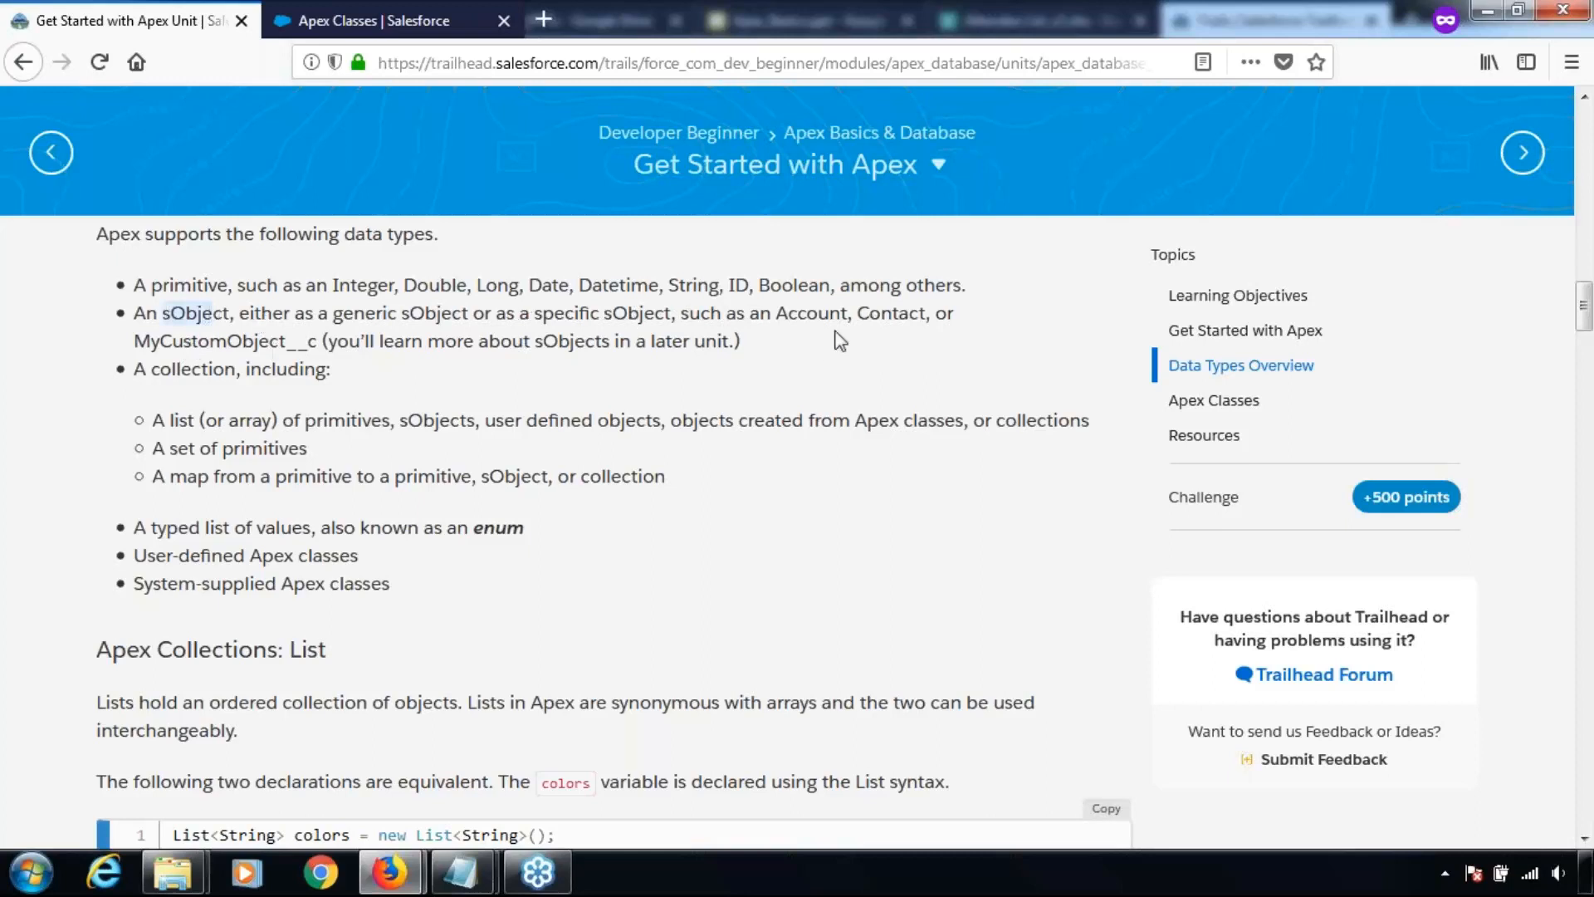
pyautogui.moveTo(837, 316)
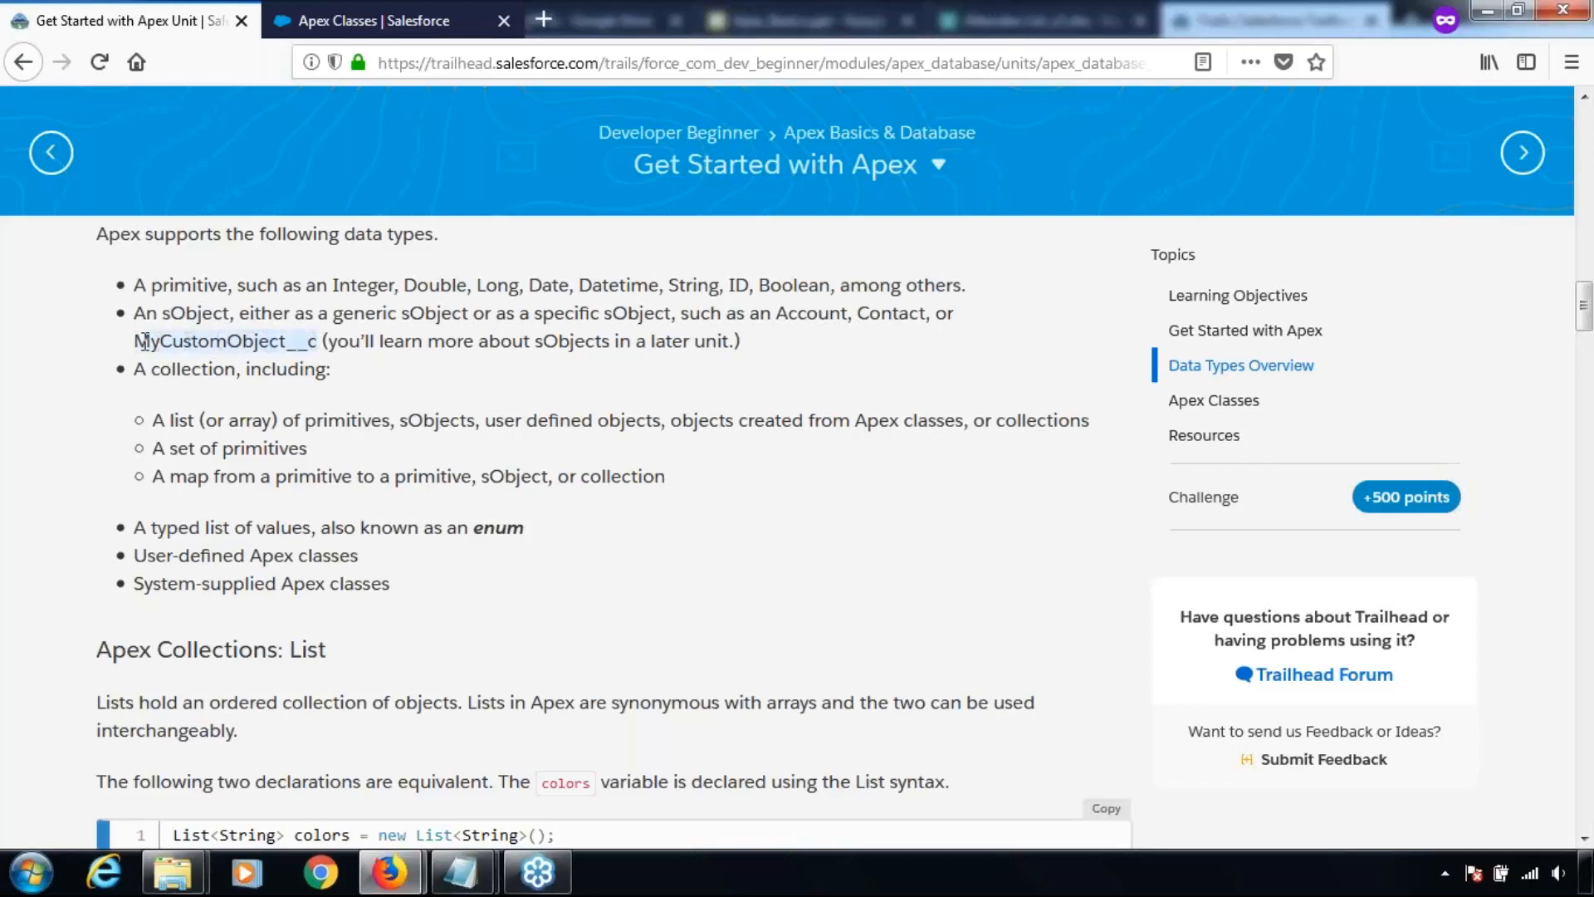
pyautogui.moveTo(142, 341)
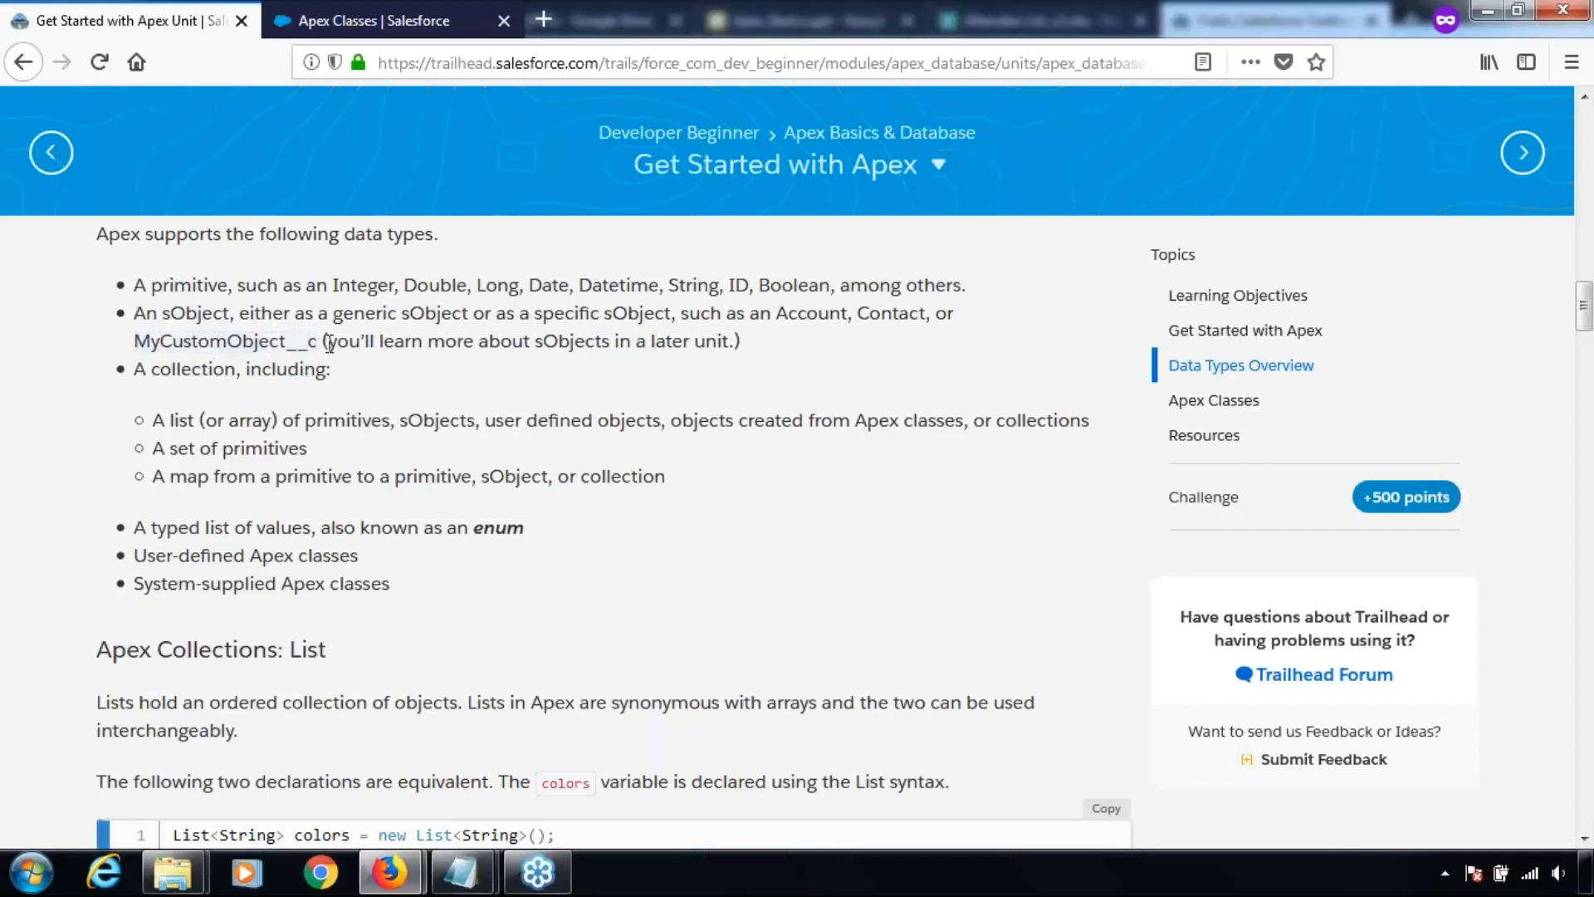
pyautogui.moveTo(327, 340); pyautogui.dragTo(651, 341)
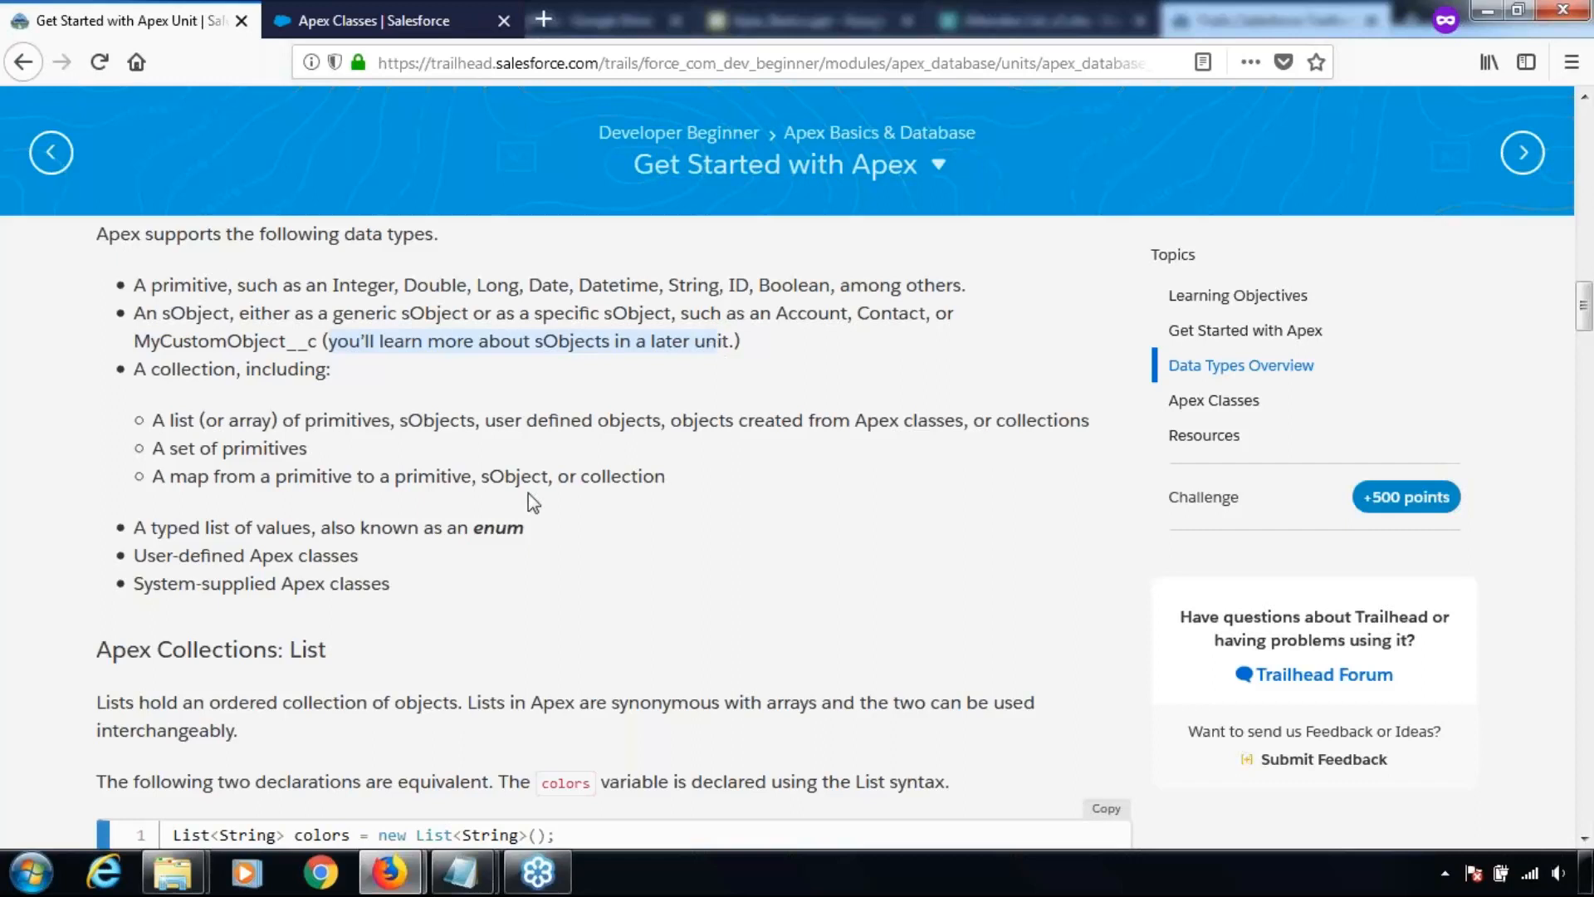
pyautogui.moveTo(148, 391)
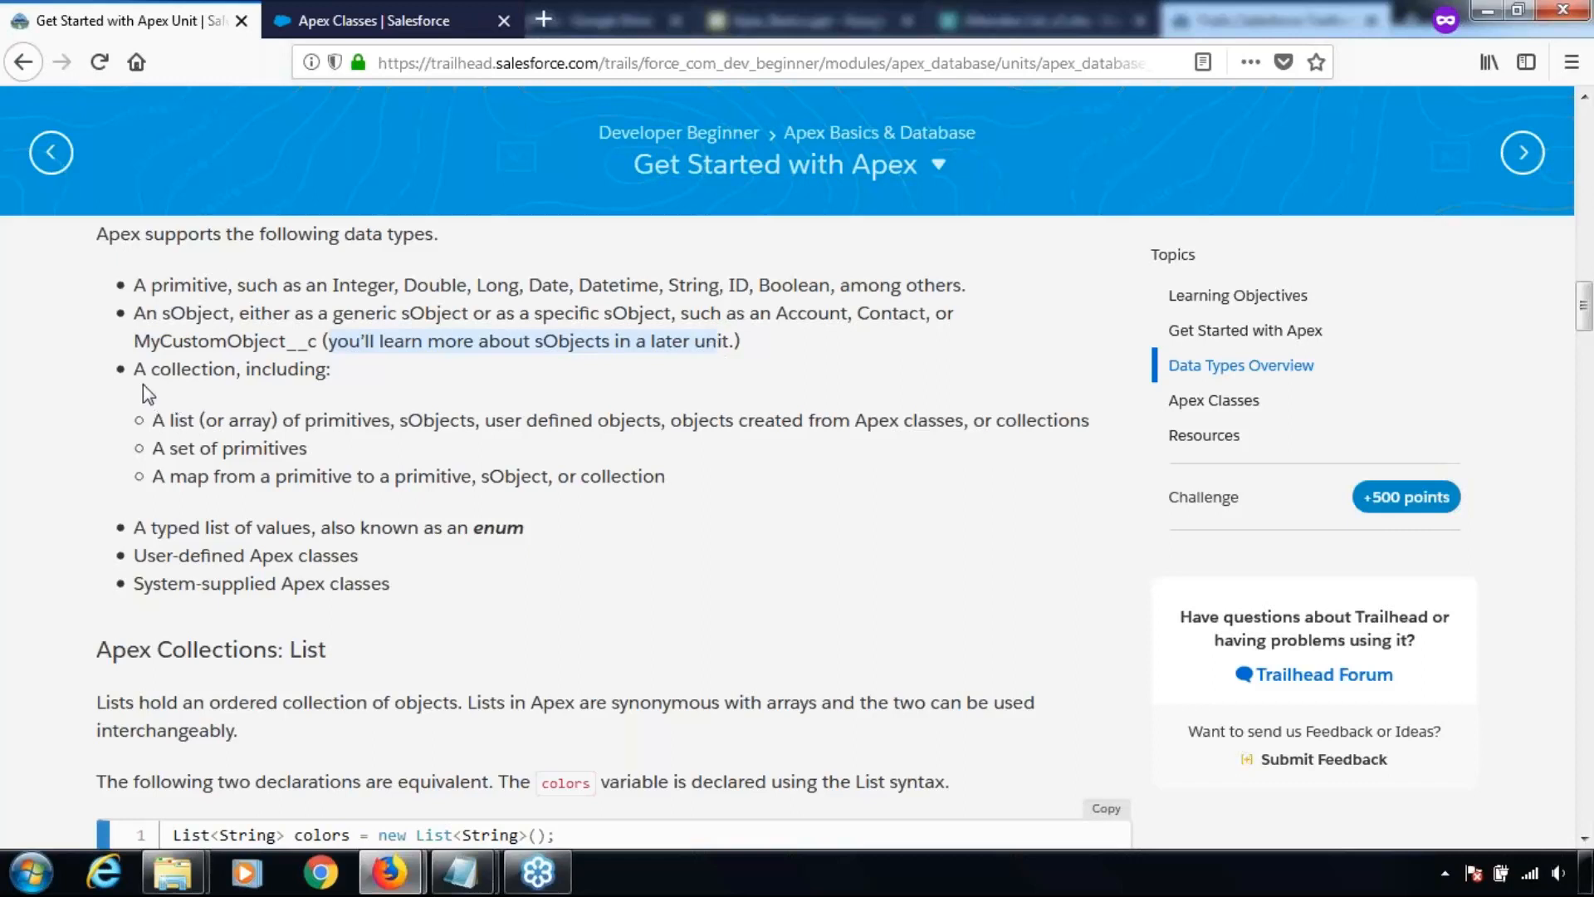
pyautogui.moveTo(146, 381)
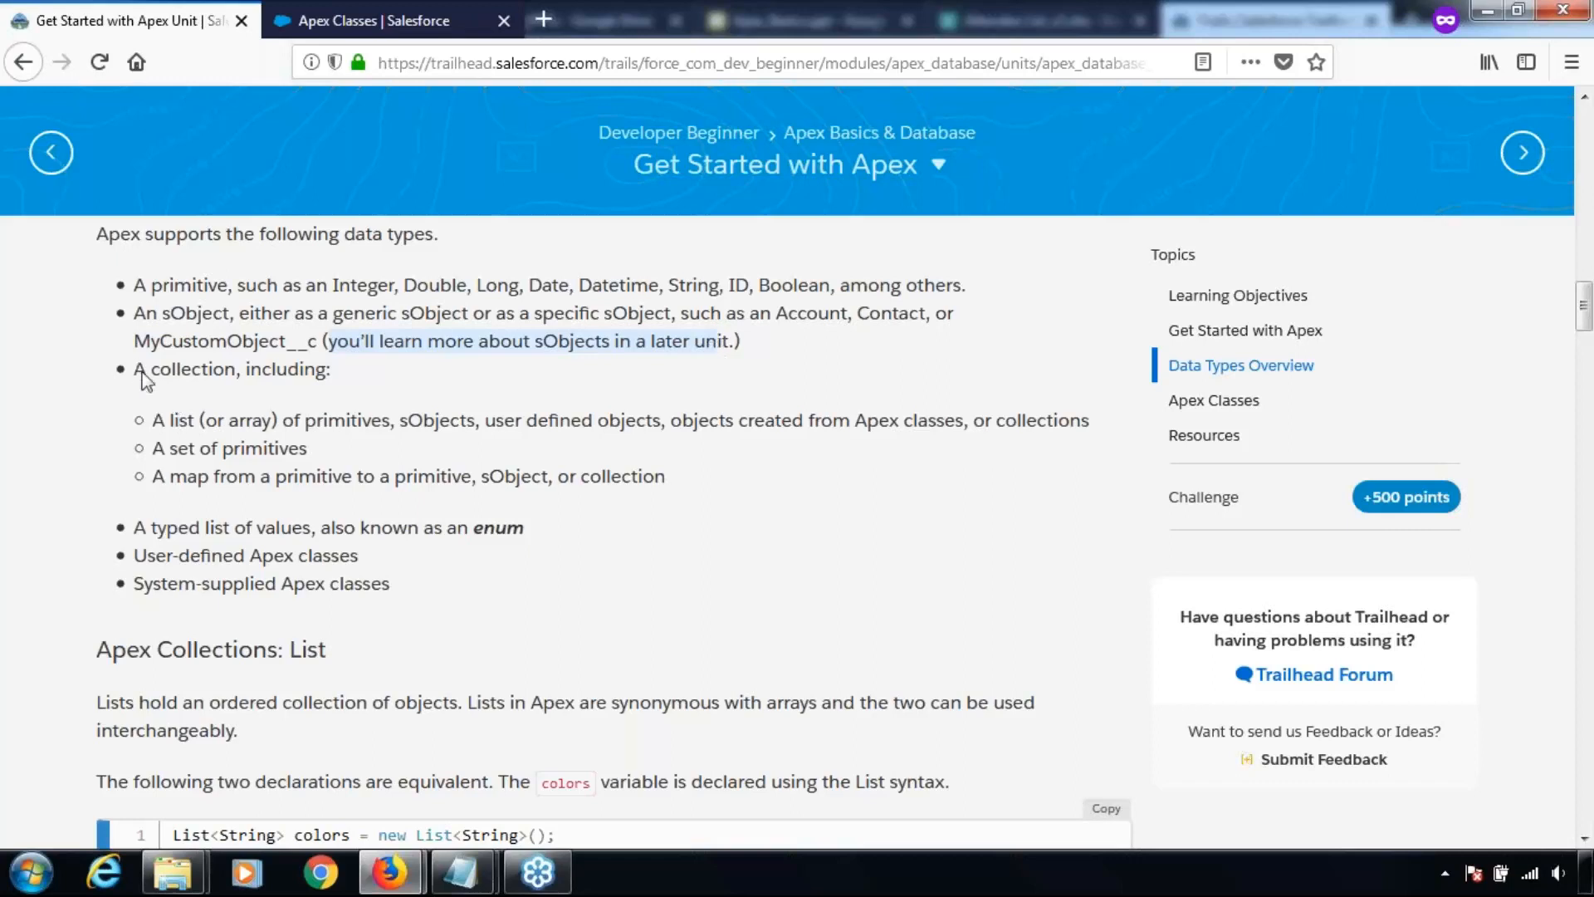
pyautogui.moveTo(153, 422)
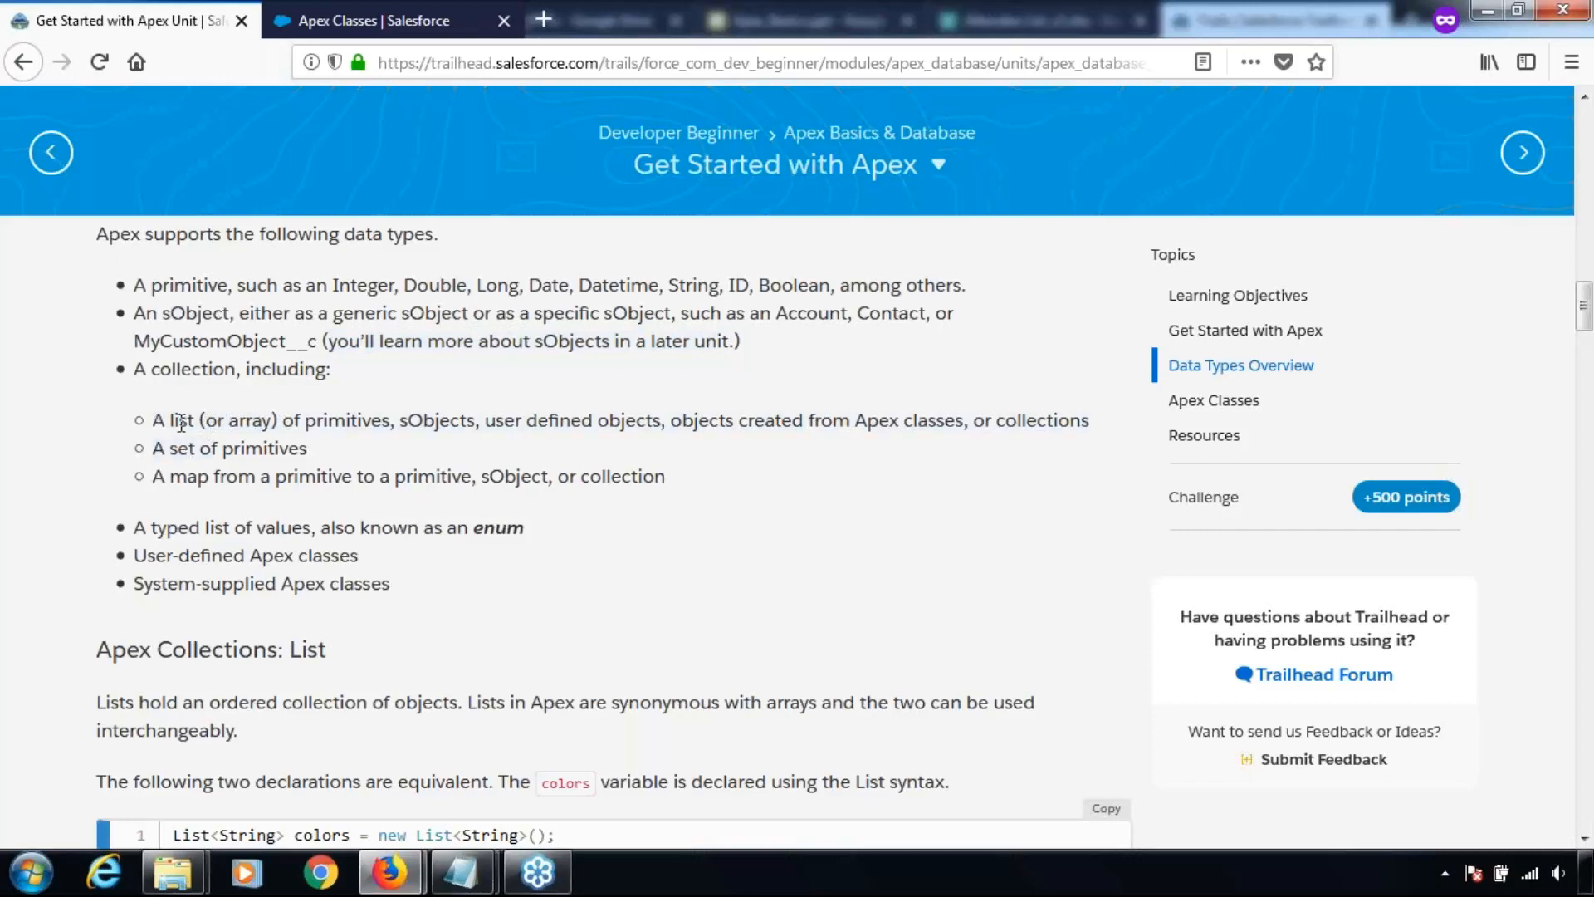
pyautogui.doubleClick(229, 420)
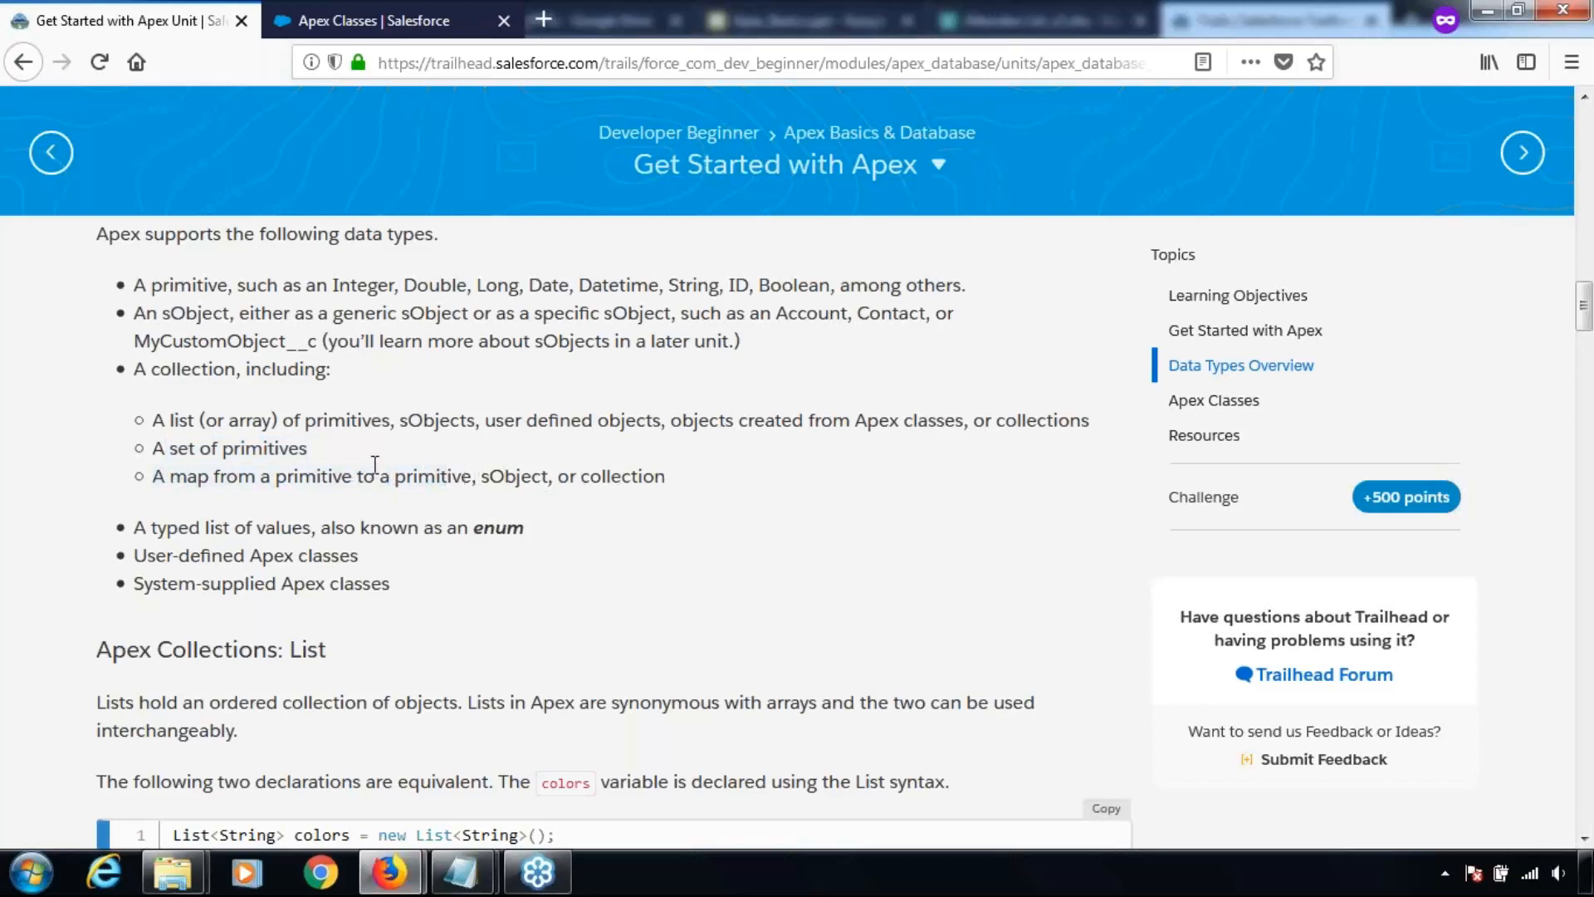
# Highlight the User-defined Apex classes data type, then scroll to Apex Collections: List.
pyautogui.scroll(-3)
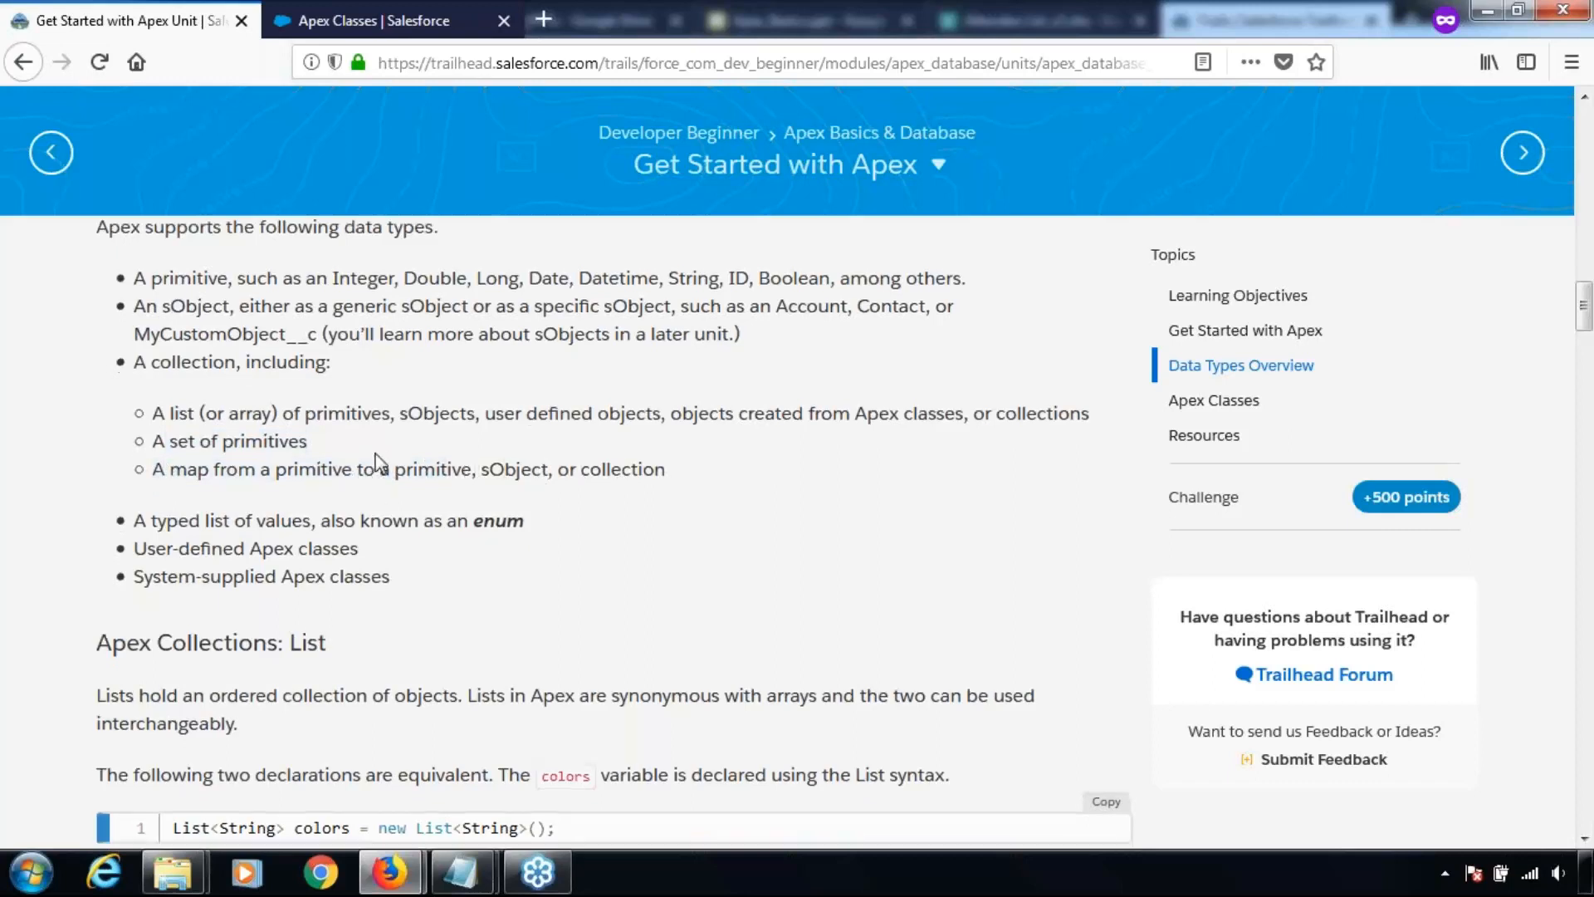
pyautogui.scroll(-3)
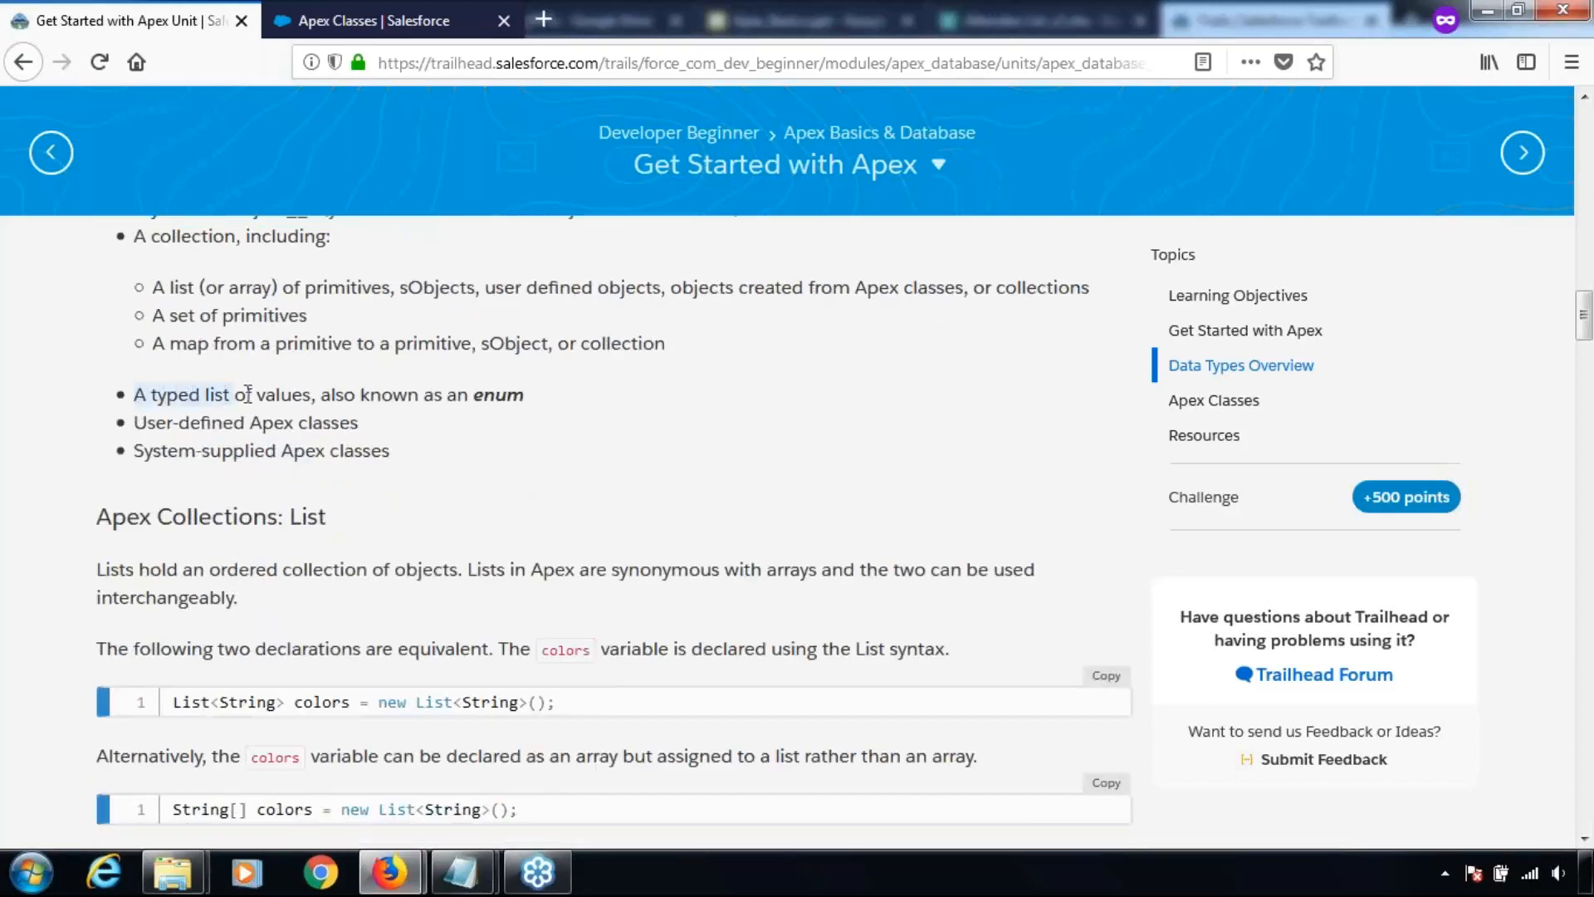
pyautogui.moveTo(132, 394); pyautogui.dragTo(447, 394)
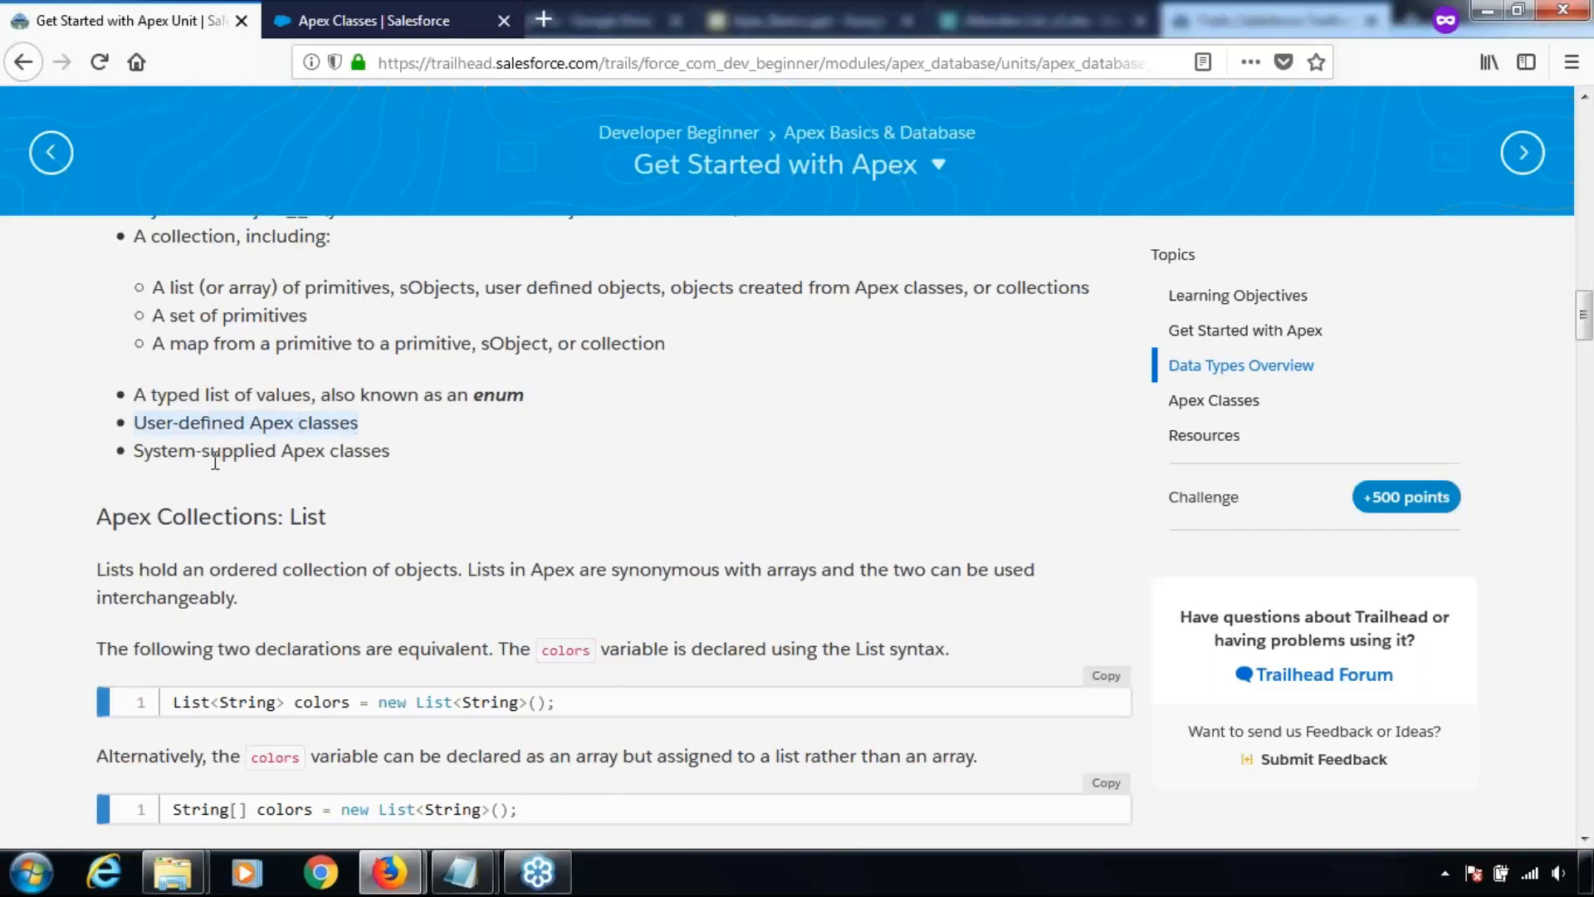
pyautogui.moveTo(226, 453)
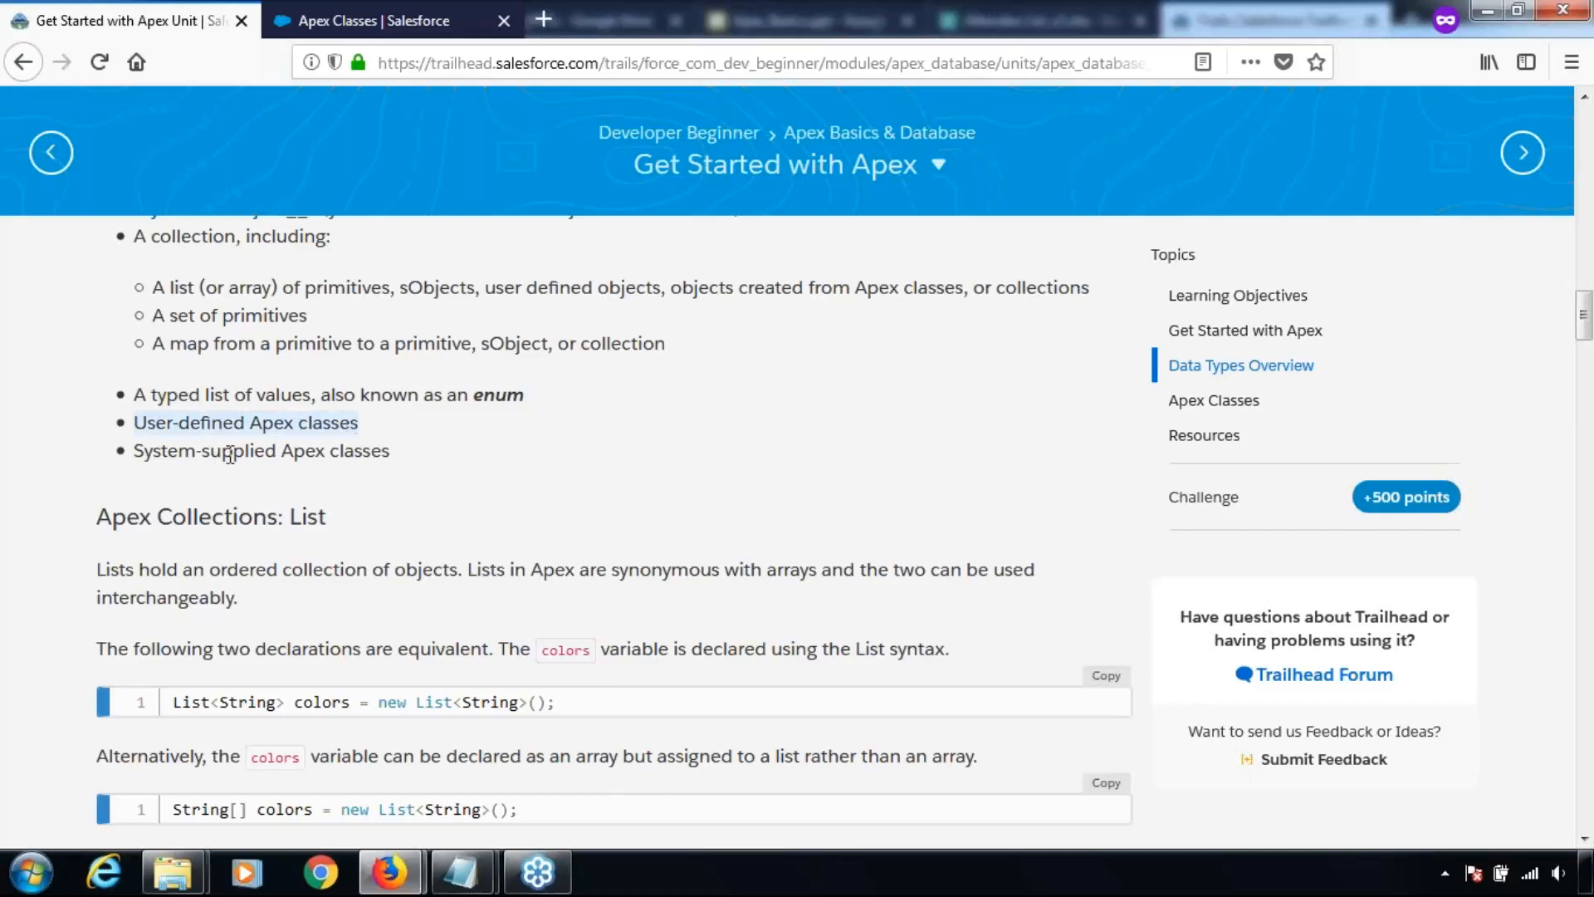
pyautogui.scroll(3)
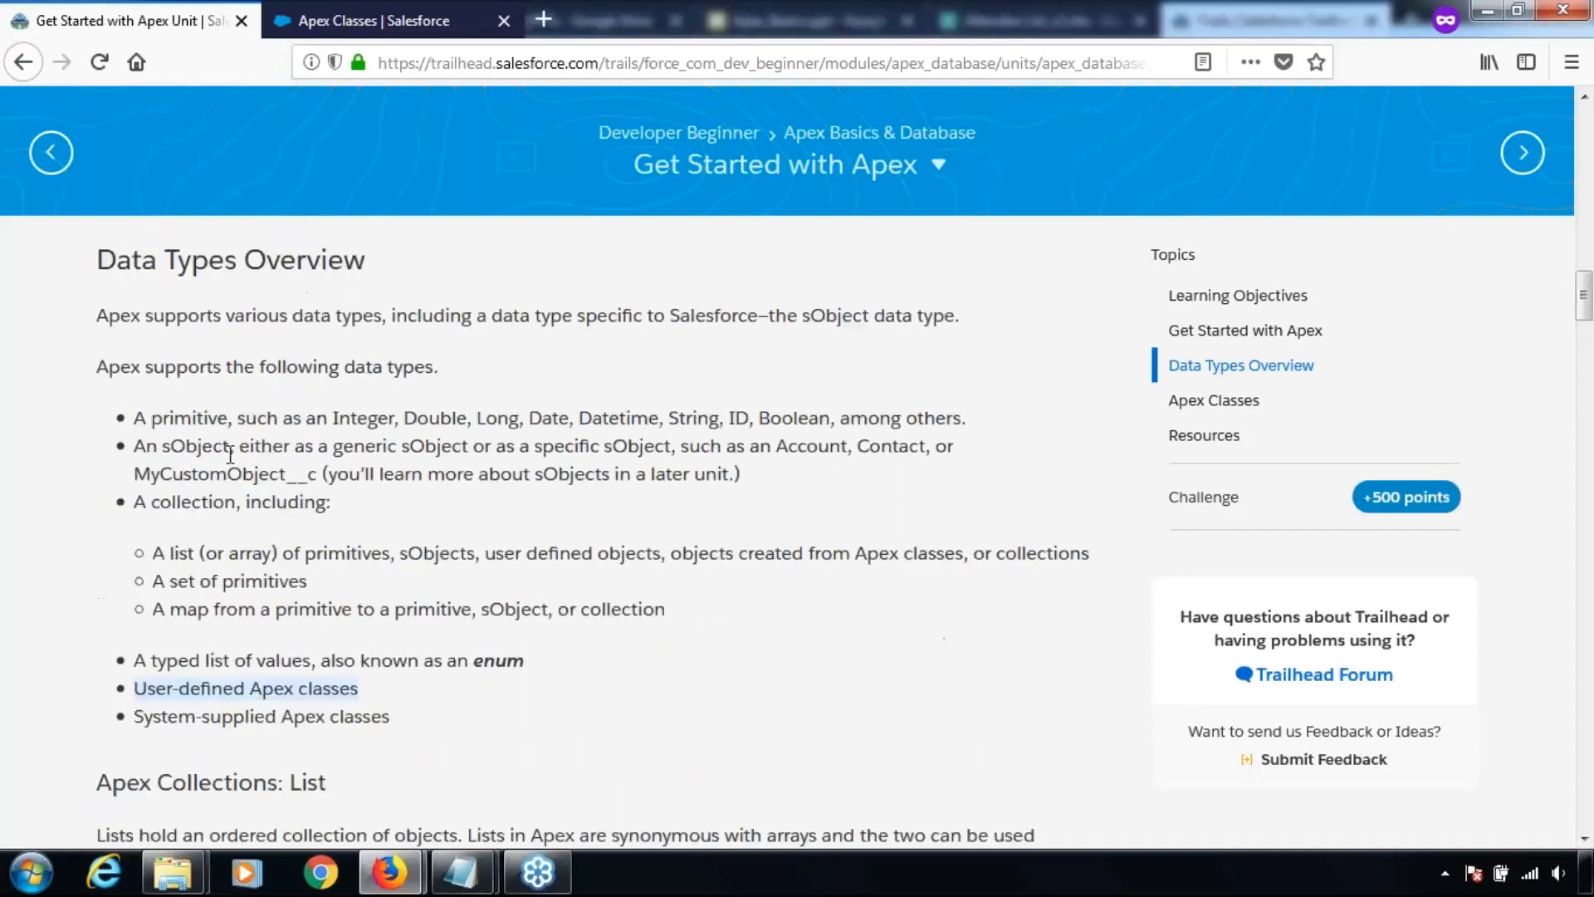
pyautogui.scroll(-3)
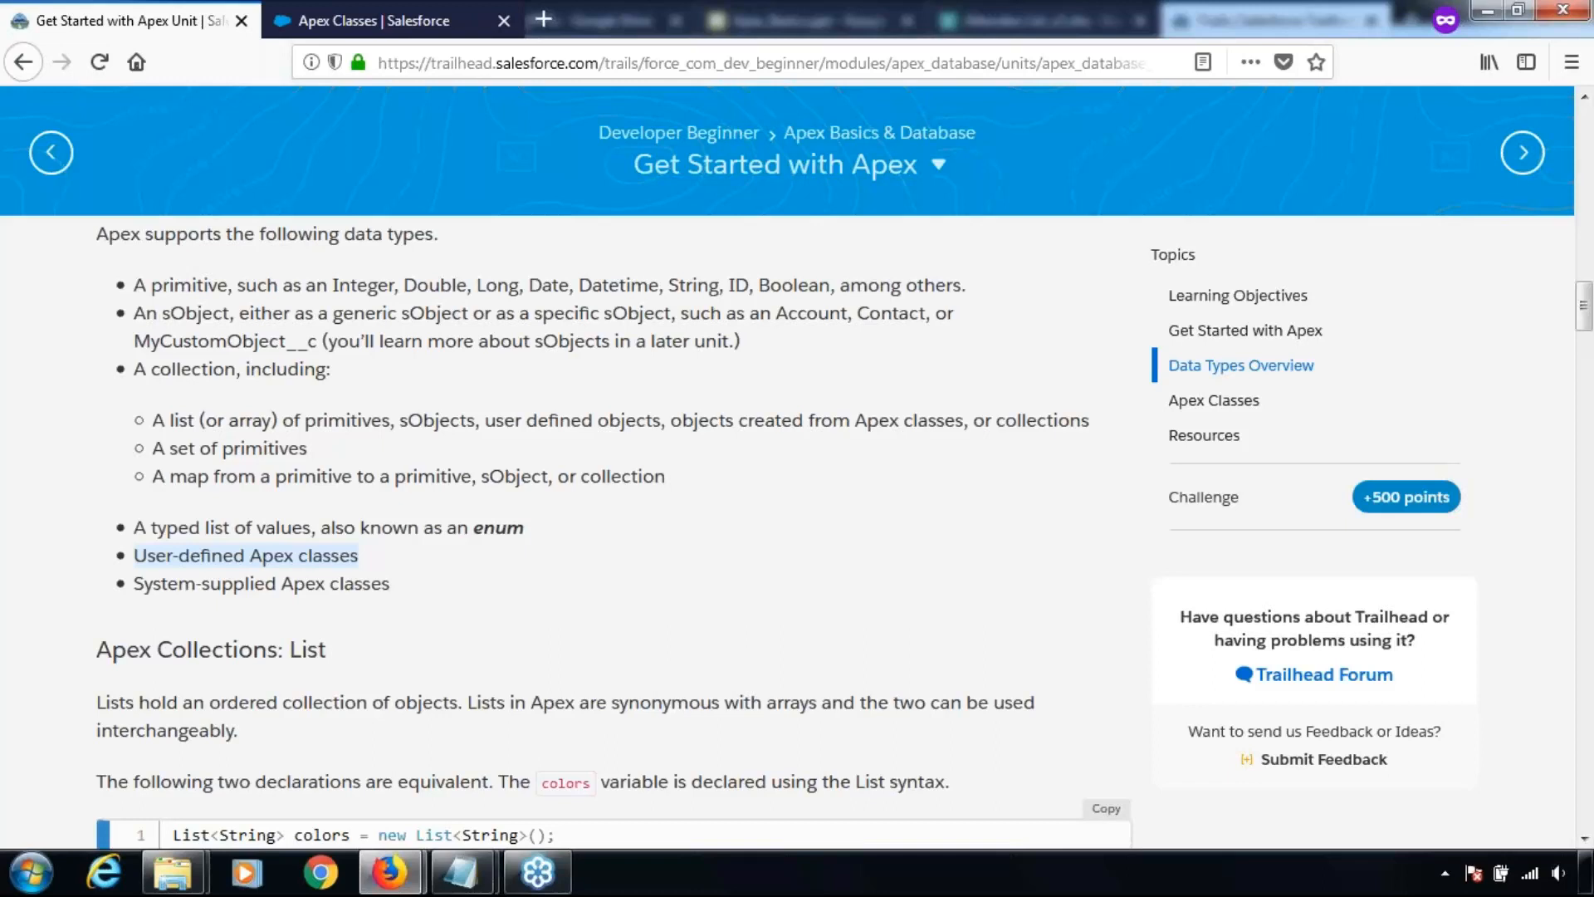
pyautogui.scroll(-3)
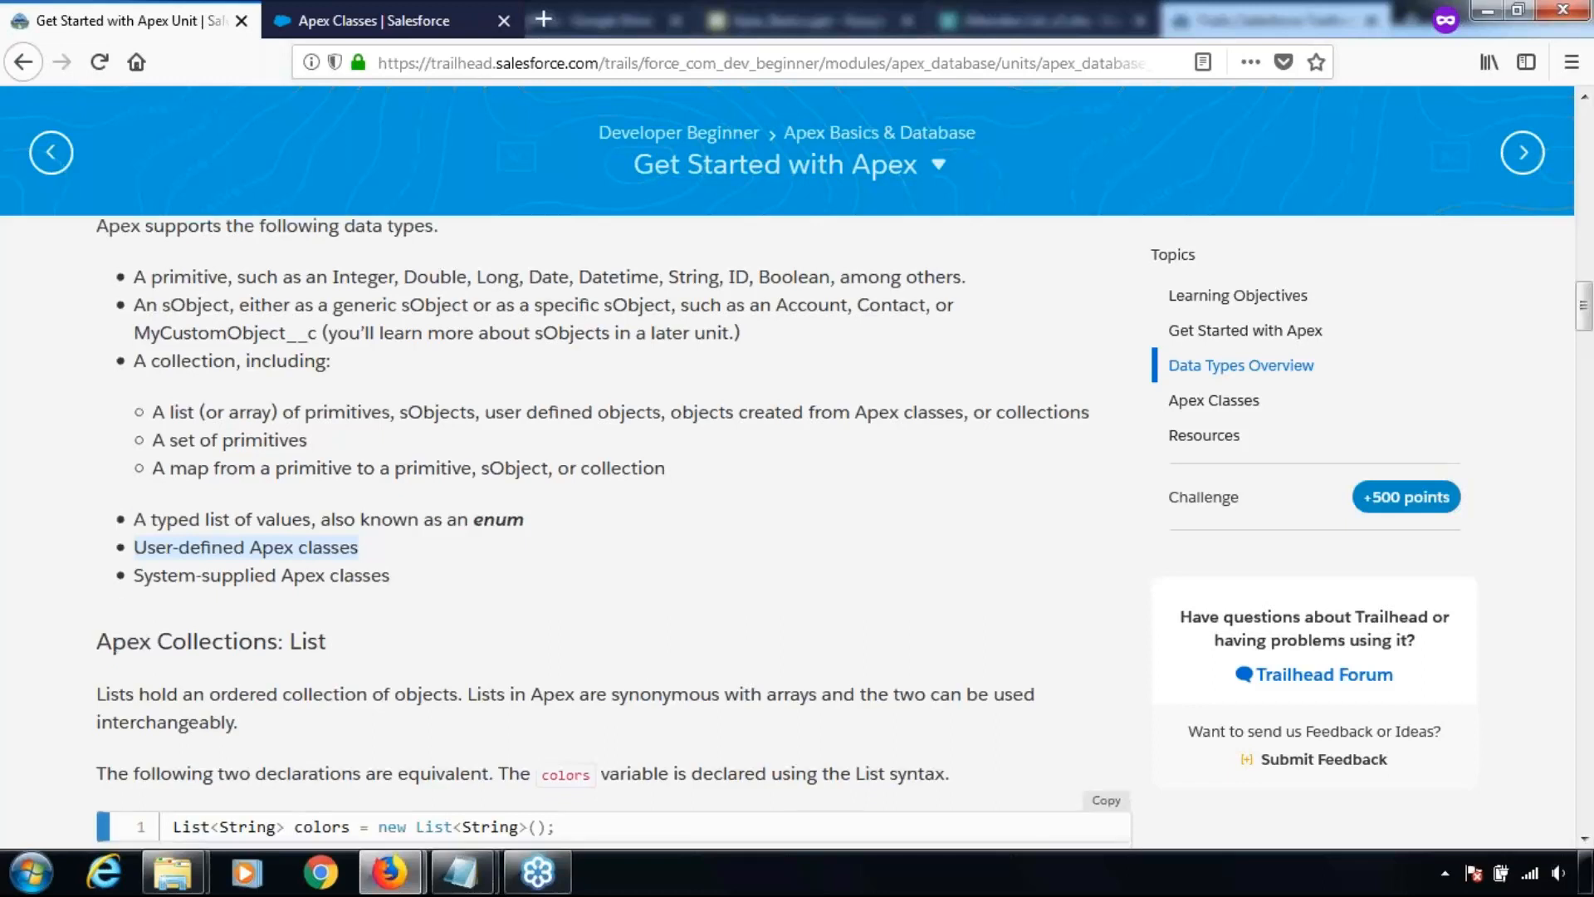
pyautogui.scroll(-3)
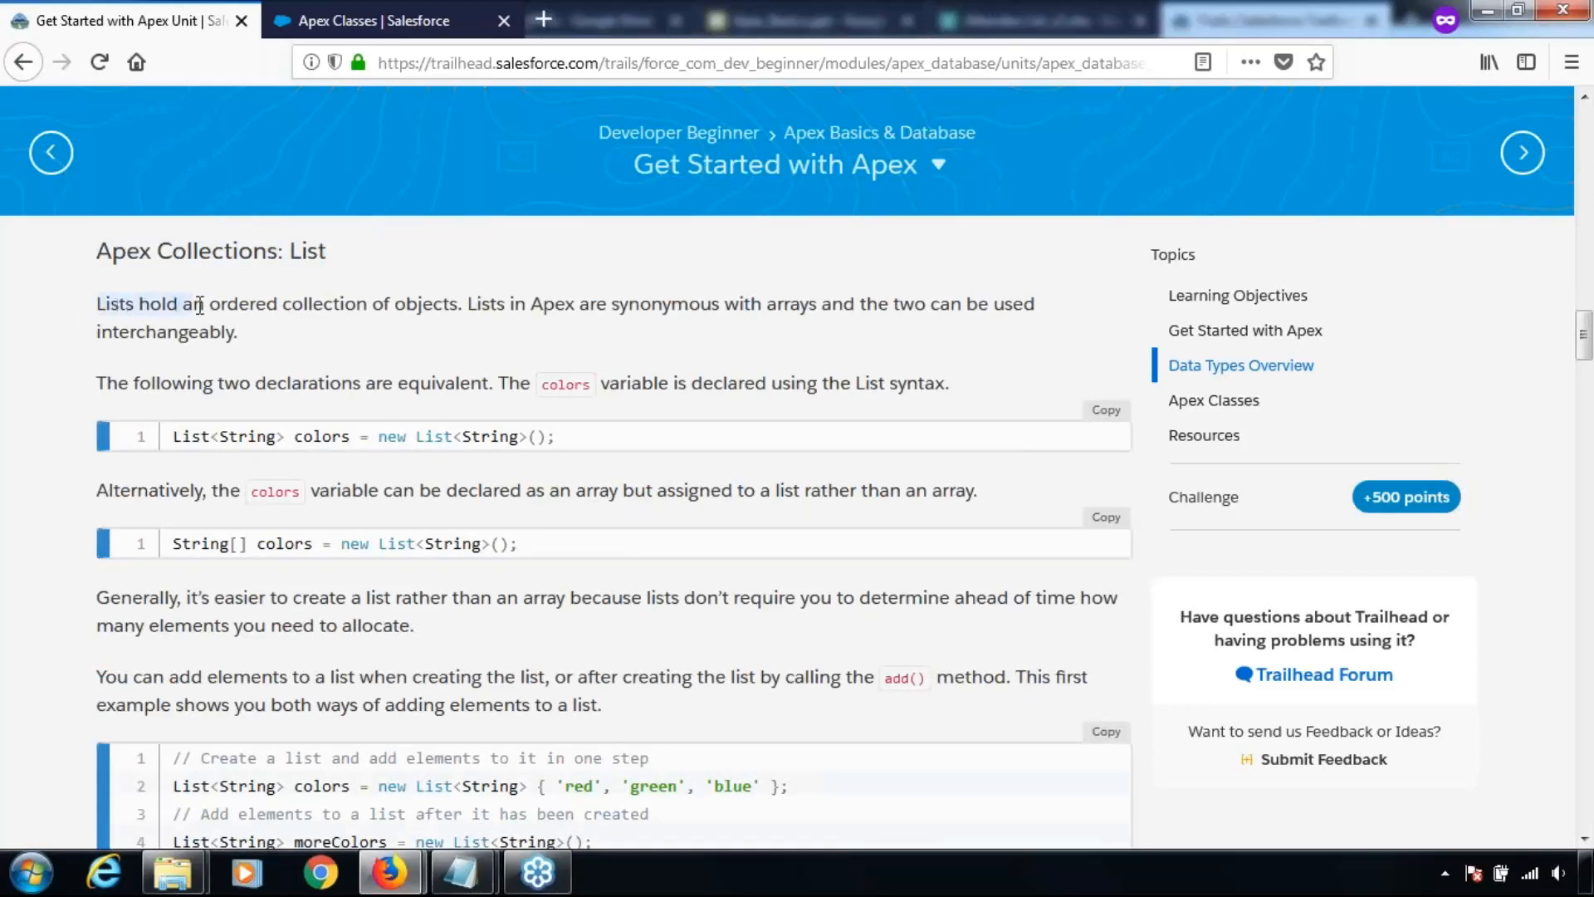
pyautogui.moveTo(95, 304); pyautogui.dragTo(457, 304)
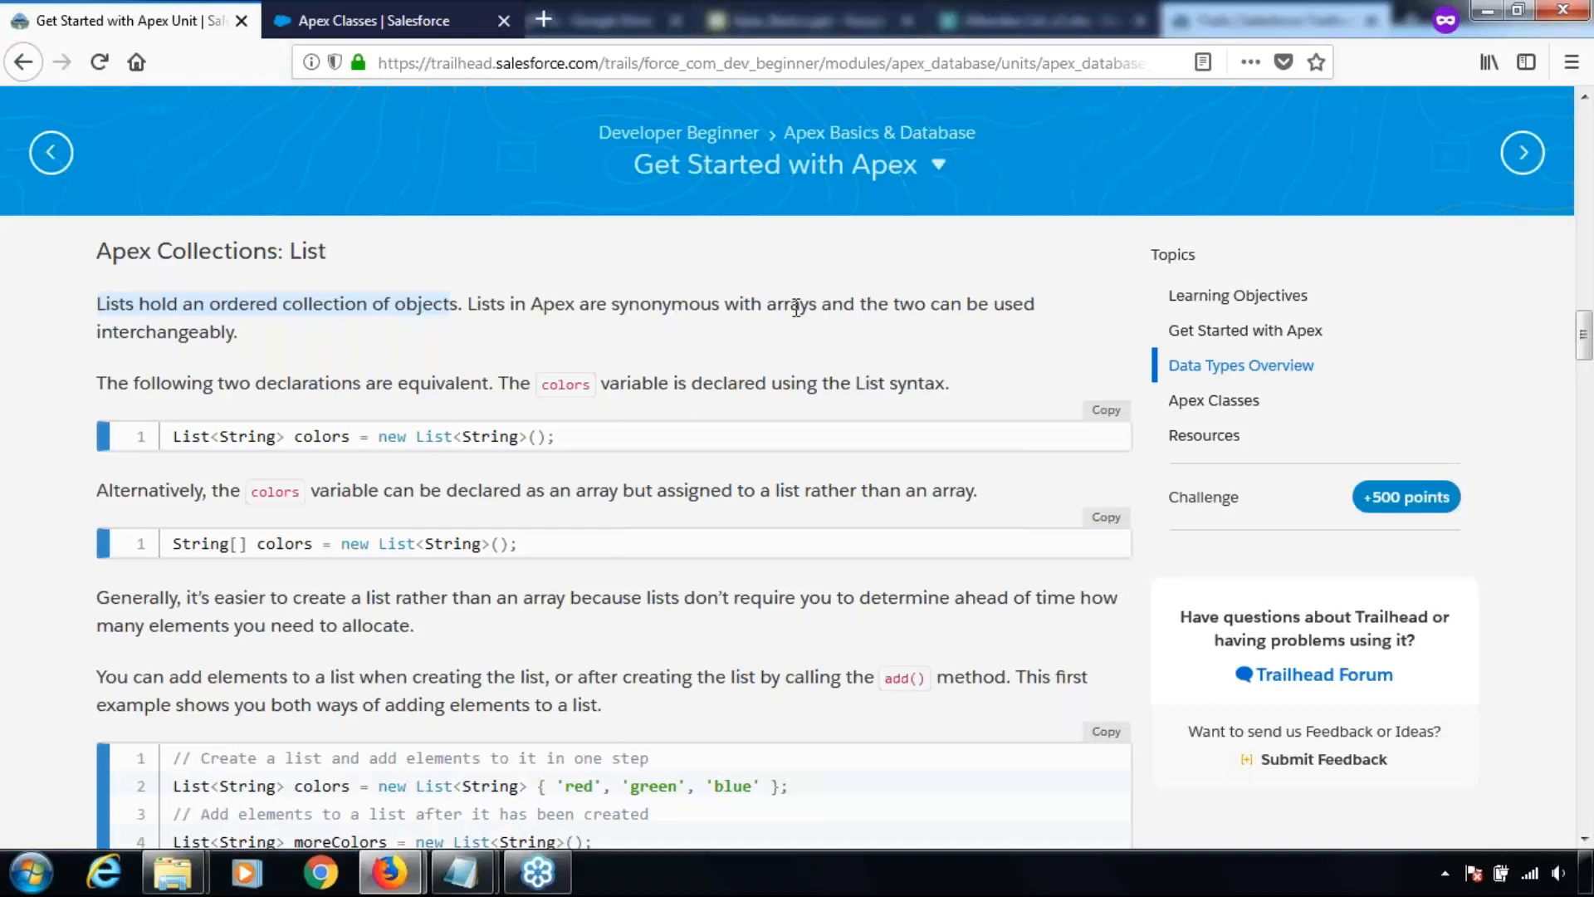
pyautogui.moveTo(312, 424)
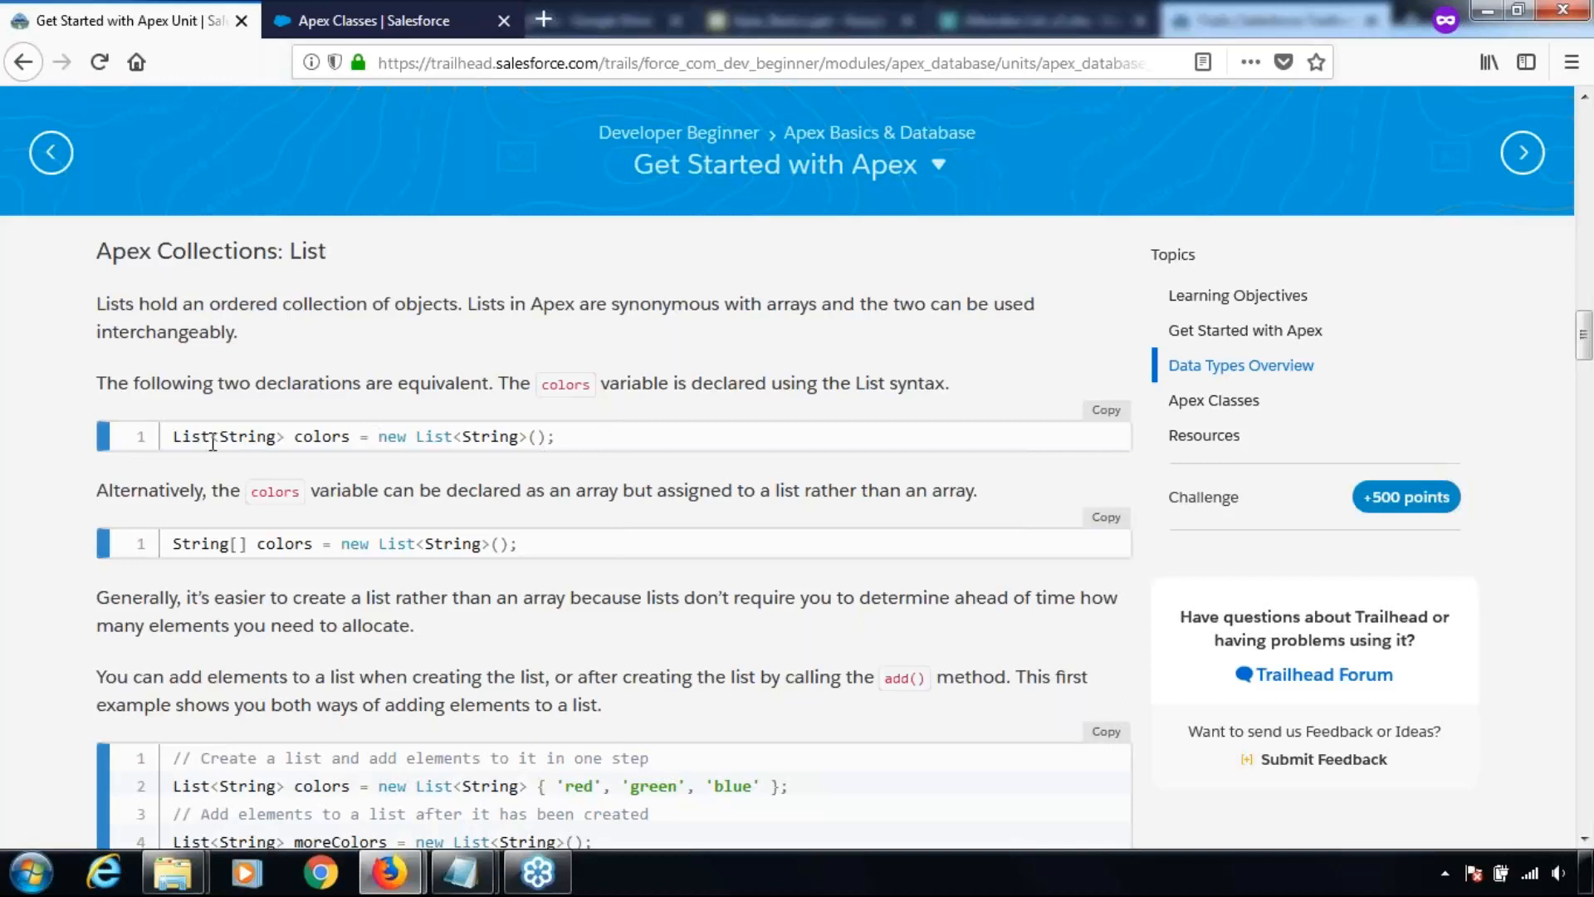
pyautogui.doubleClick(320, 436)
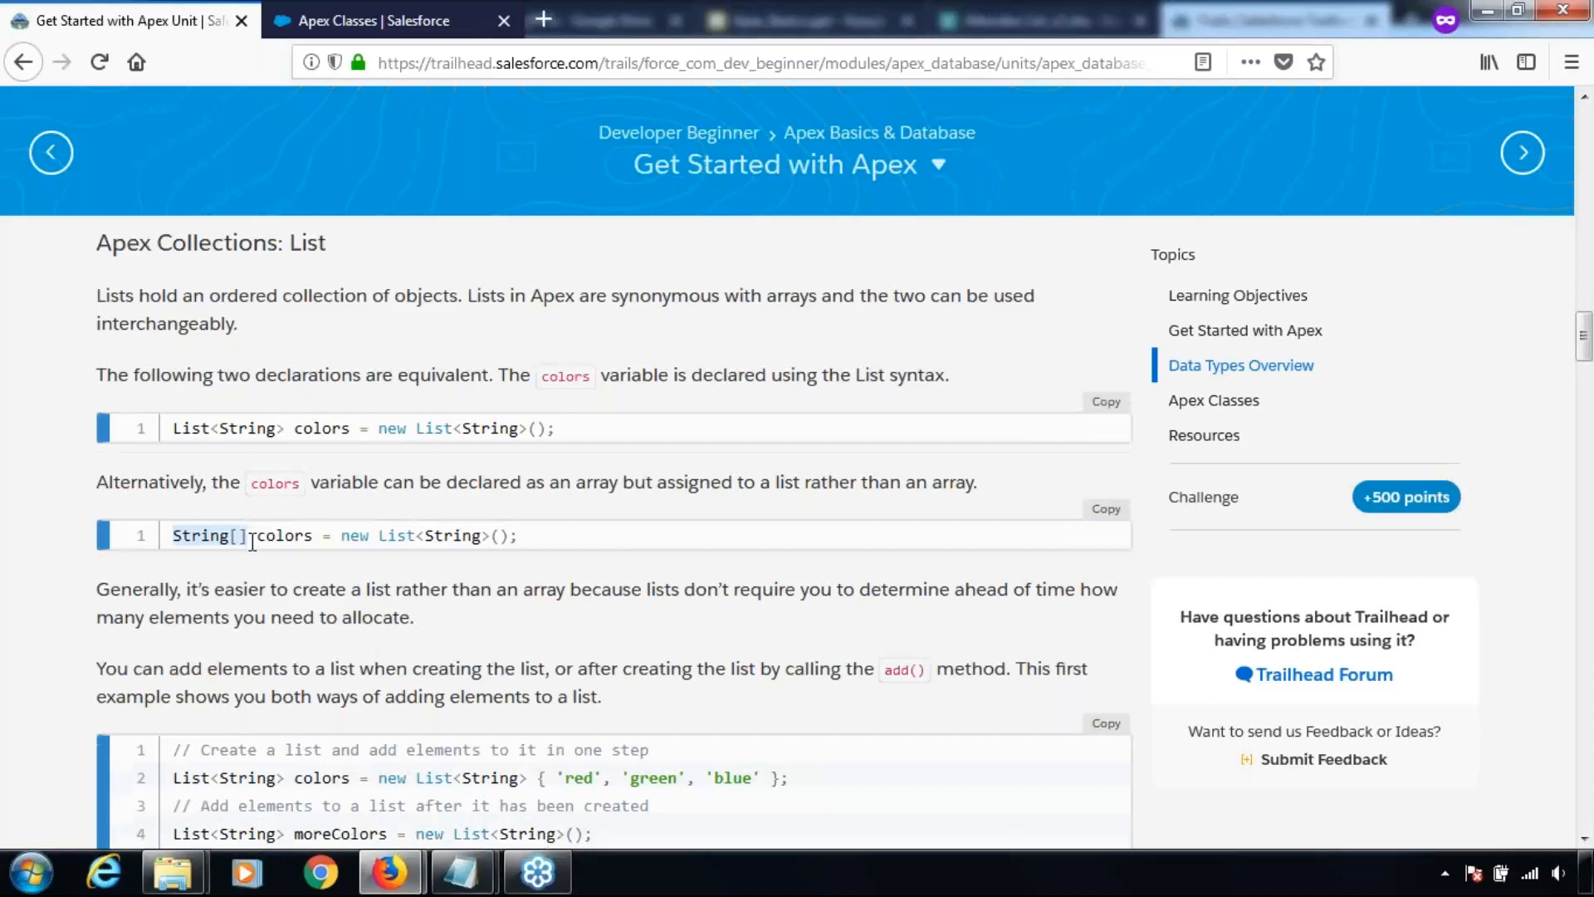
# Scroll to the code sample for adding elements to a list and reading them by index.
pyautogui.scroll(-3)
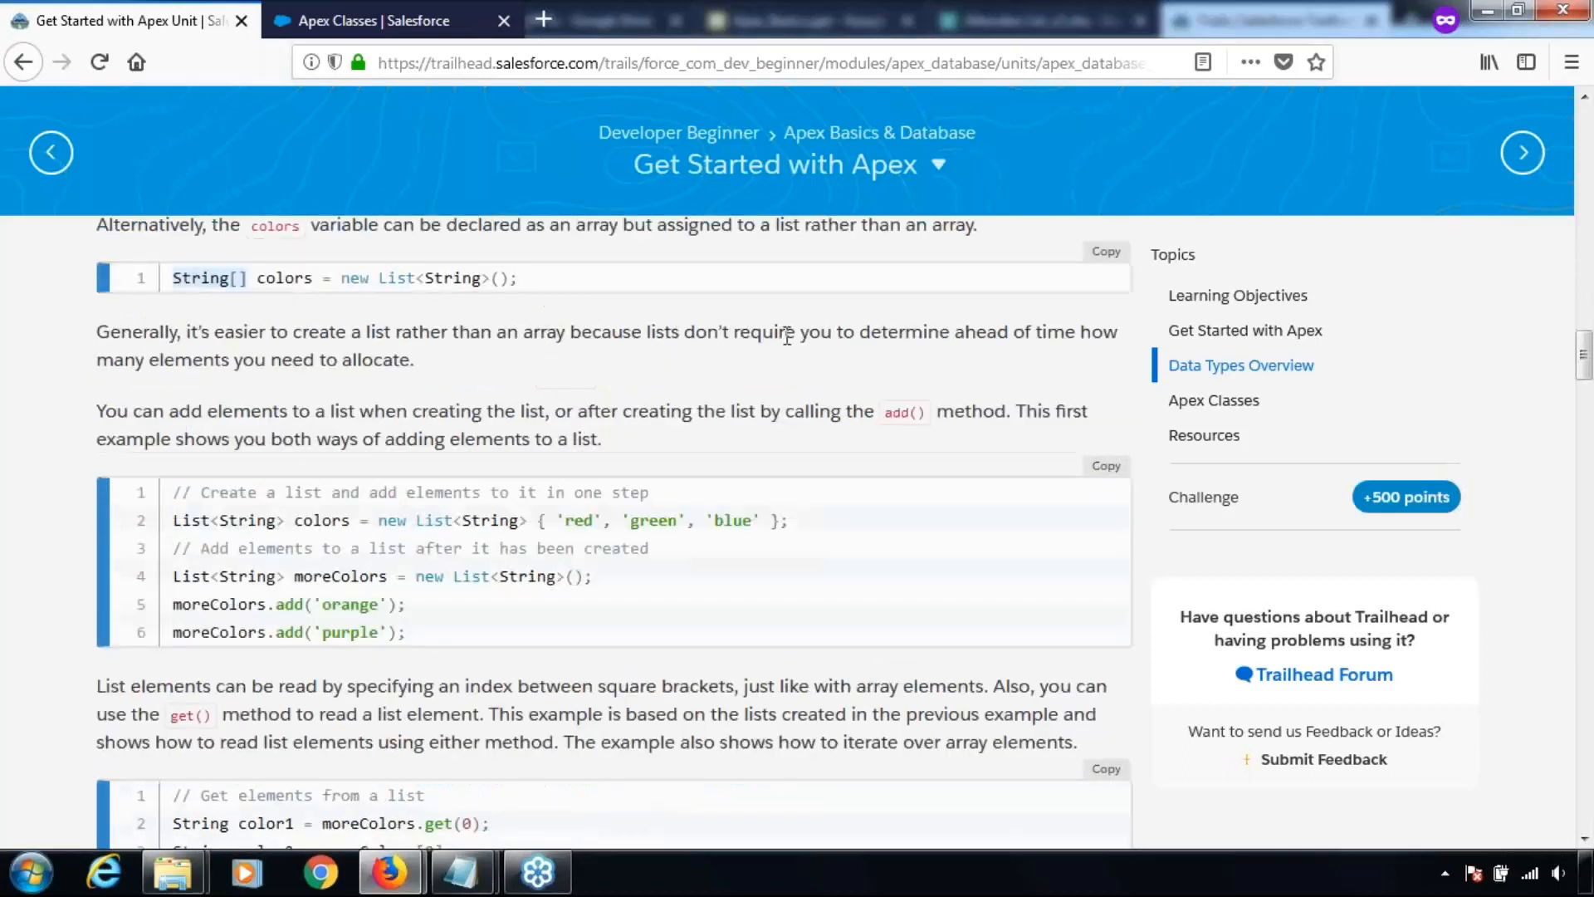
pyautogui.moveTo(801, 336)
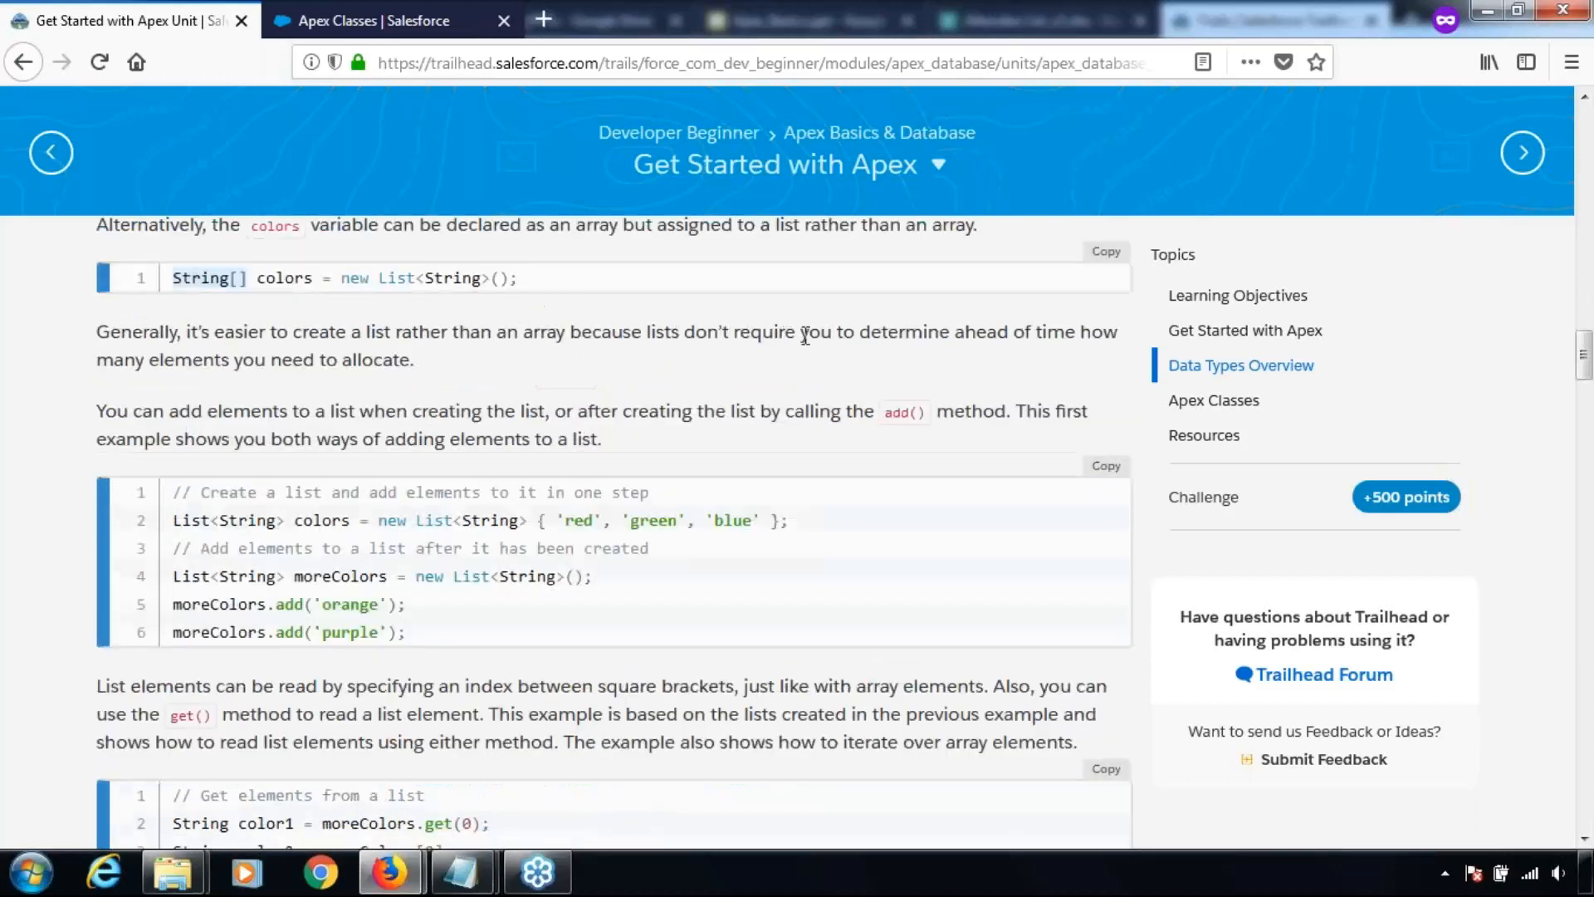
pyautogui.moveTo(101, 373)
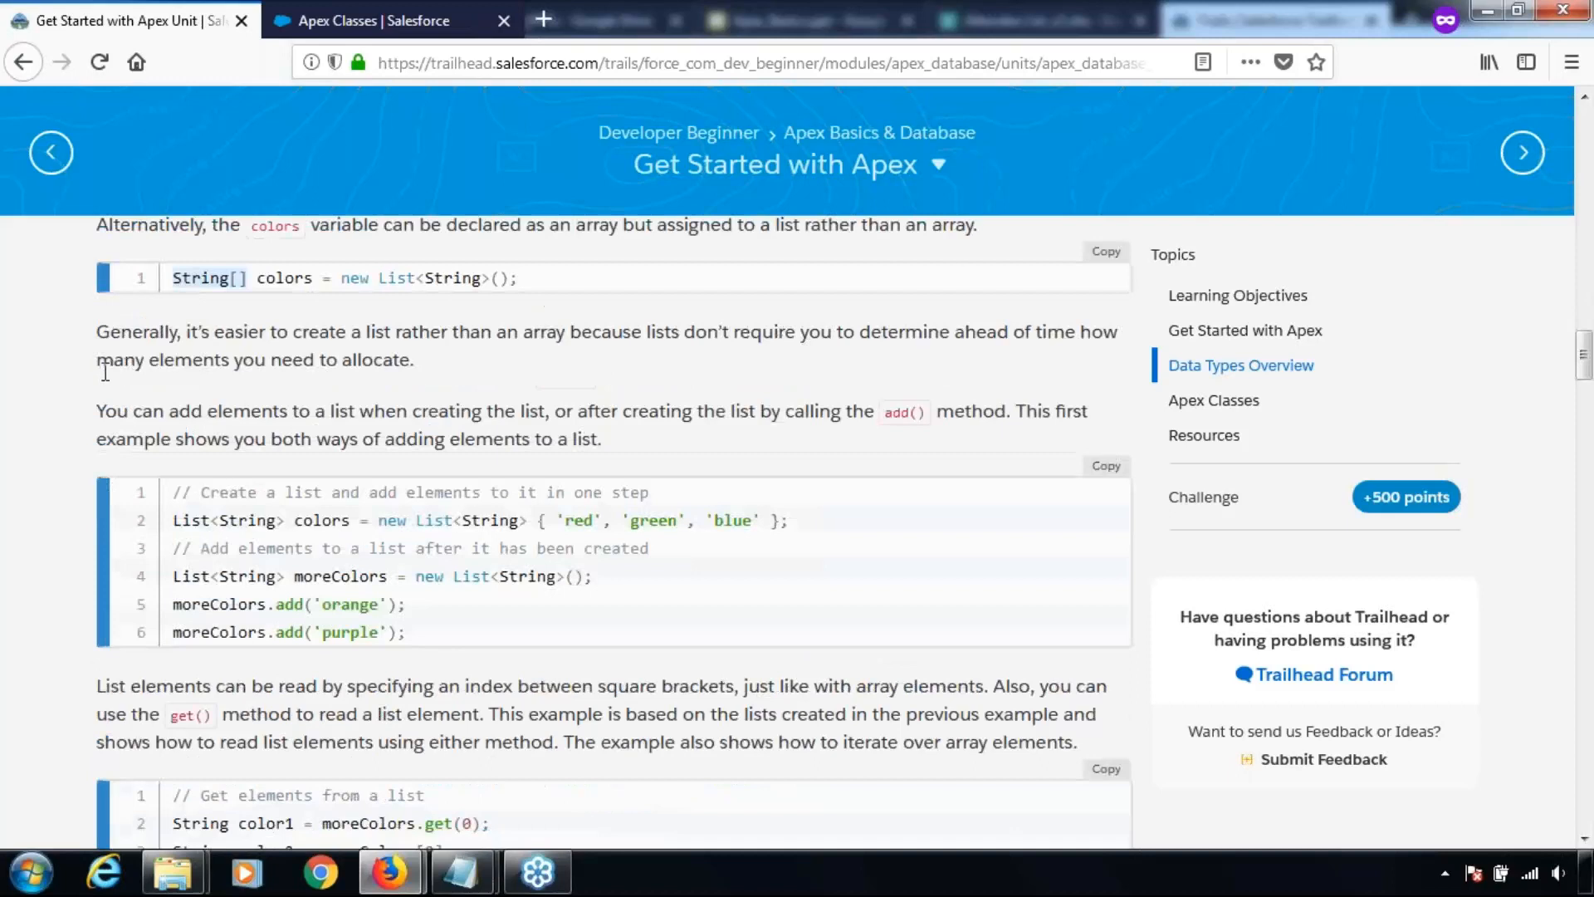
pyautogui.moveTo(101, 417)
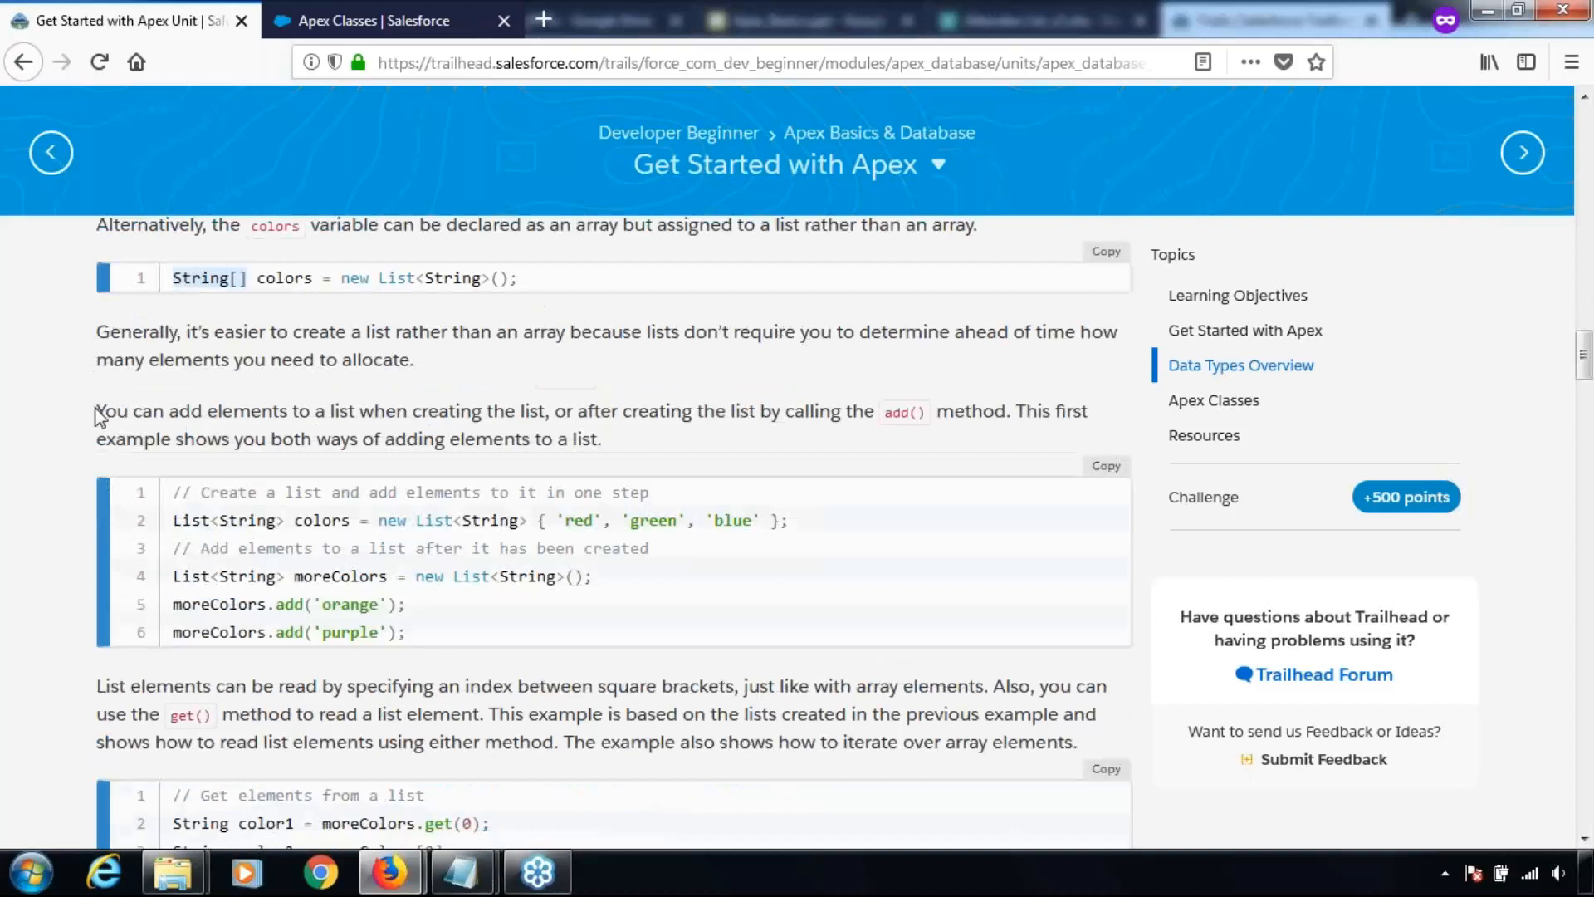